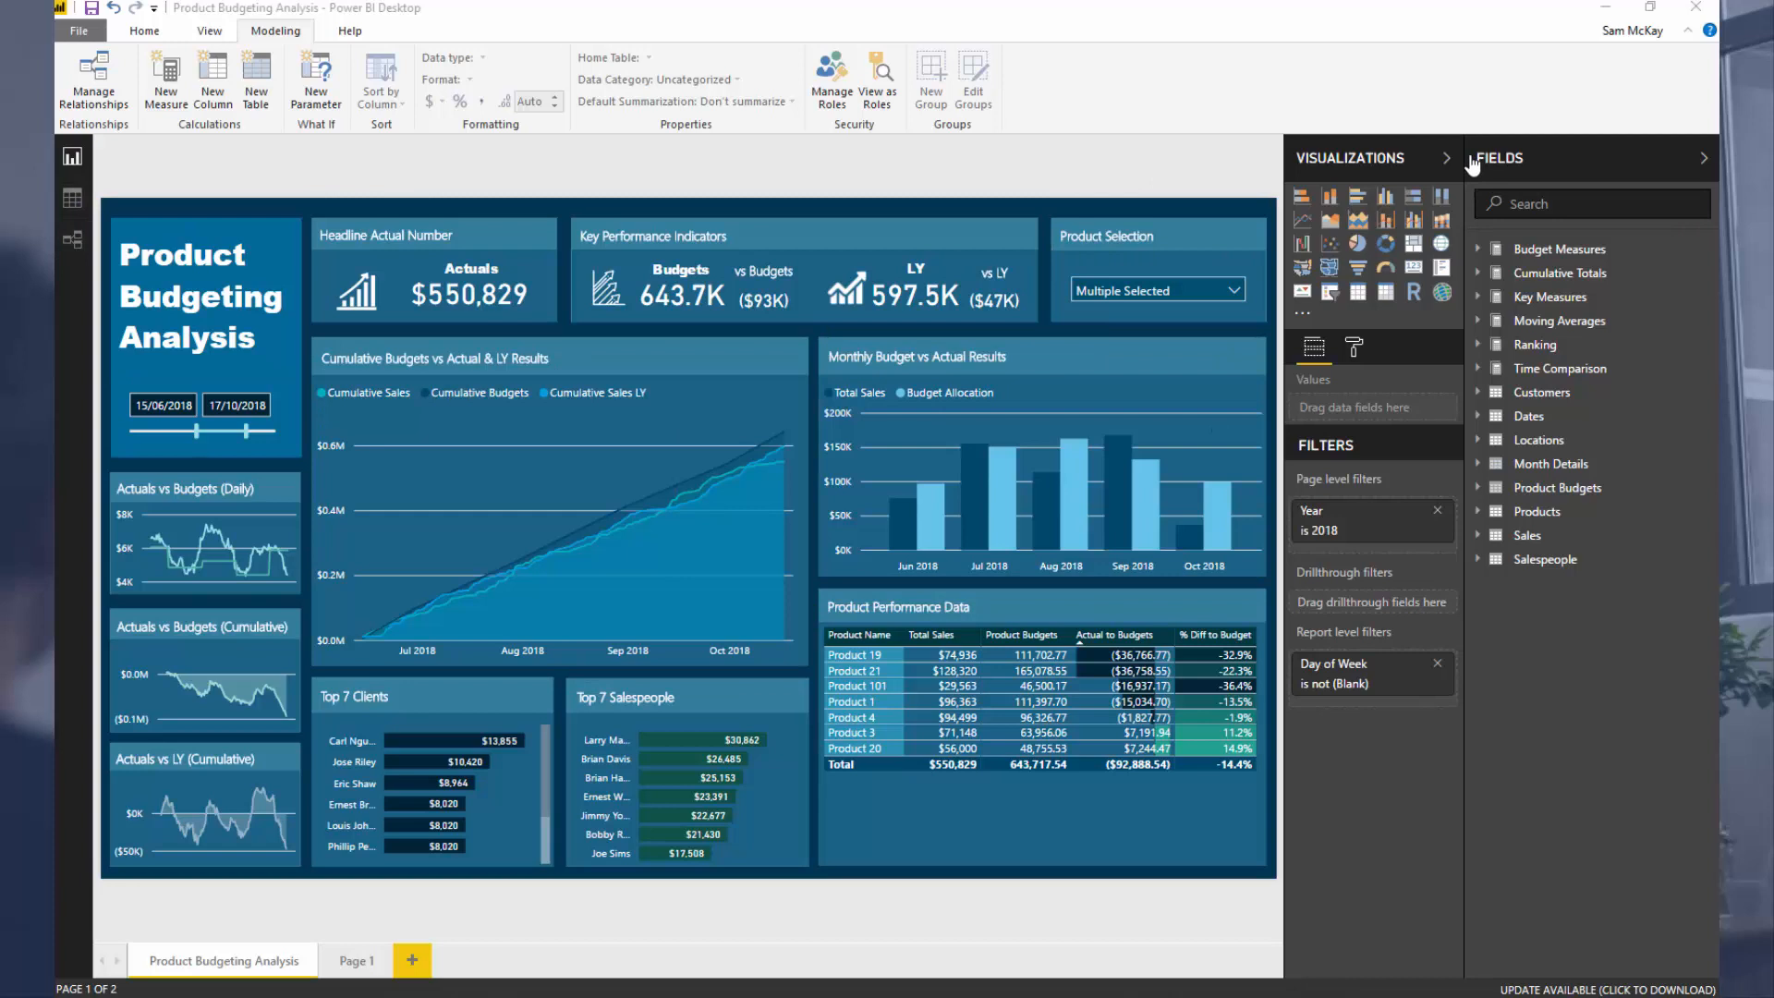
mouse_move(1445, 157)
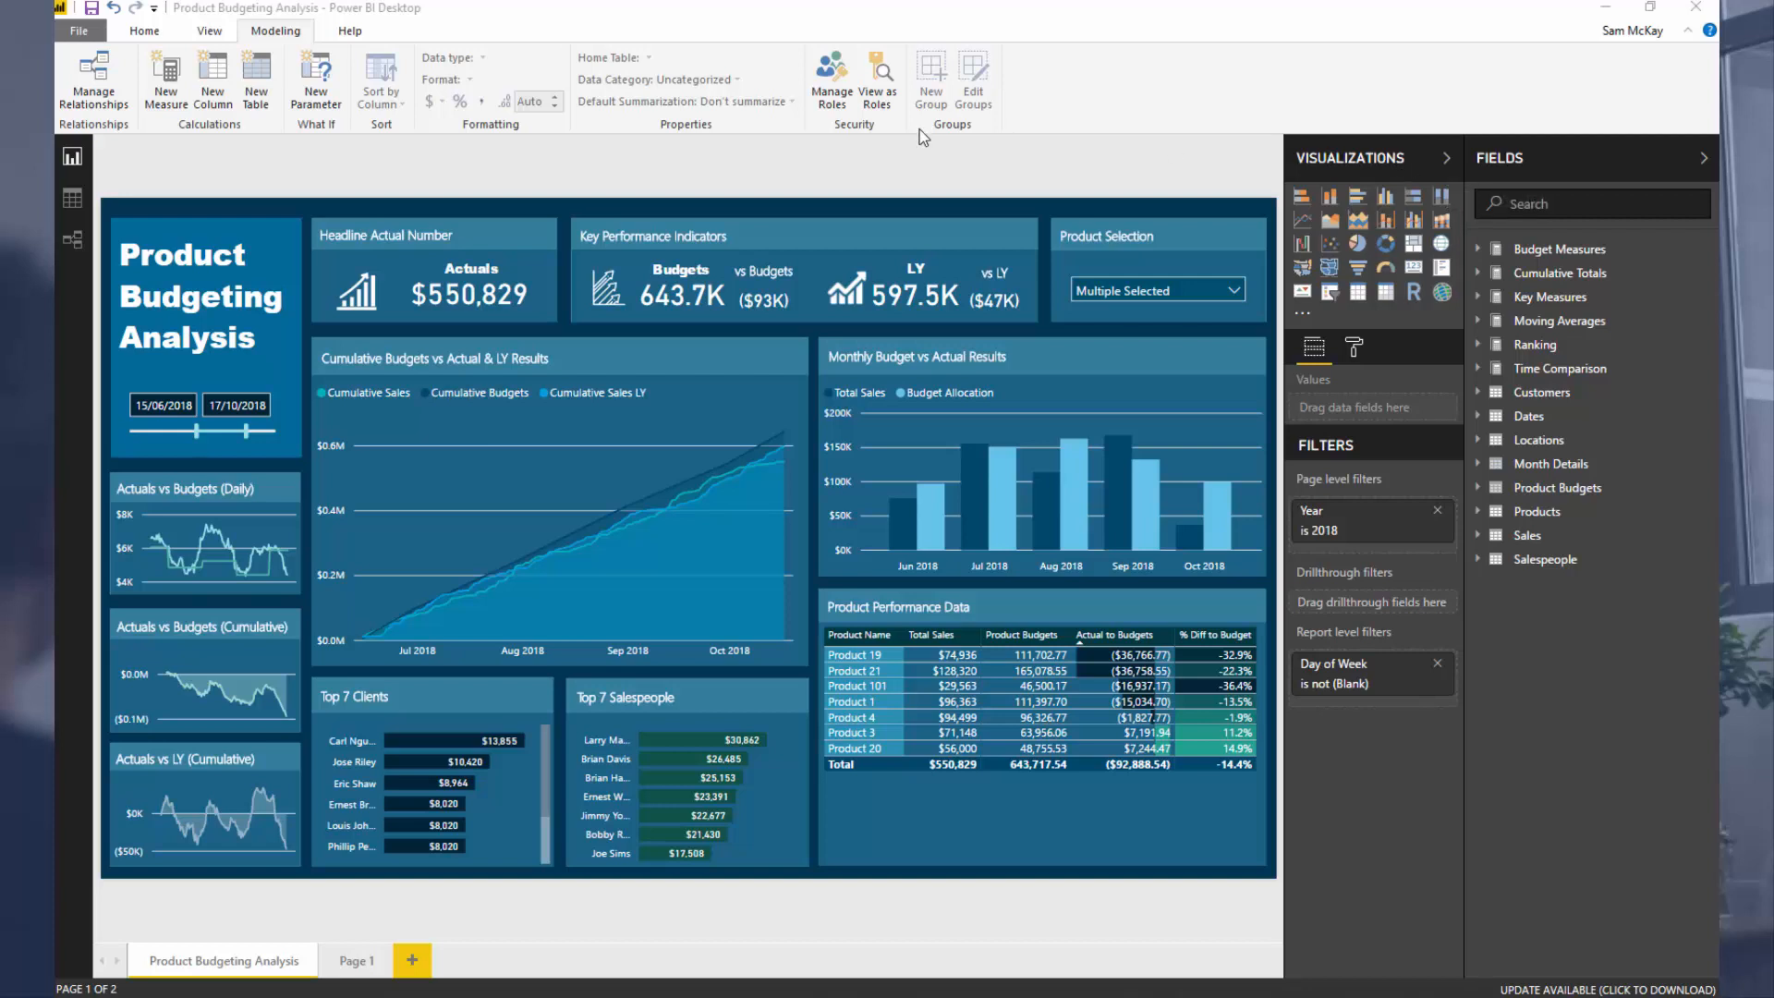
mouse_move(894, 170)
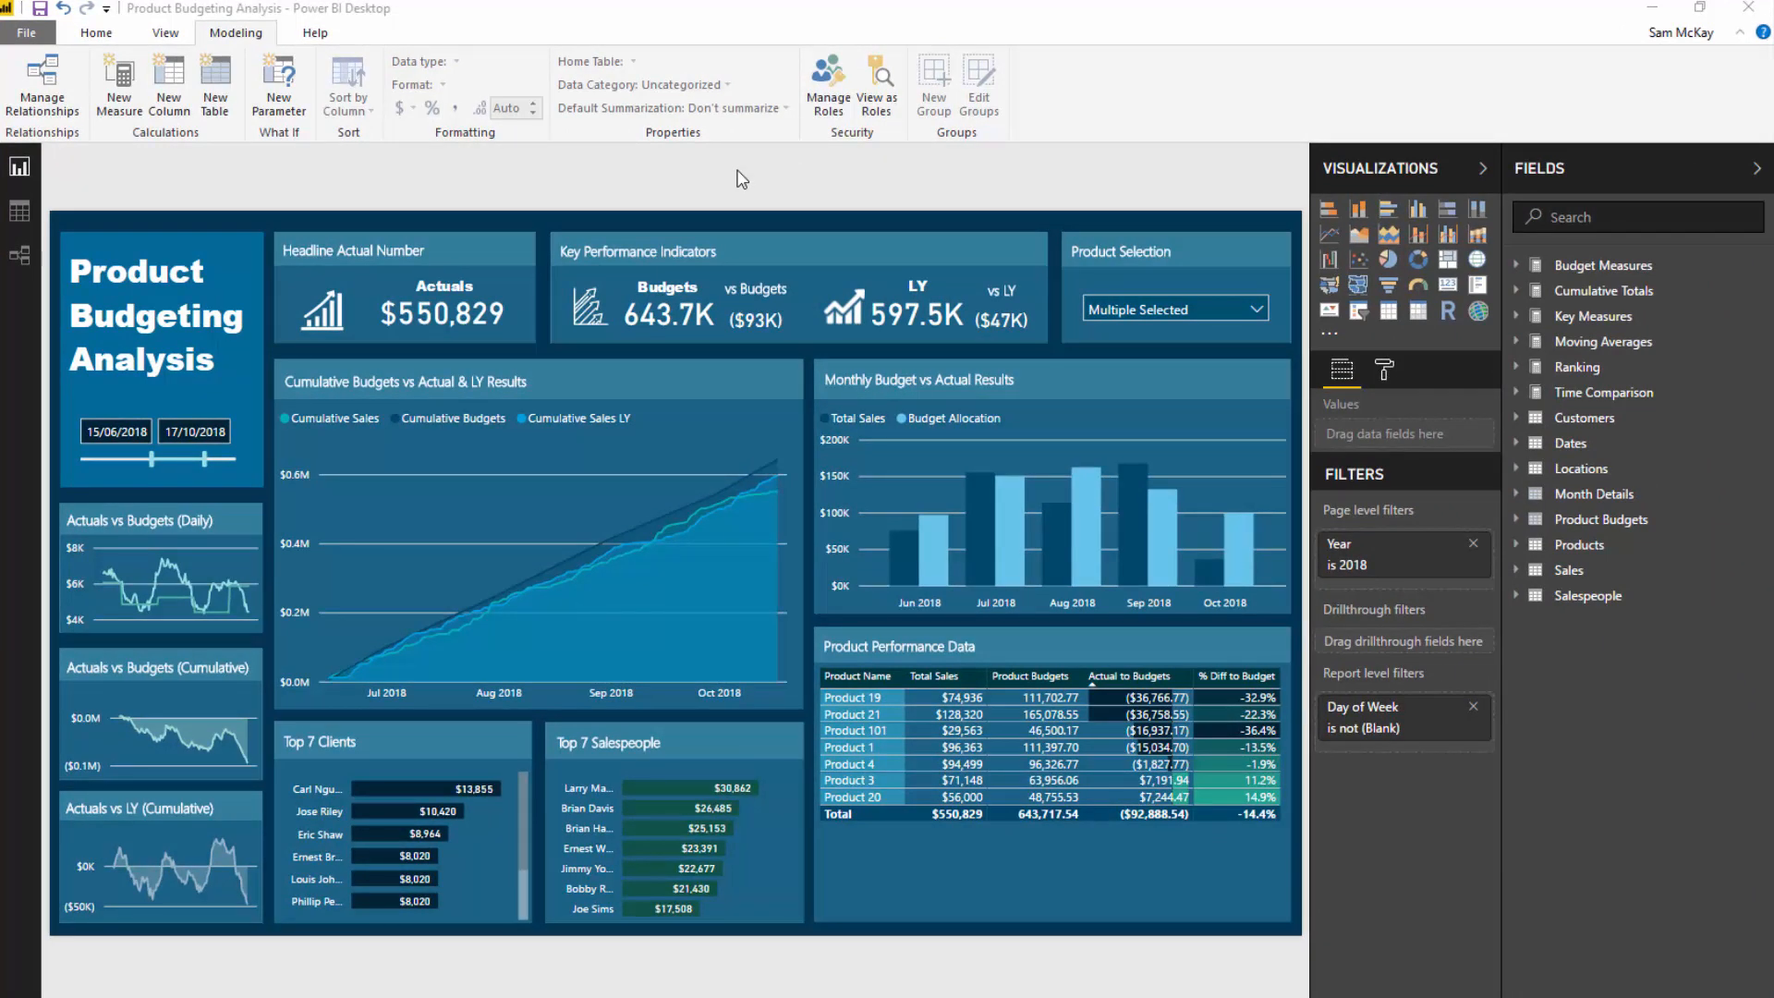
mouse_move(19, 213)
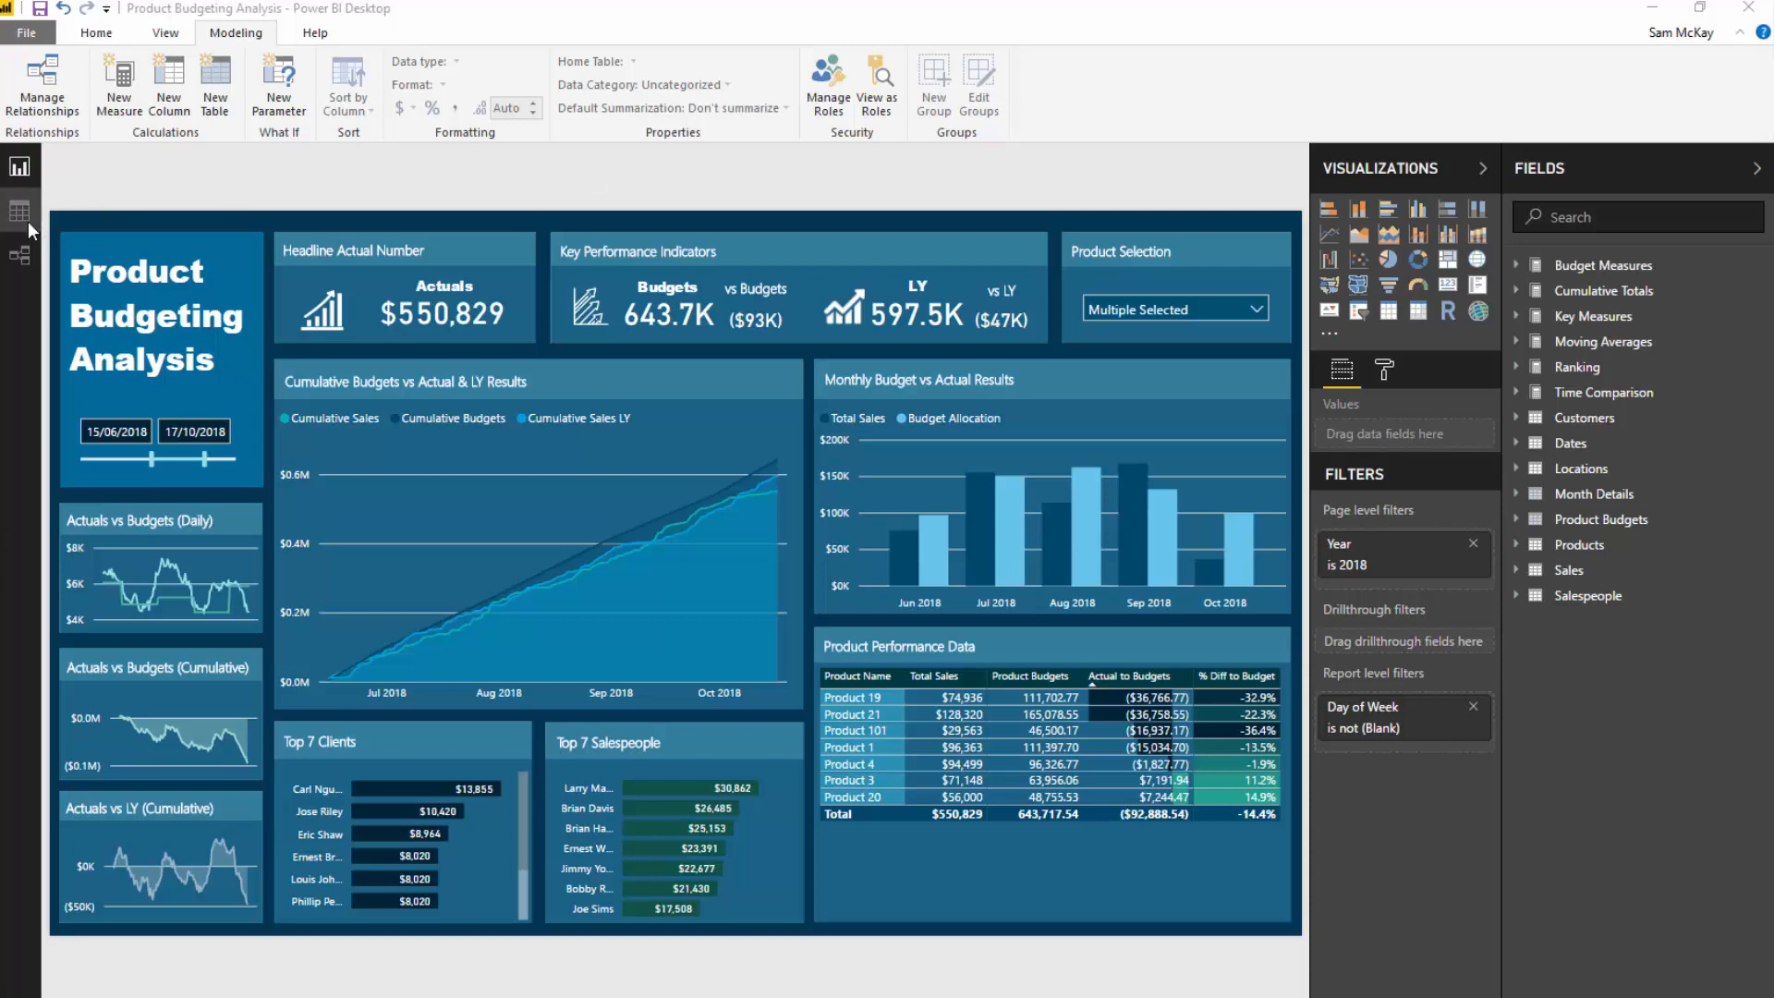
Show the model diagram relating Sales, Products, Dates, Month Details and Product Budgets
click(18, 257)
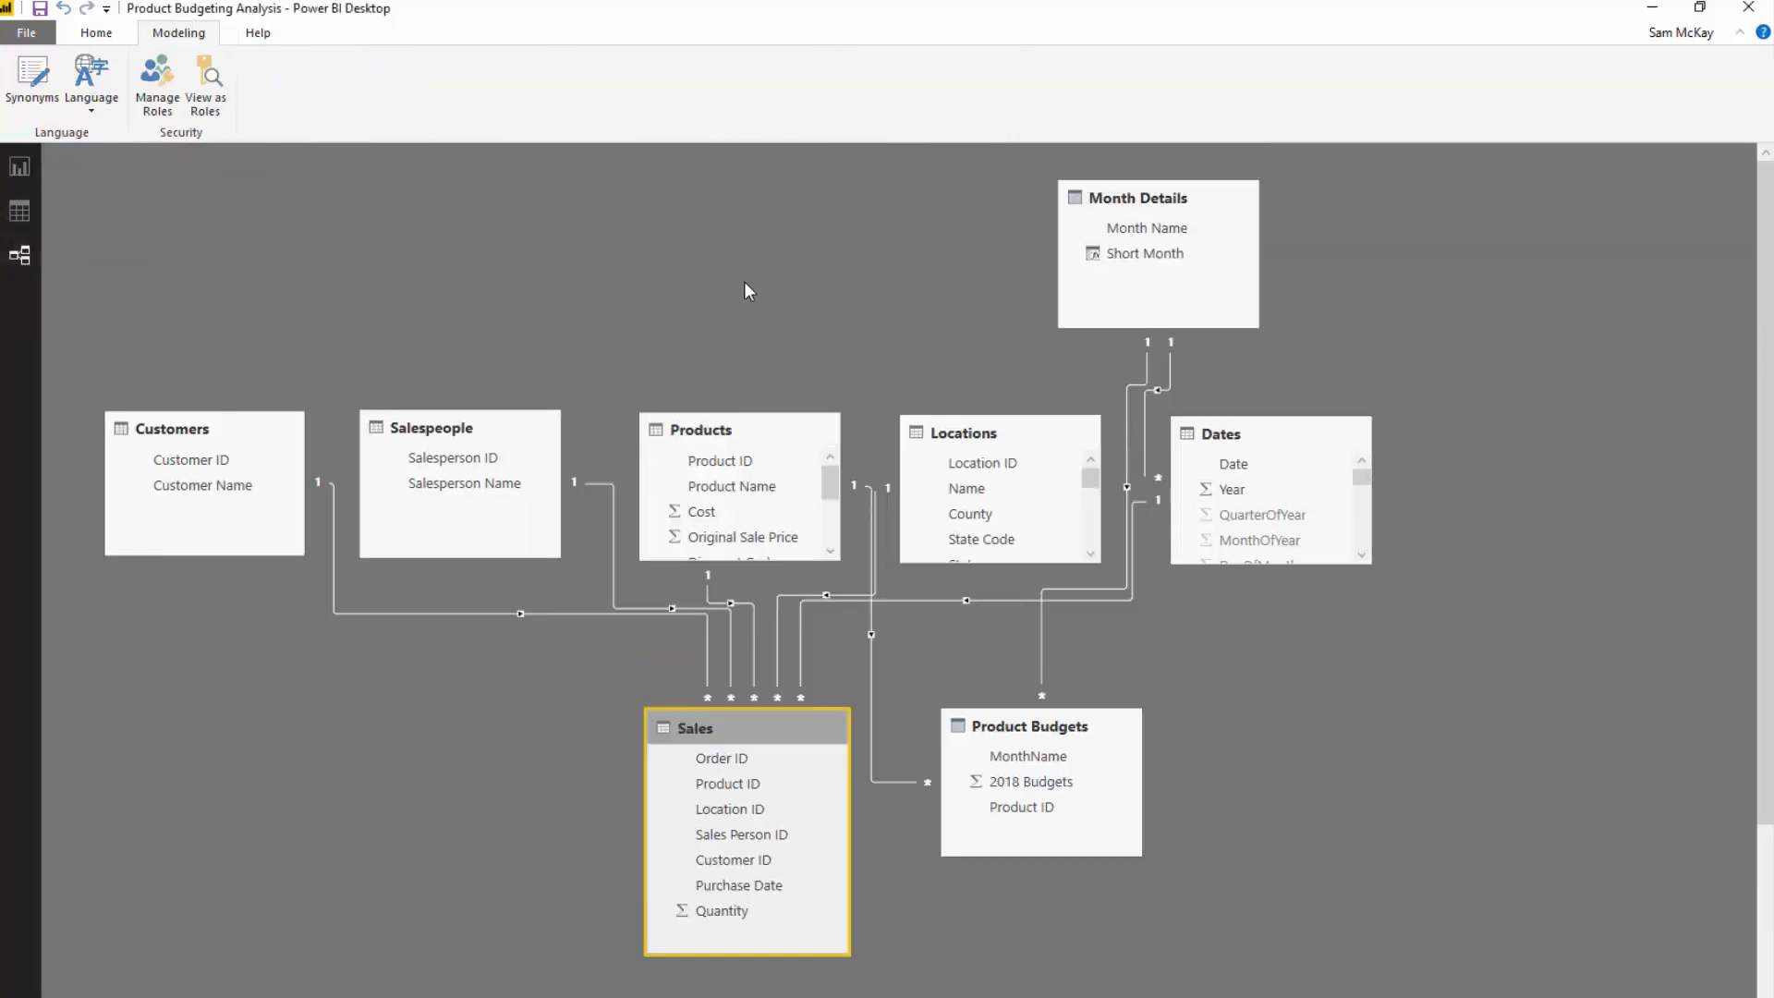
mouse_move(689, 368)
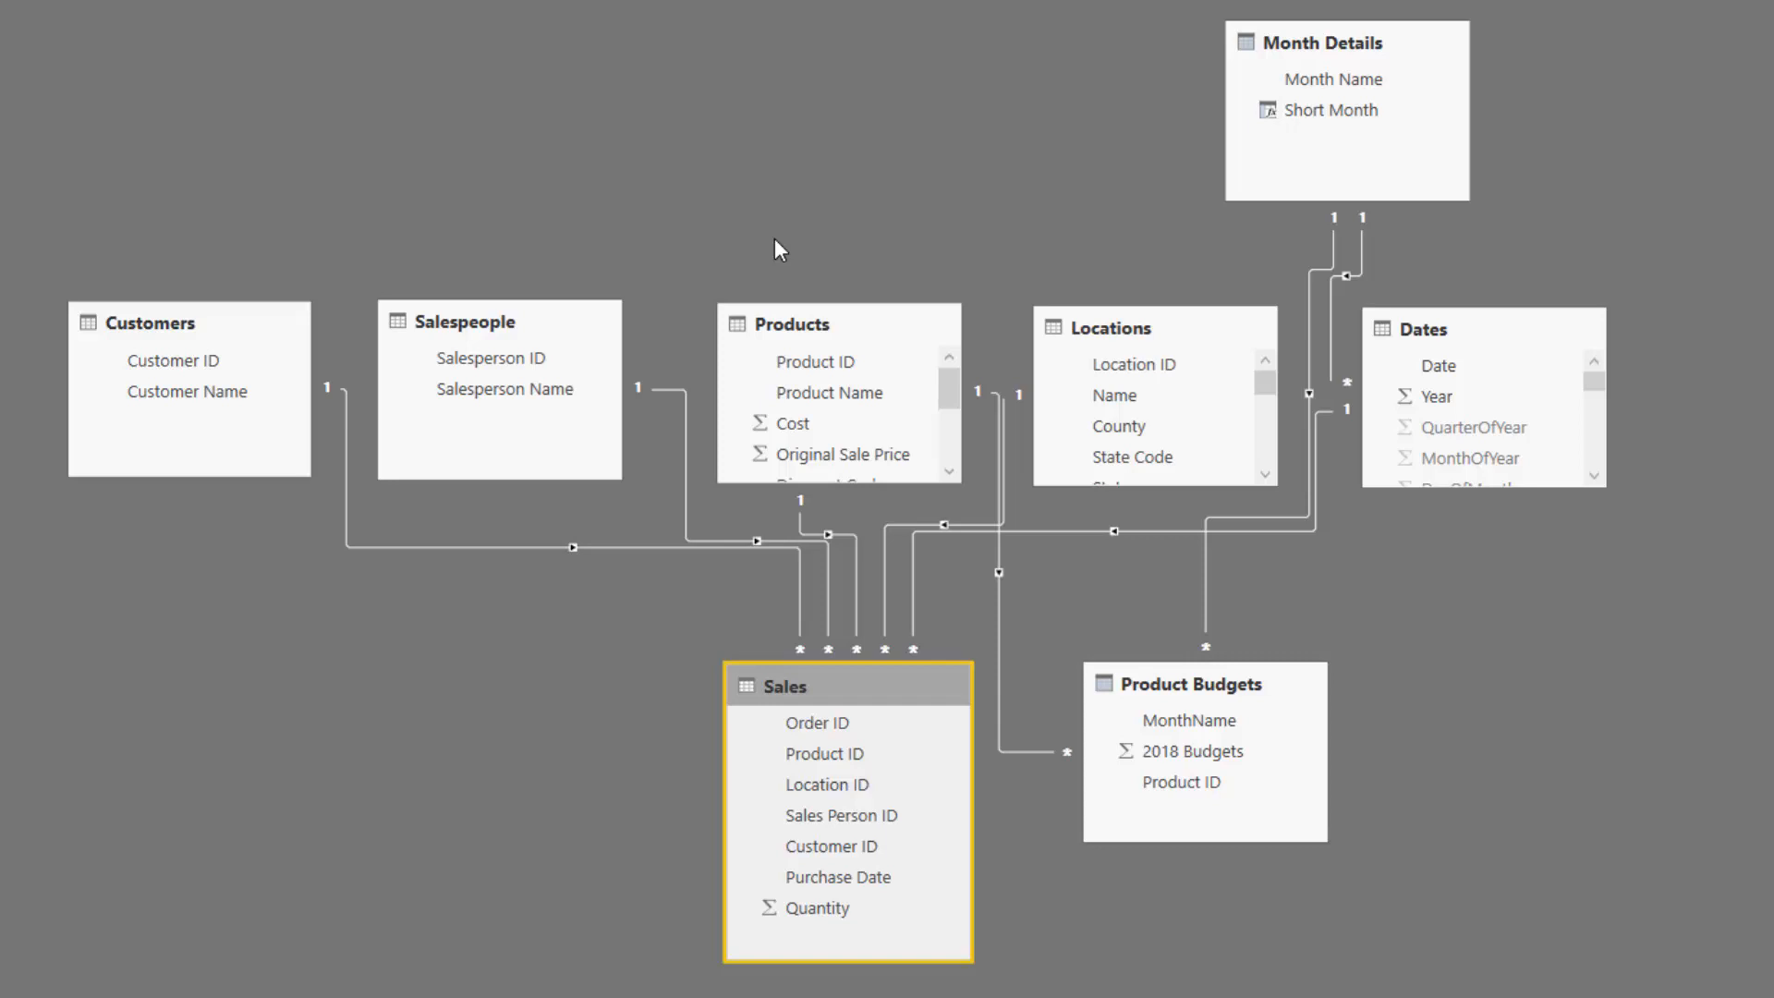
mouse_move(758, 288)
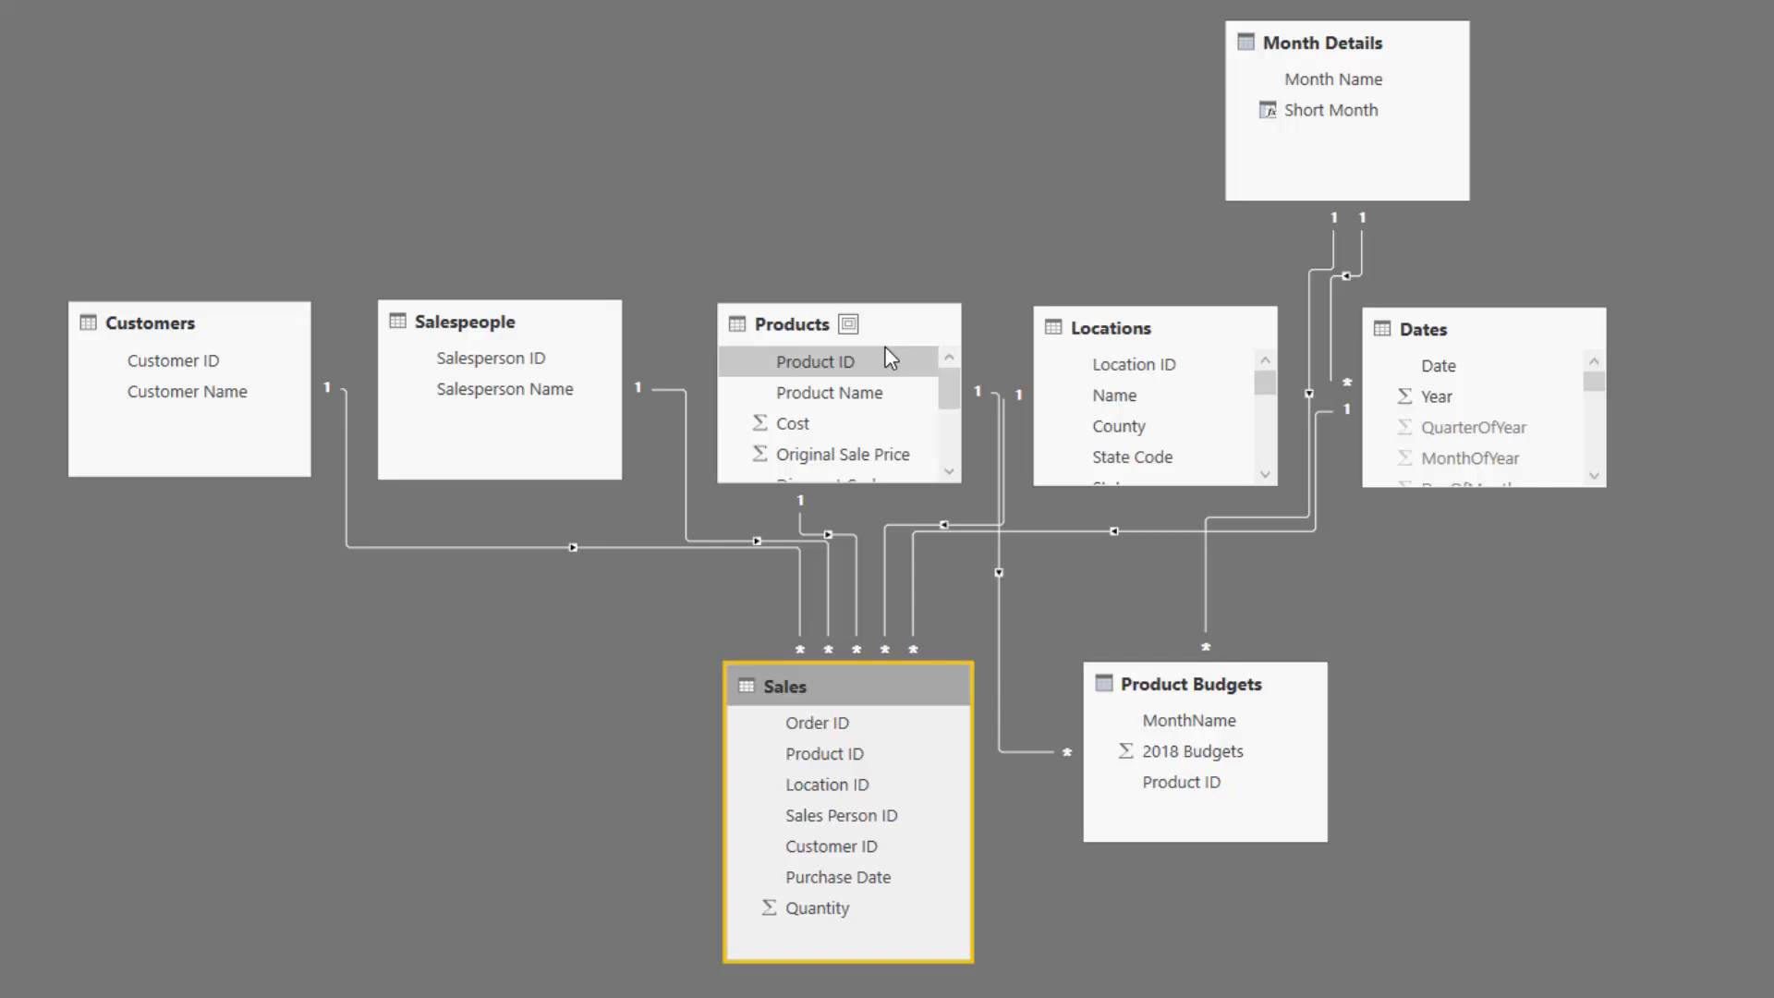
mouse_move(1547, 337)
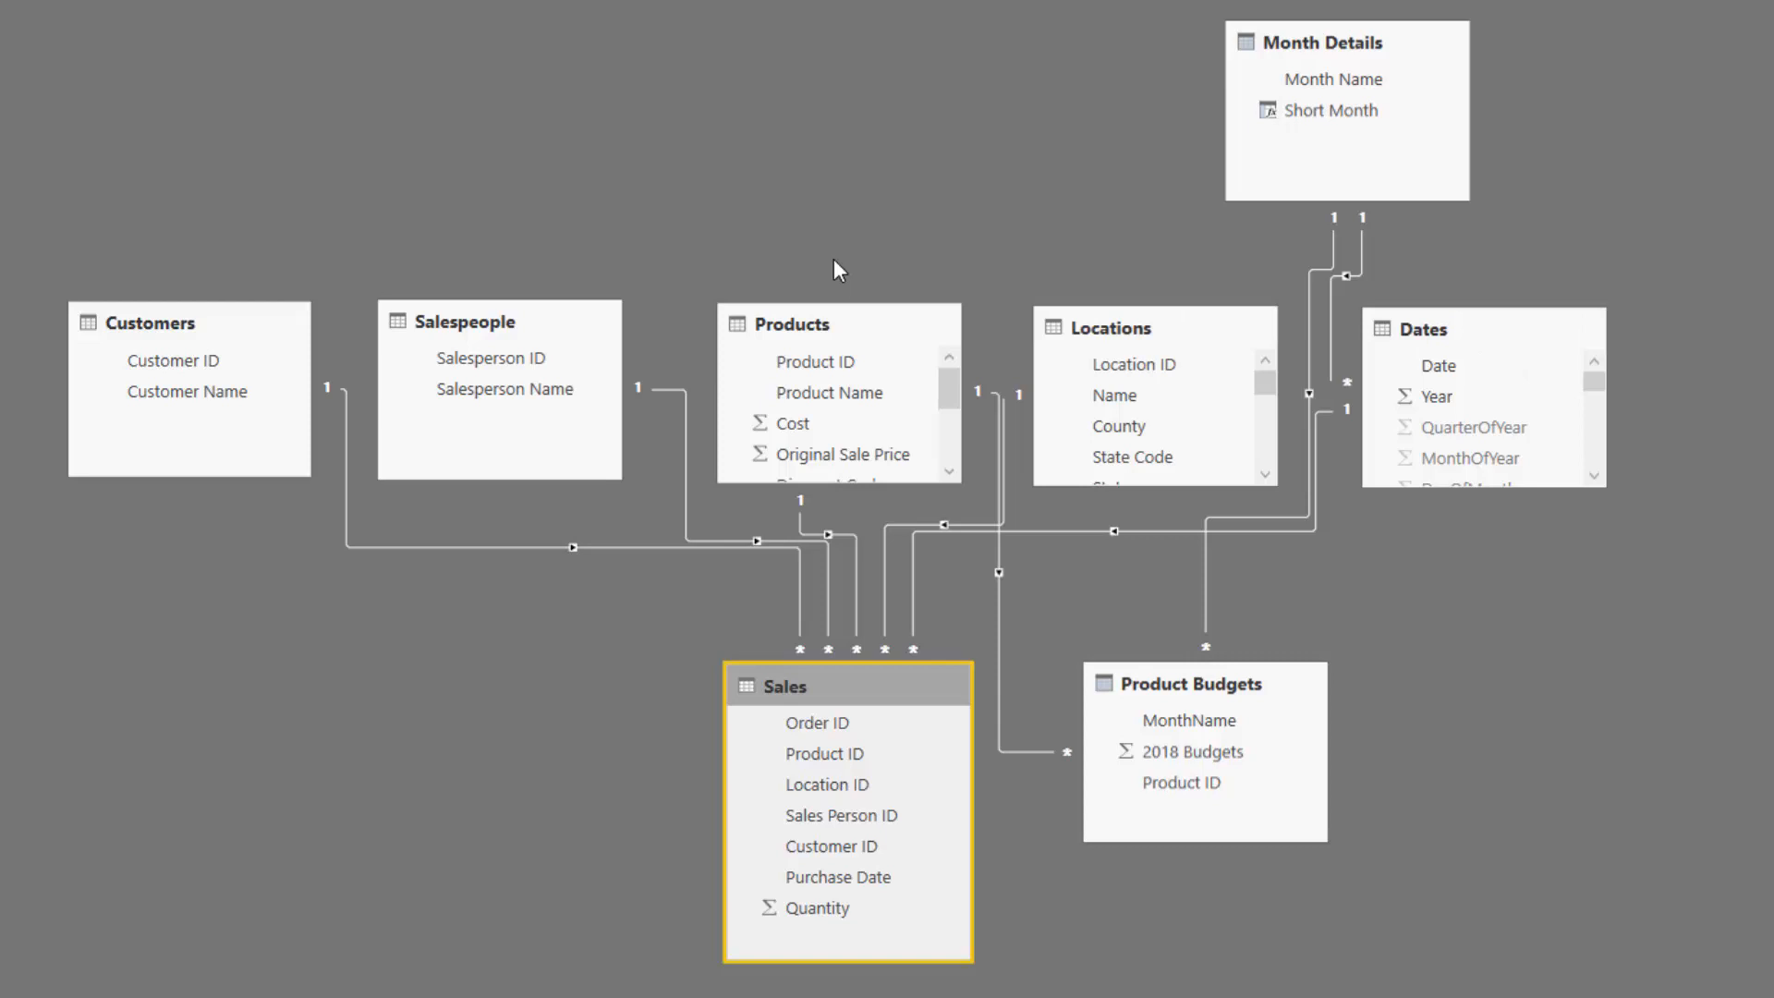
mouse_move(801, 263)
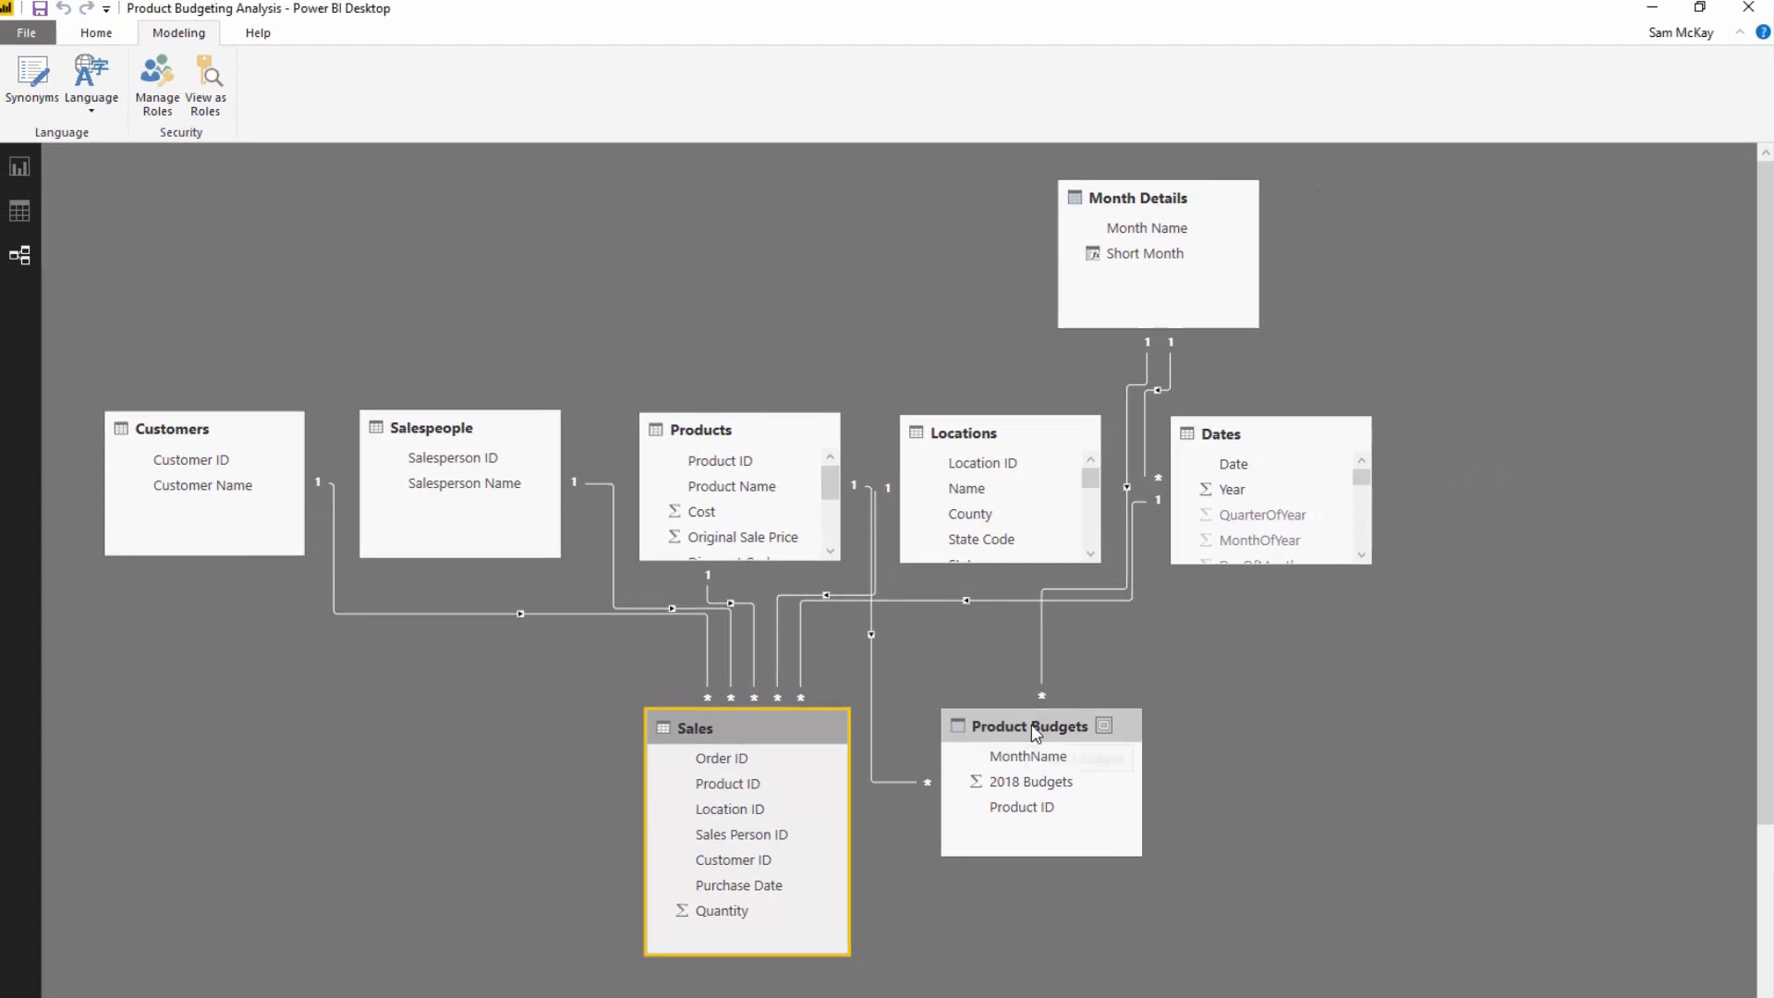
mouse_move(1030, 730)
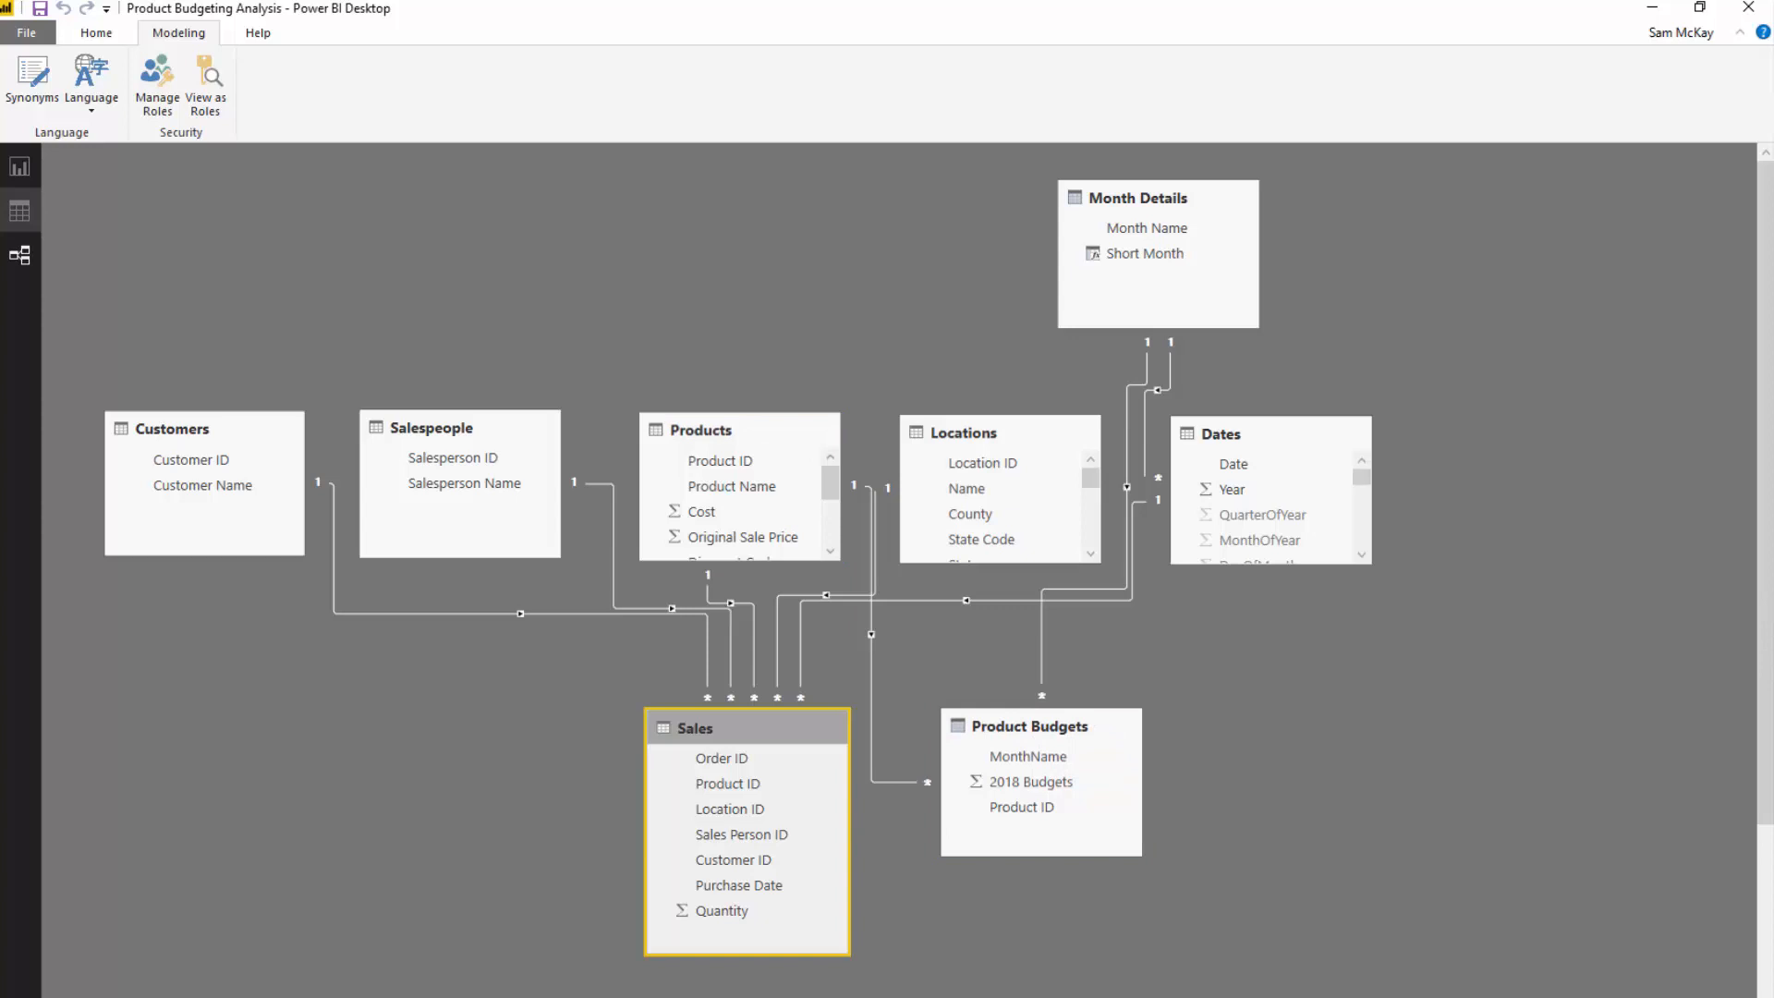
Show the Product Budgets rows and mark the CROSSJOIN part of its ADDCOLUMNS formula
click(26, 176)
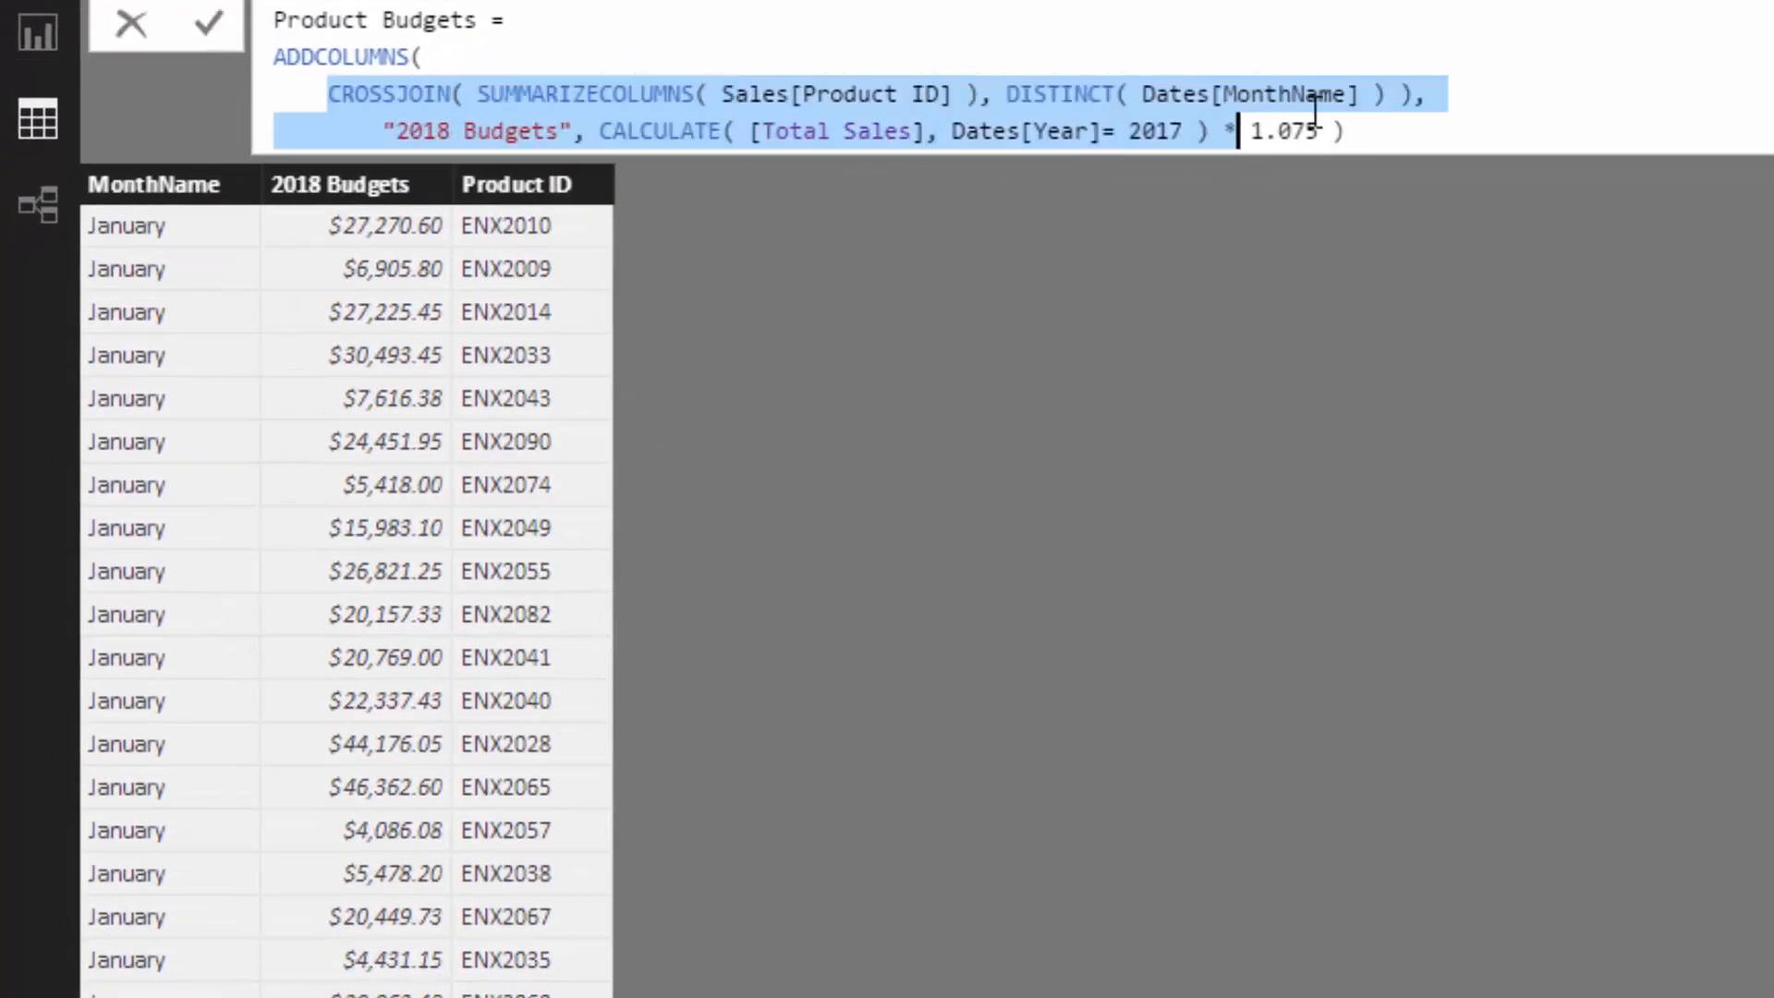
click(407, 94)
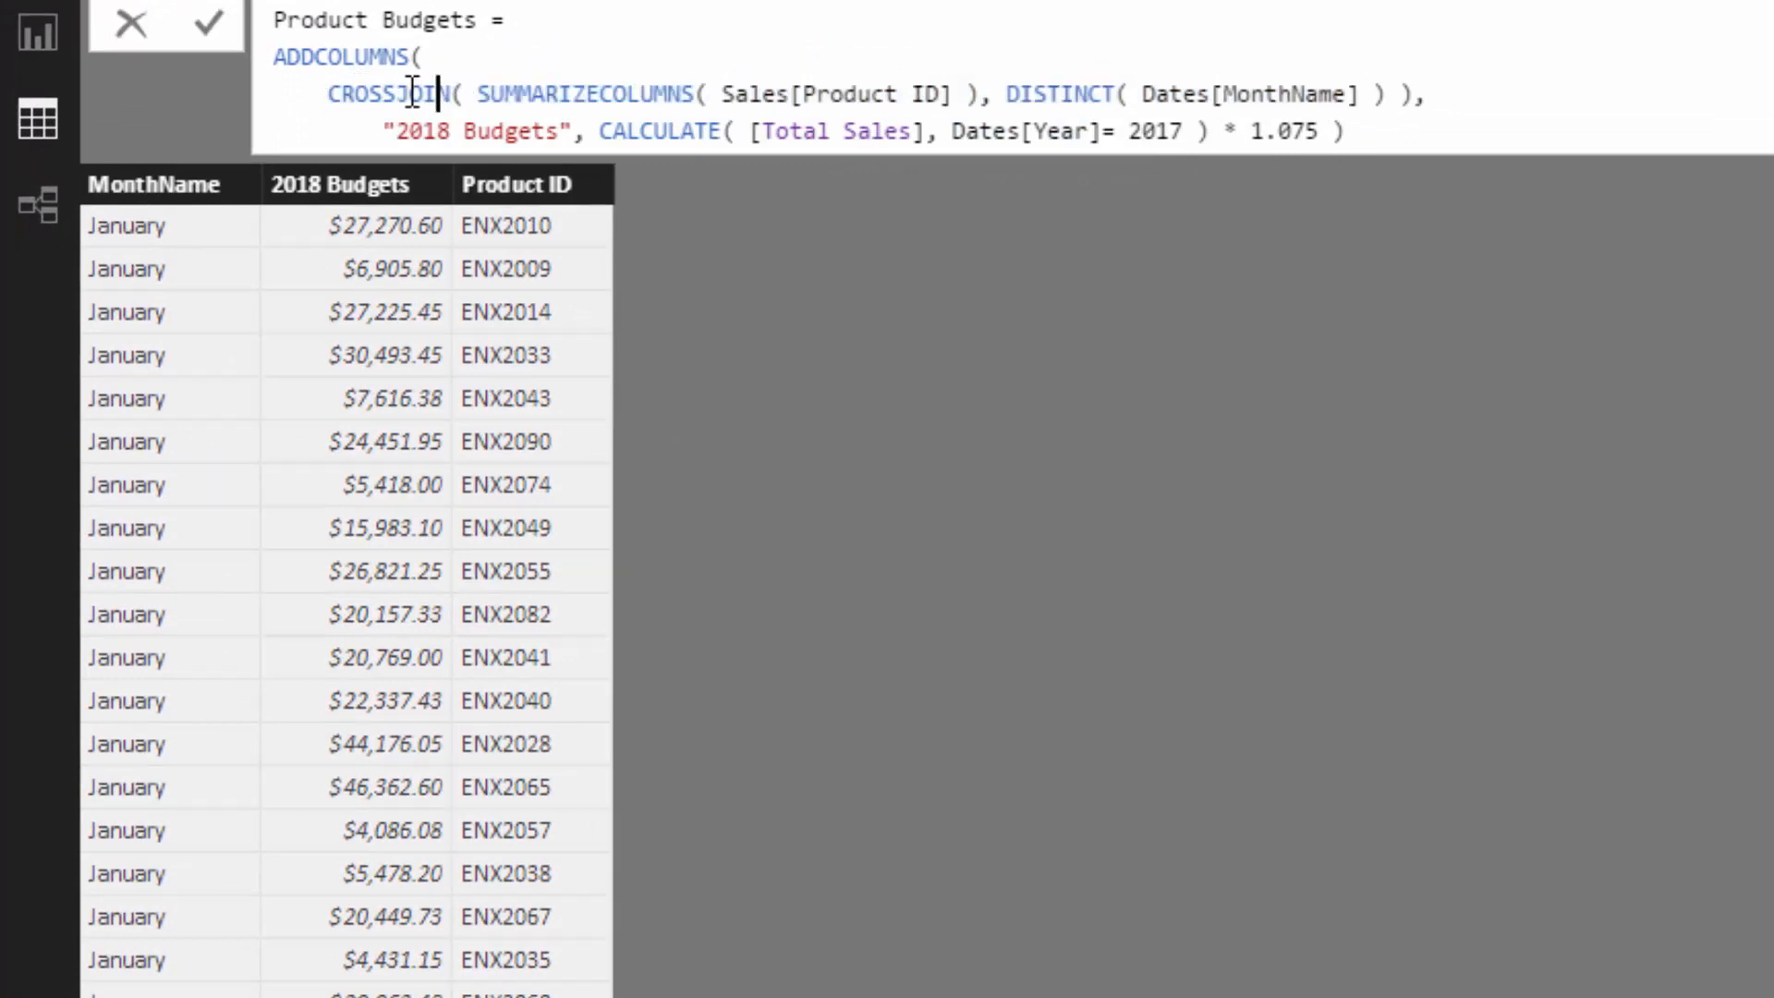
click(329, 95)
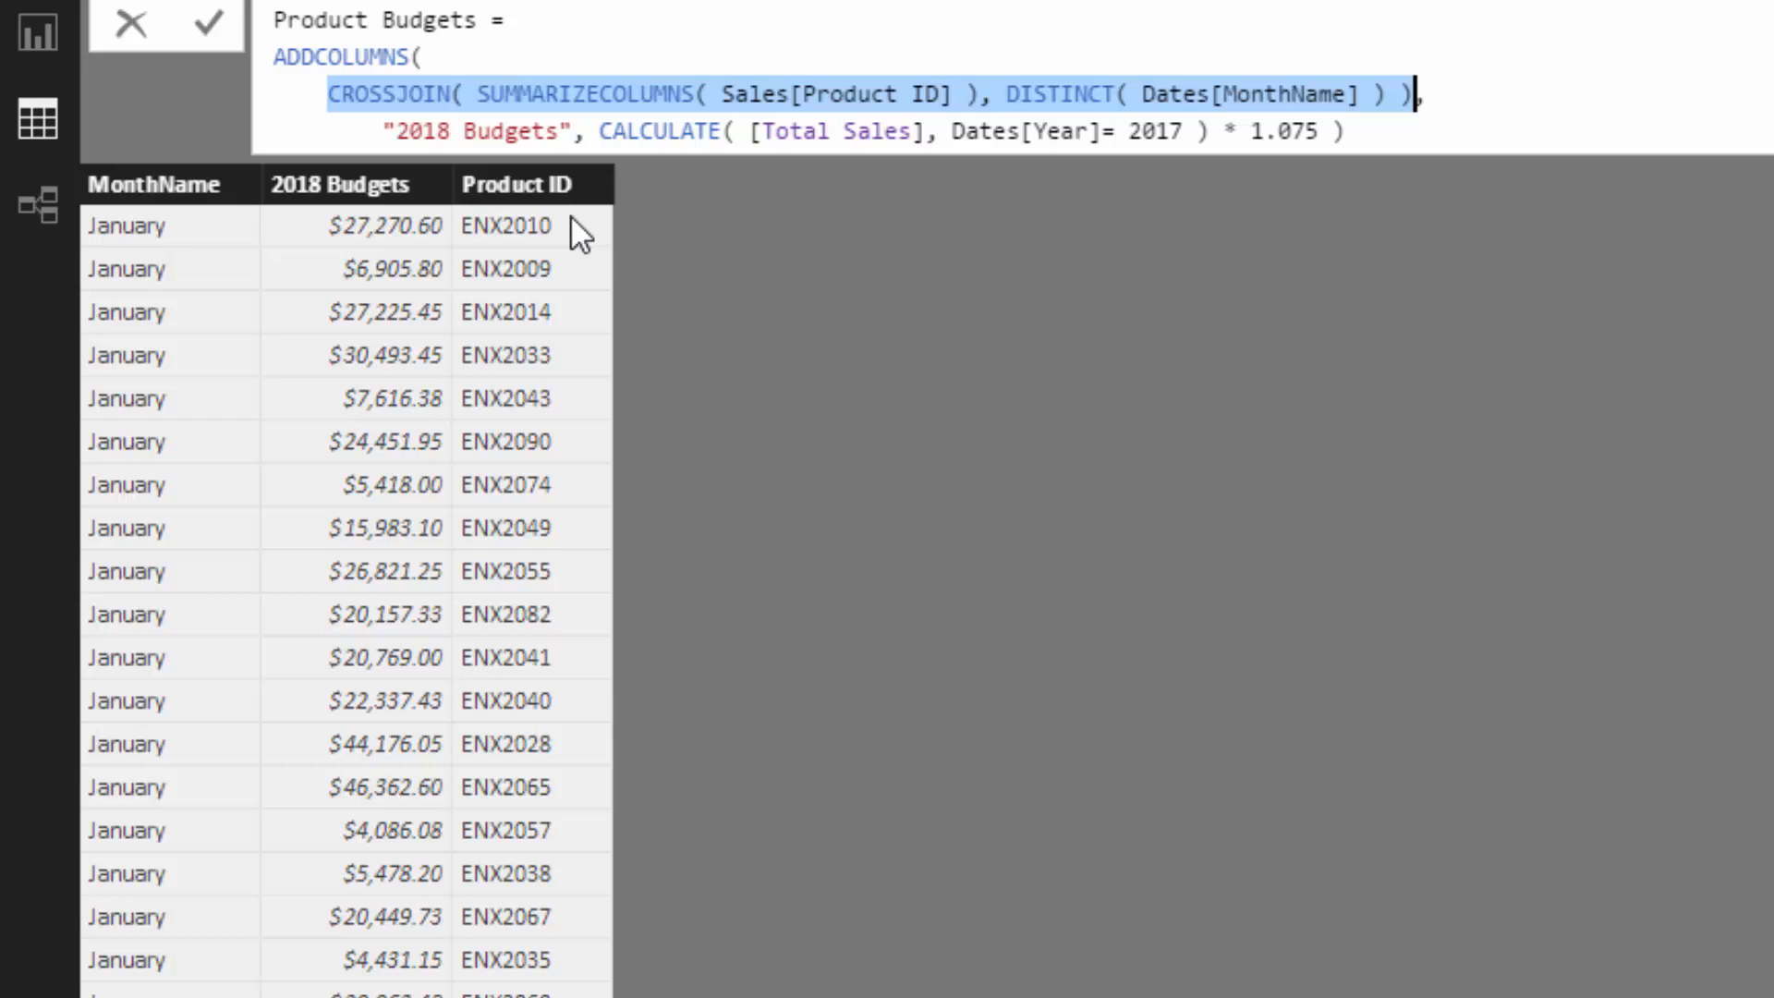
mouse_move(577, 233)
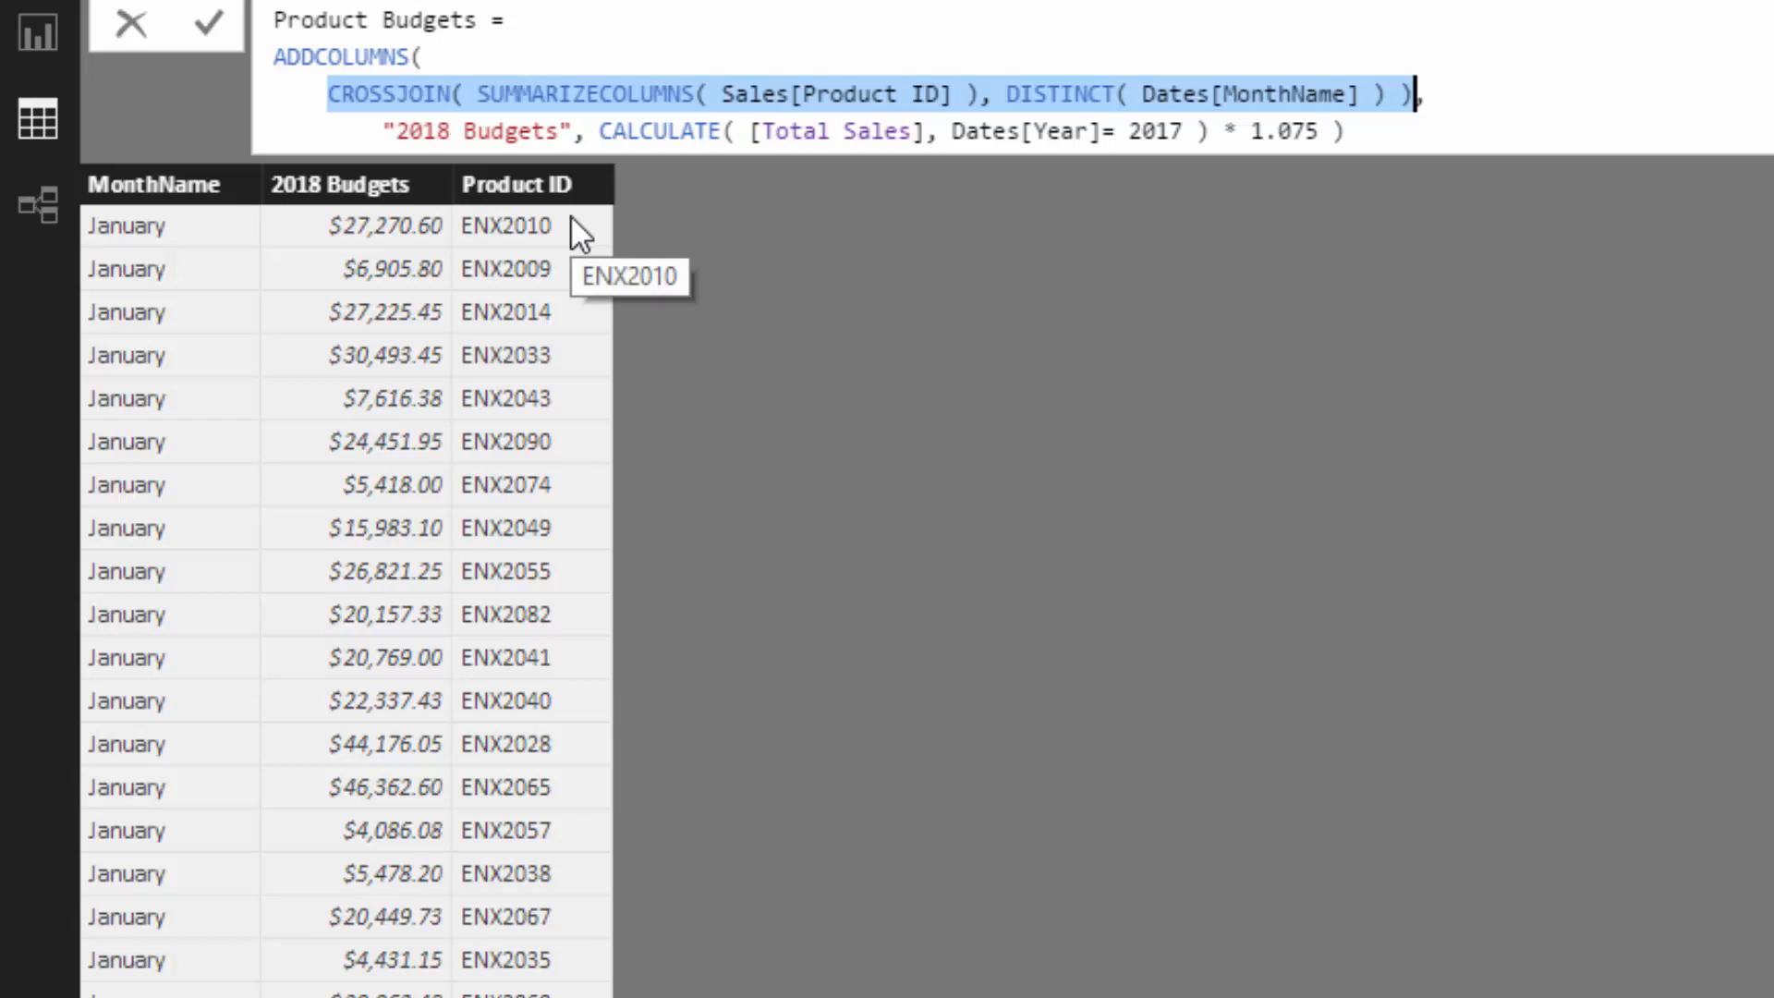
mouse_move(135, 109)
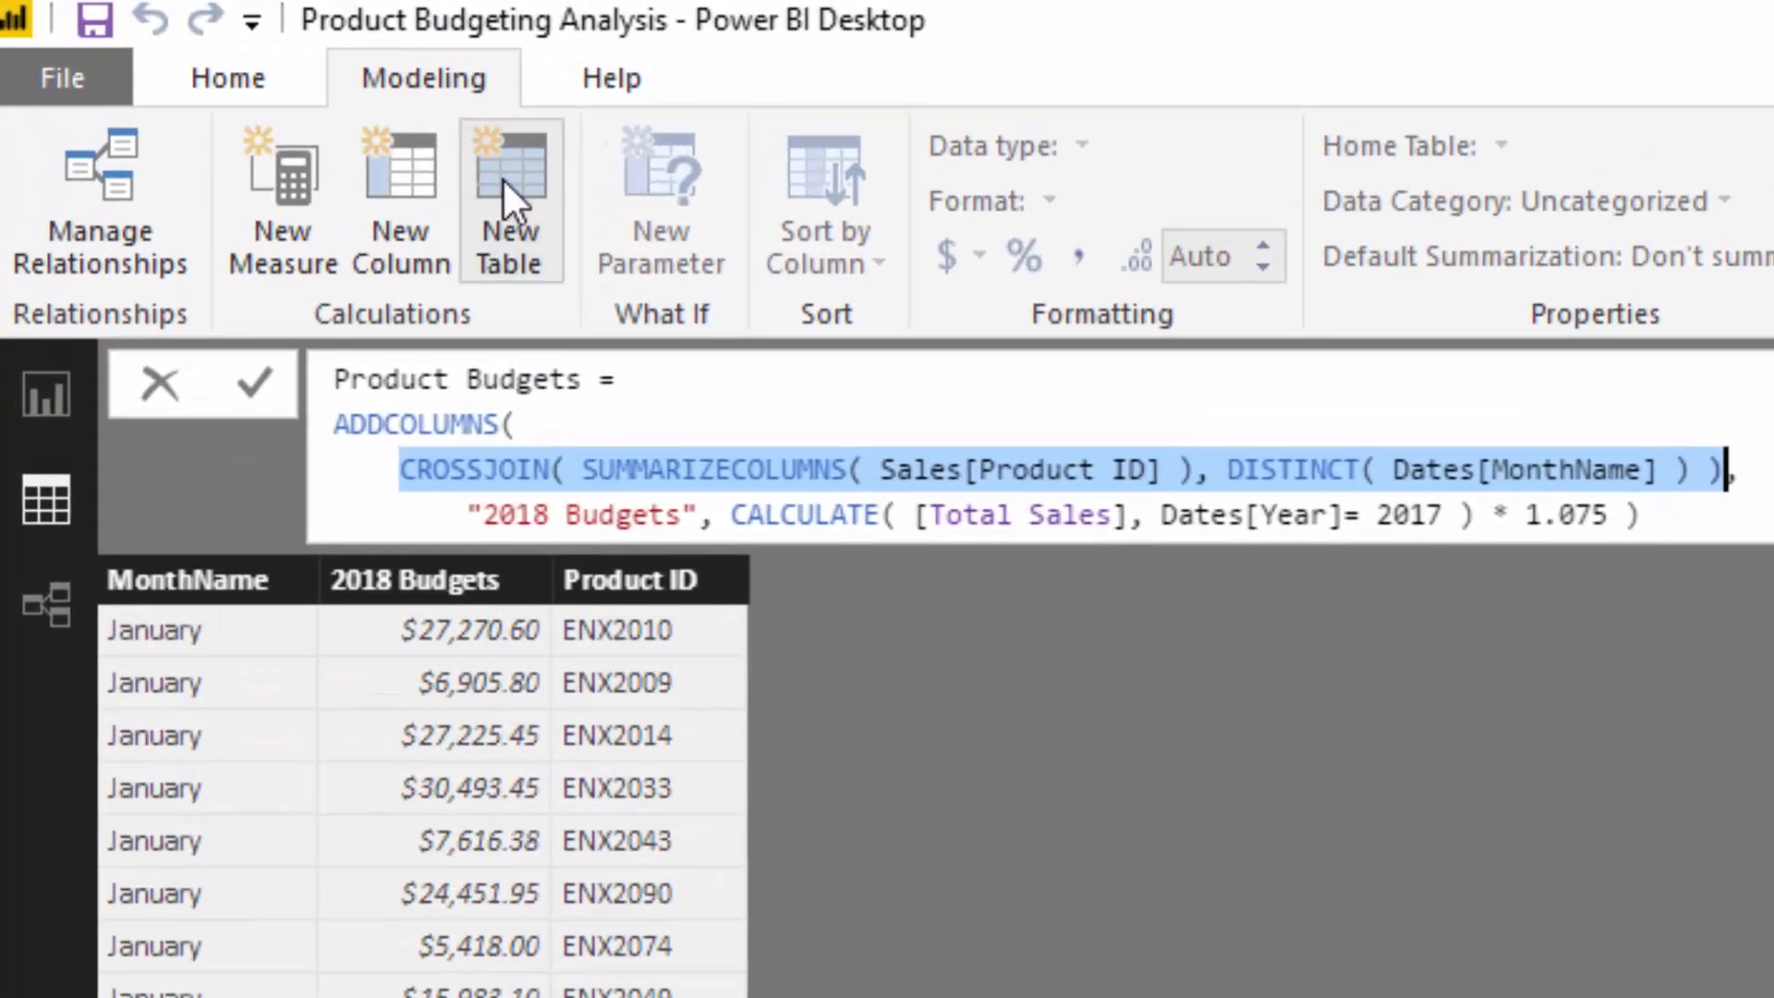
Start a new calculated table and name it Demo Table in the formula bar
click(510, 203)
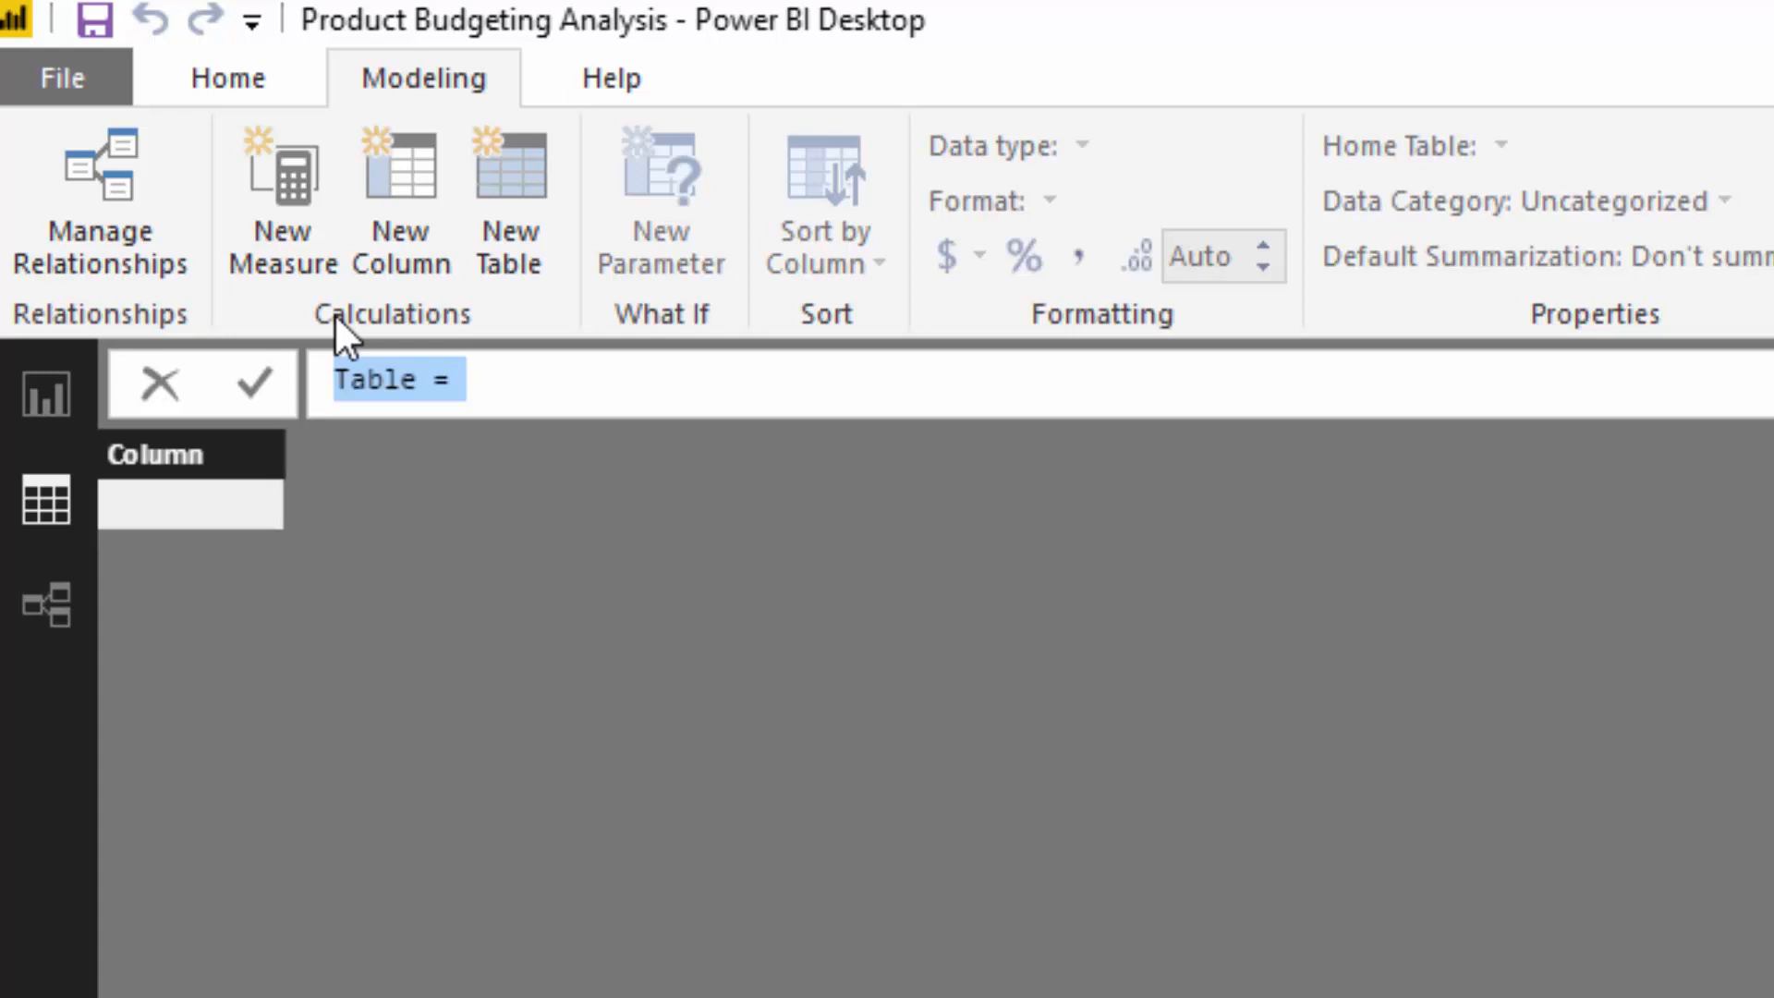
text(Dem)
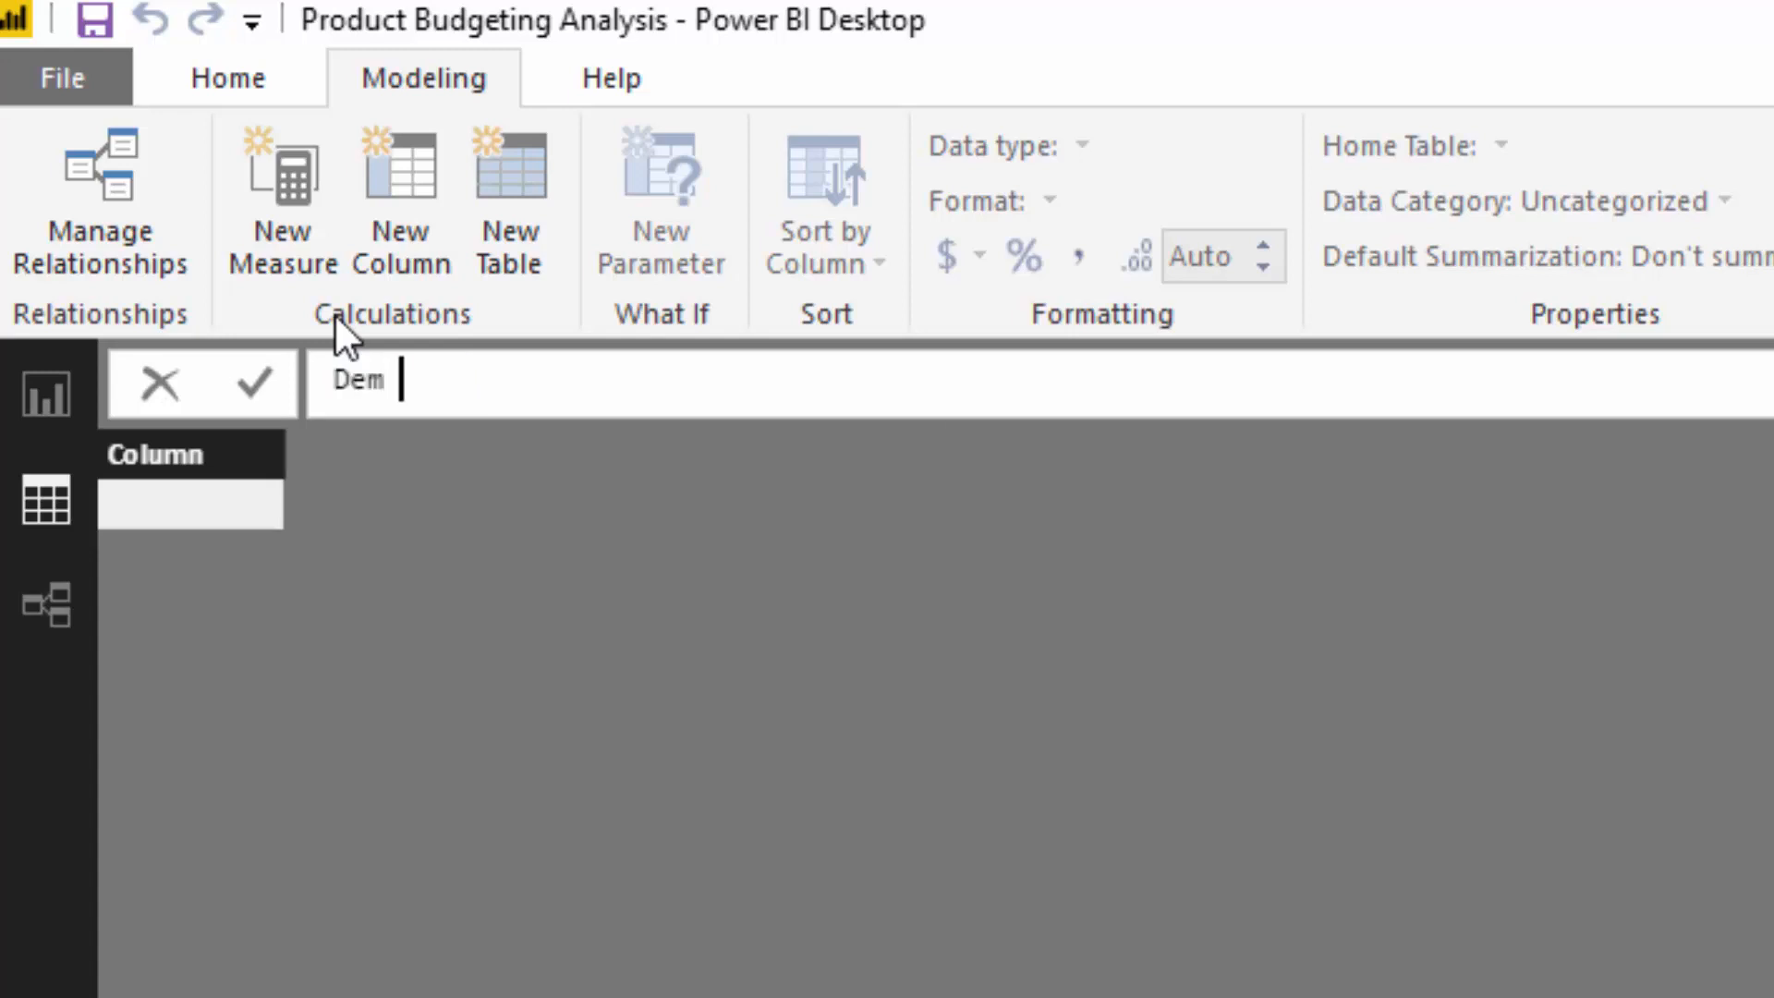
text(o Tab)
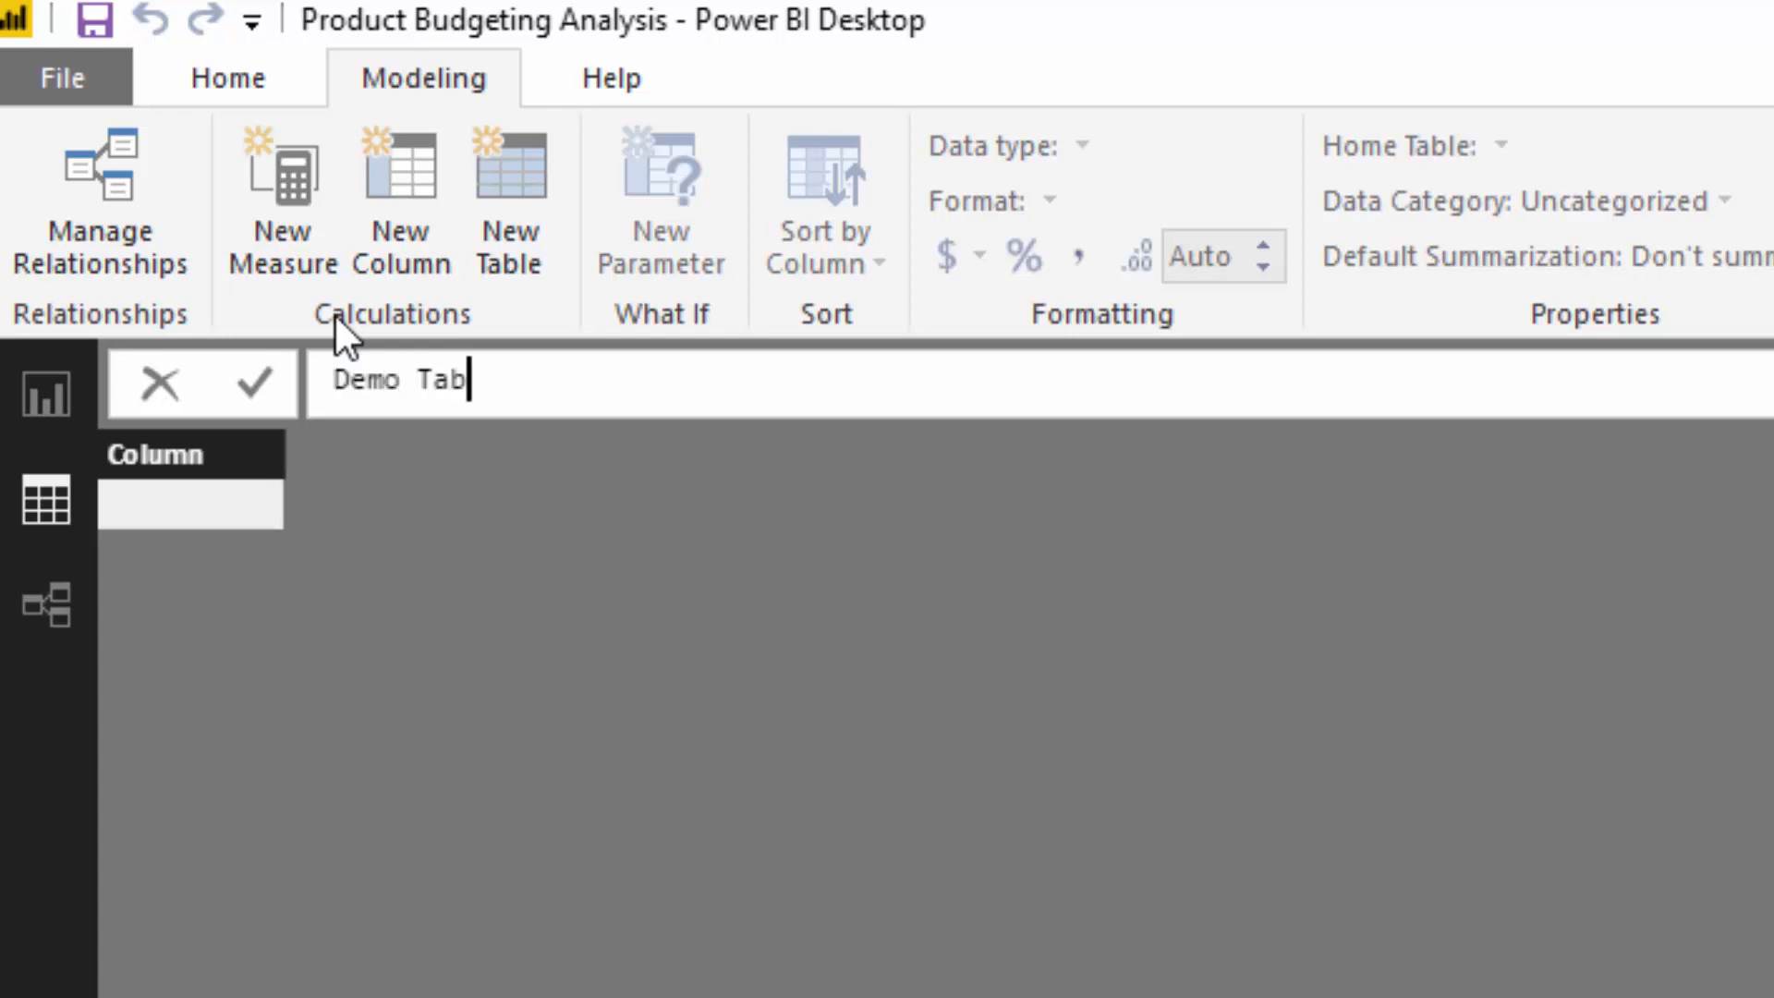
text(le)
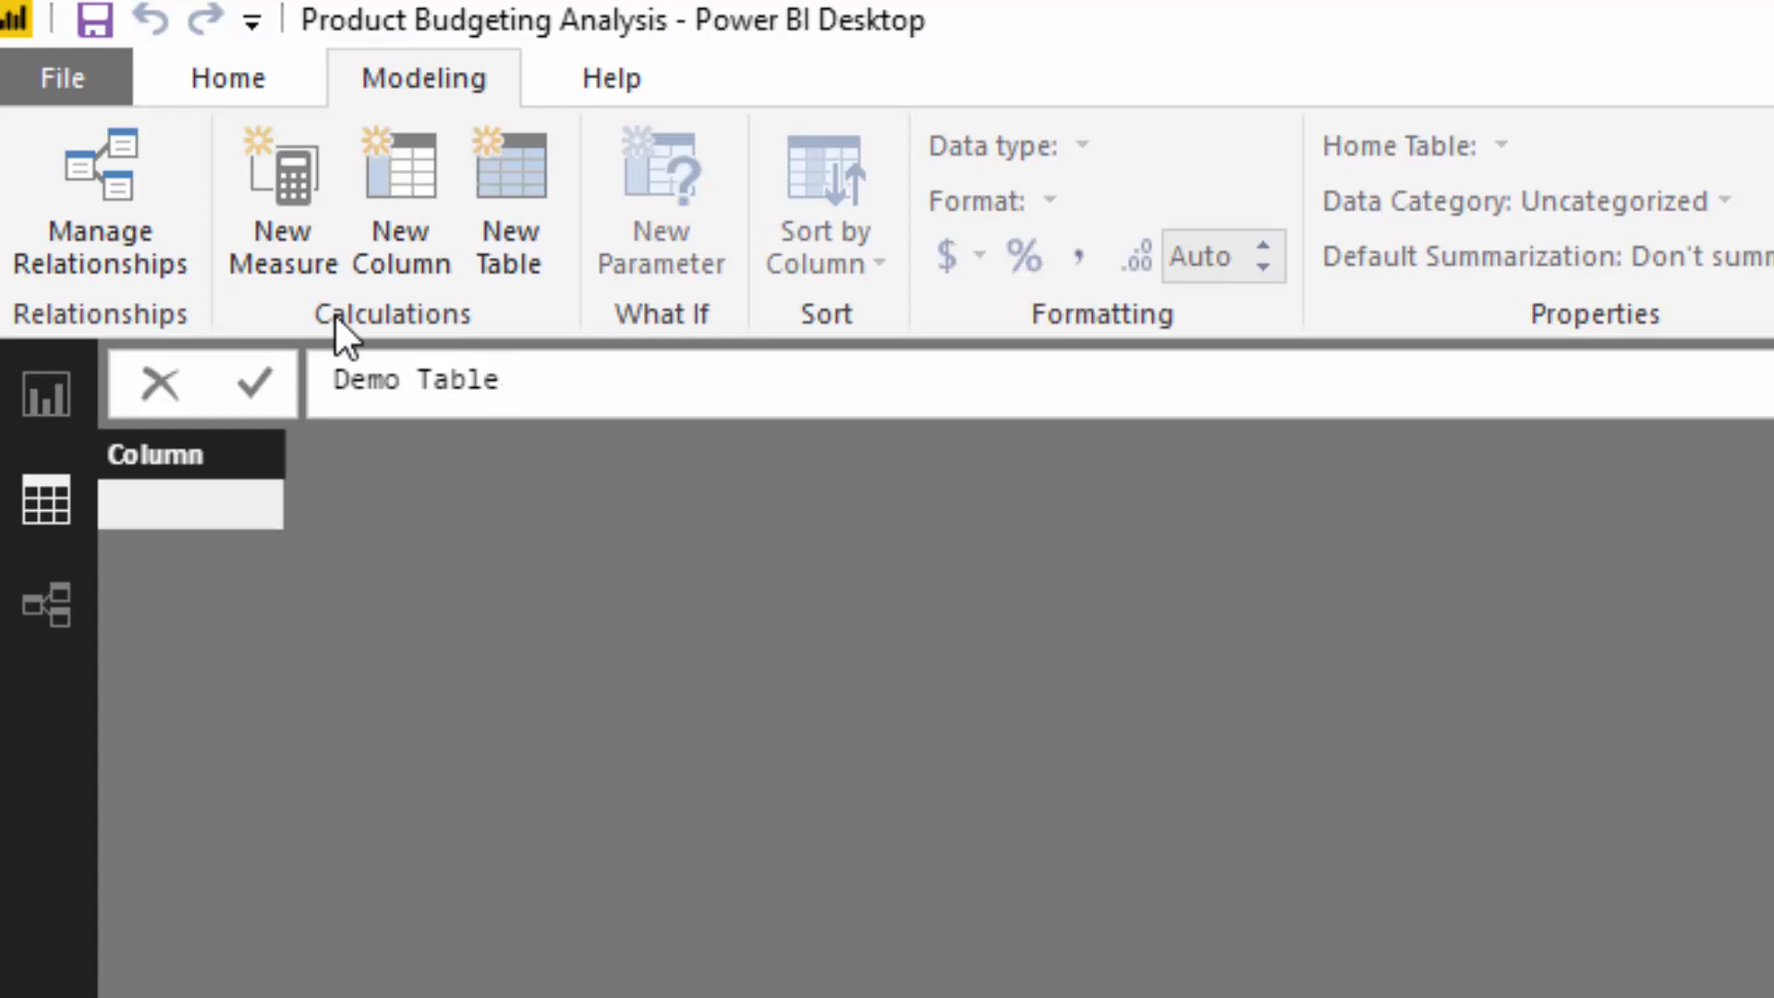
click(497, 379)
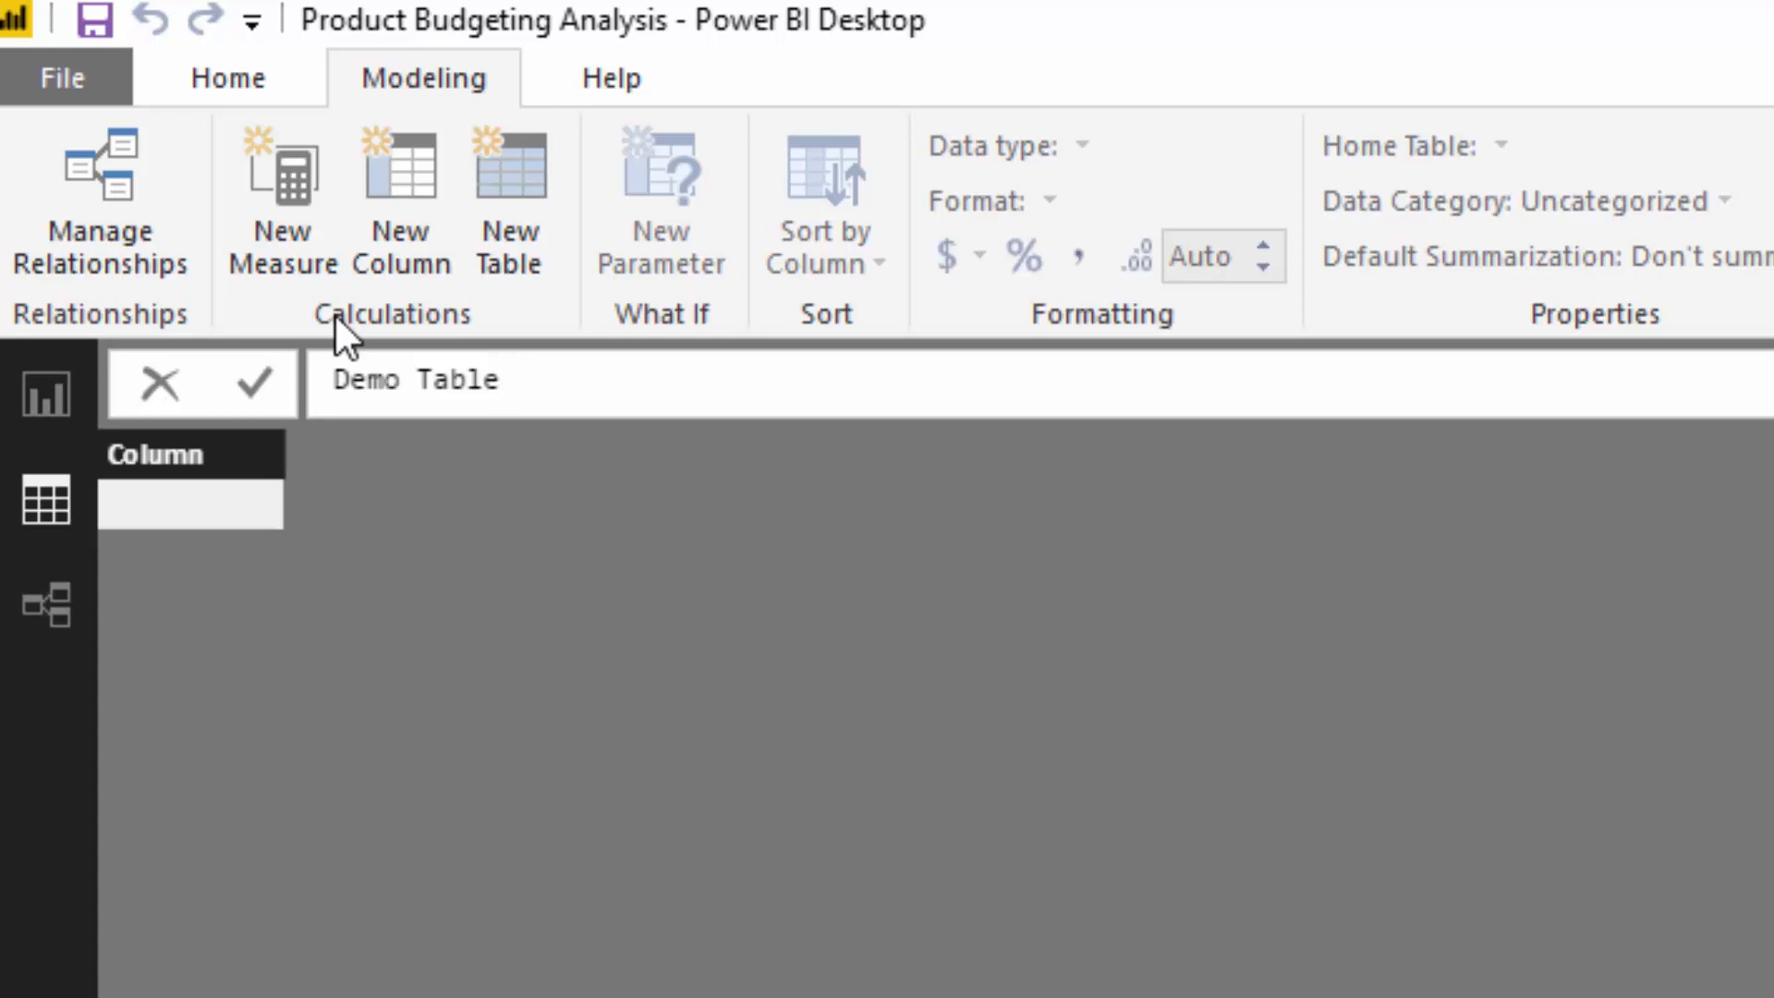
click(453, 379)
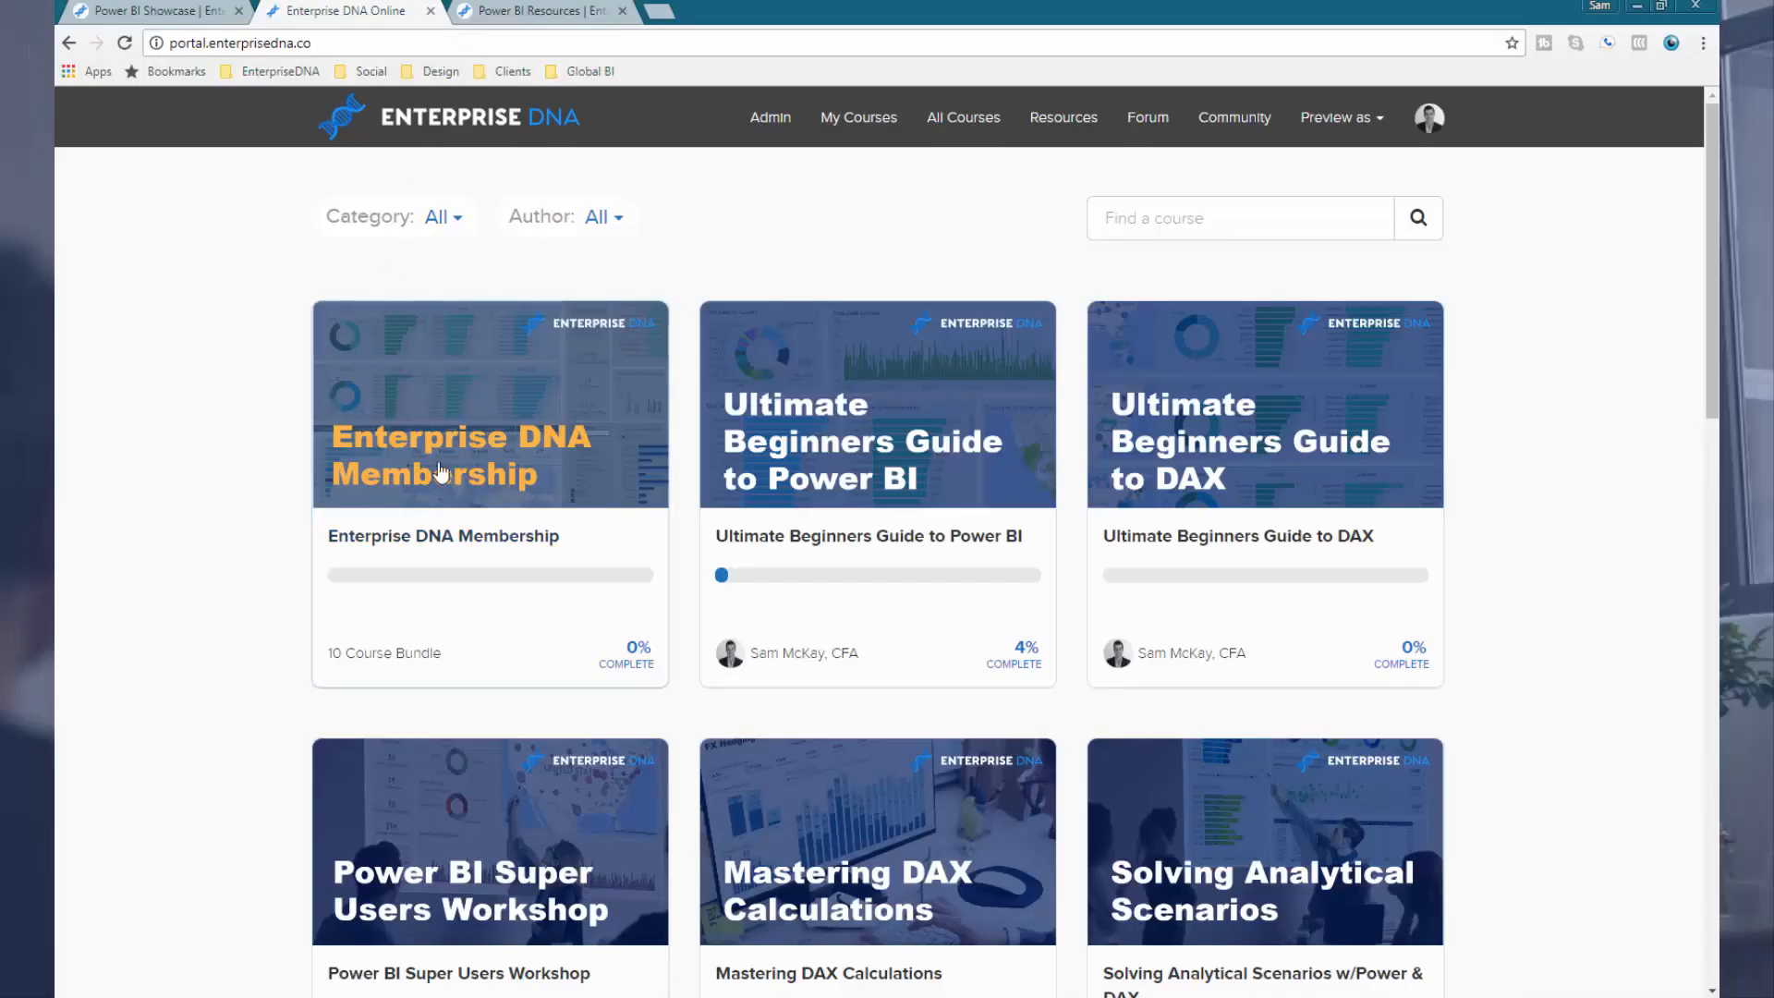
scroll(down, 3)
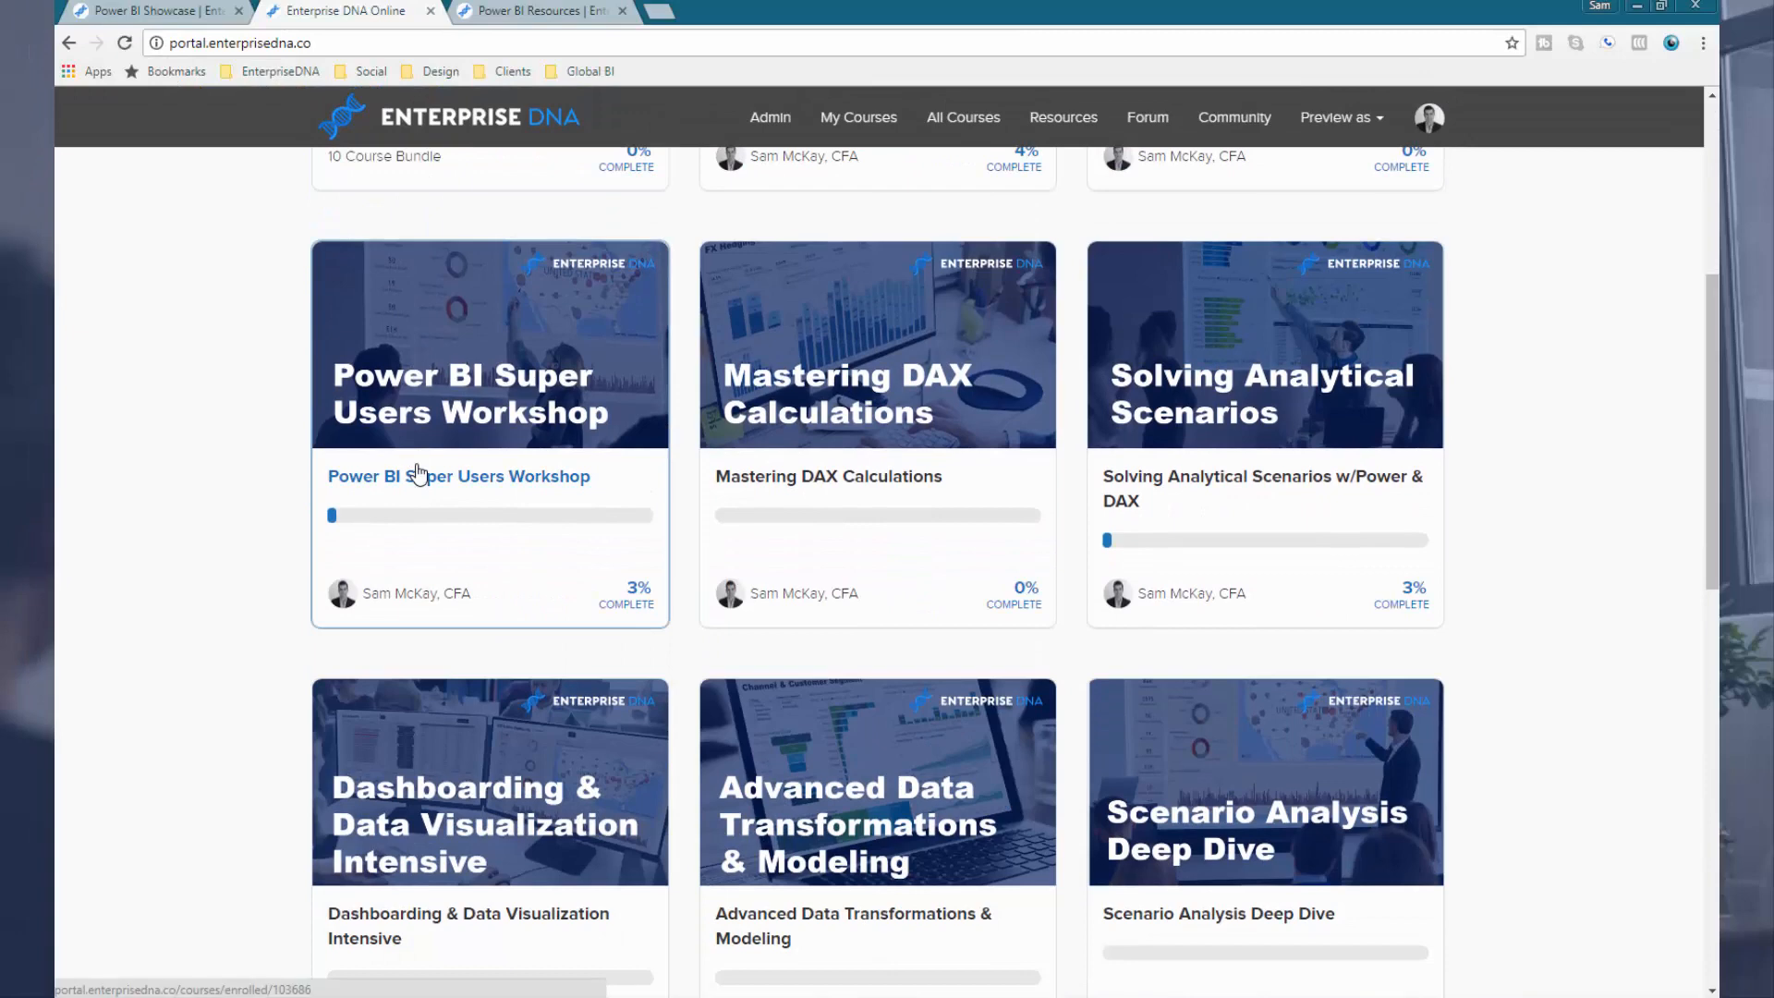
scroll(down, 3)
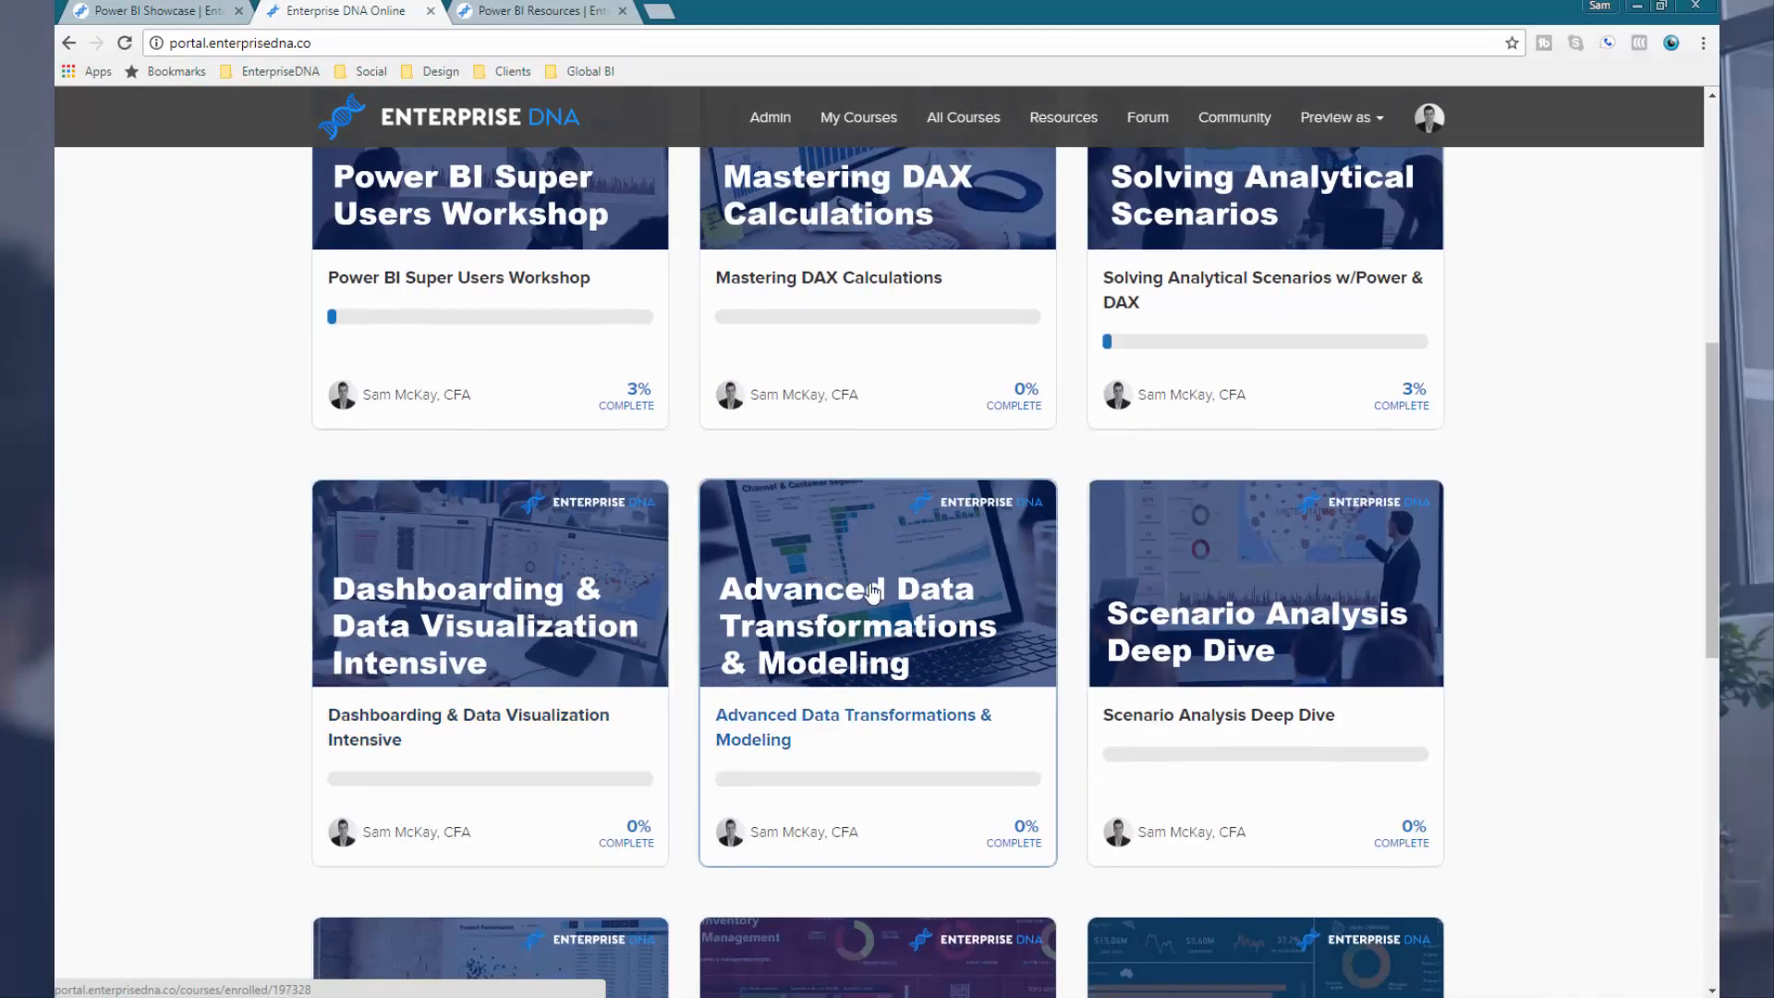
mouse_move(898, 662)
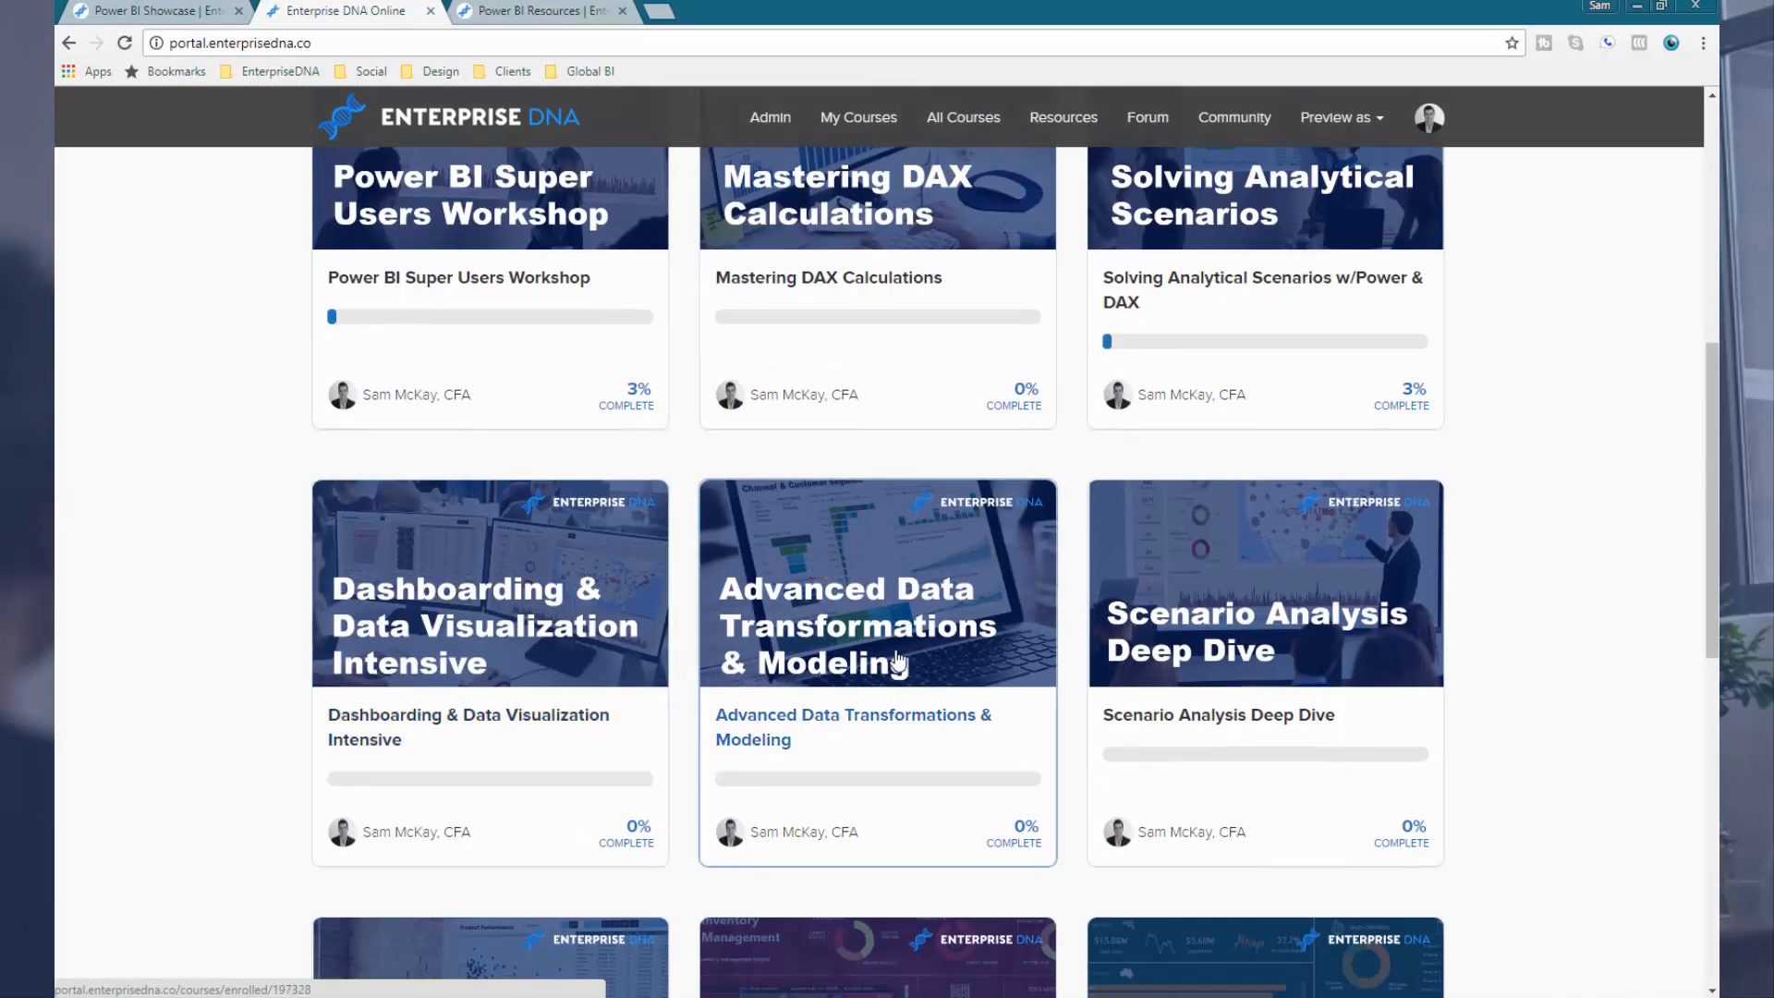
mouse_move(933, 608)
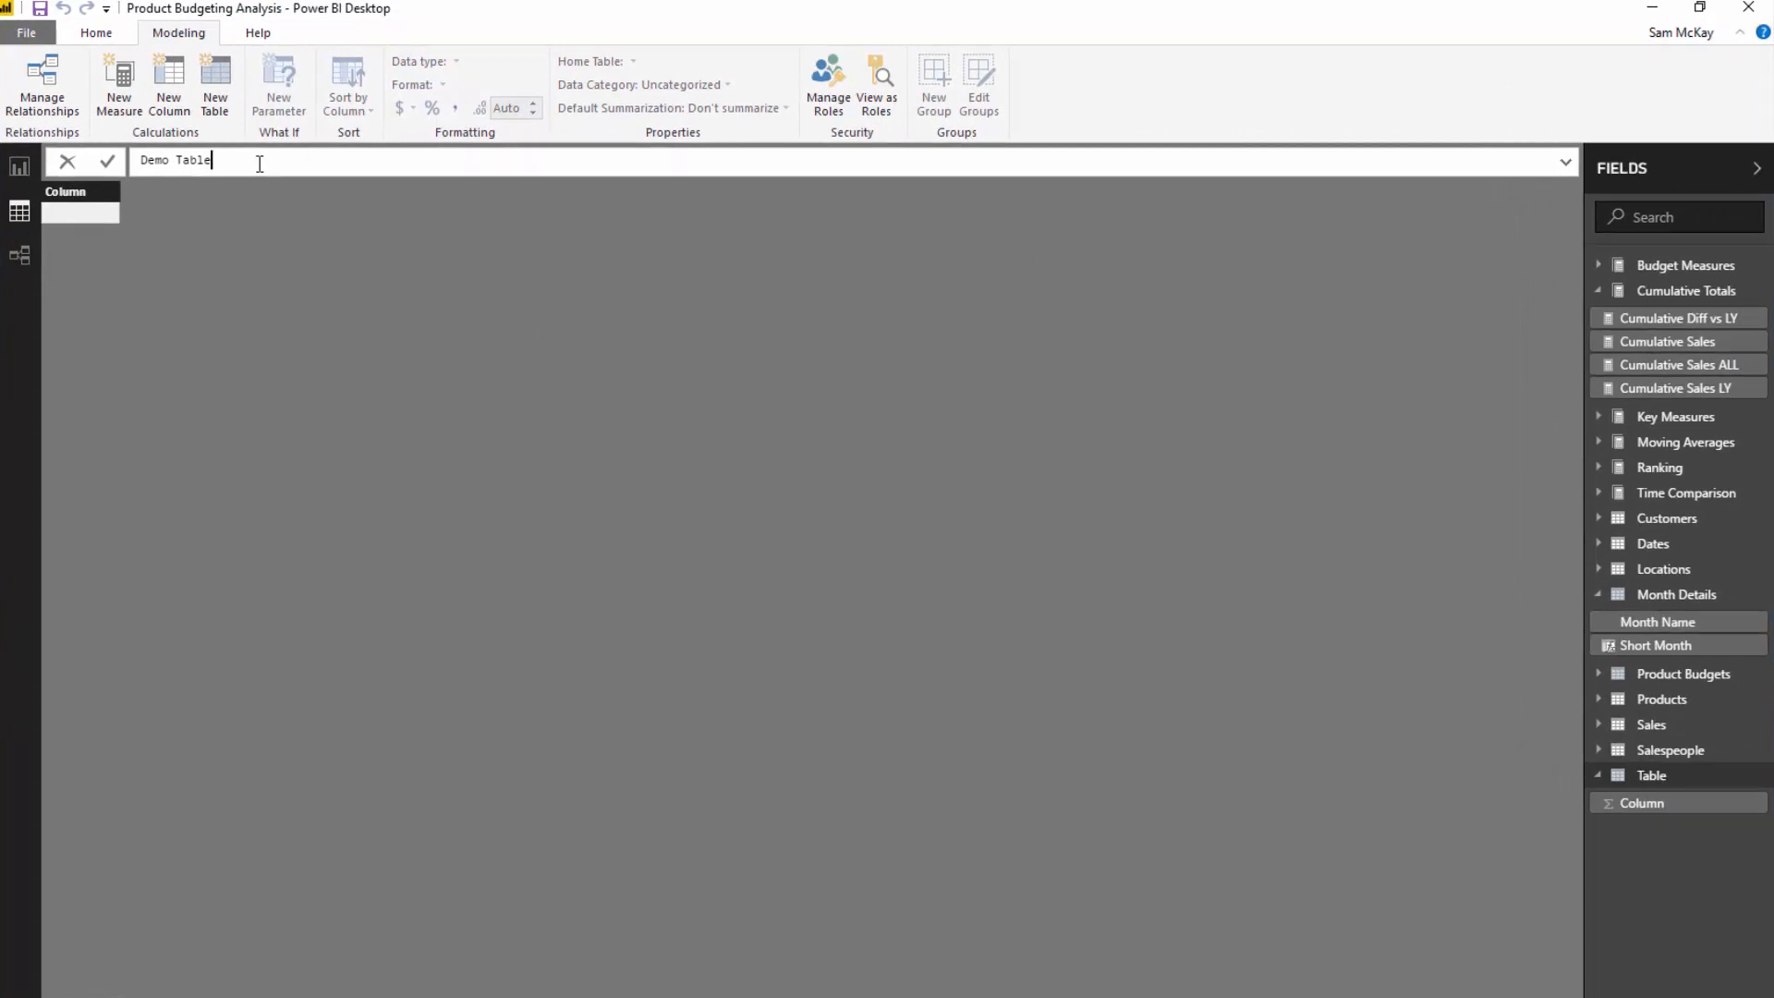
Write Demo Table = CROSSJOIN( VALUES( Dates[MonthName] ), VALUES( 'Product Budgets'[Product ID] ) )
text(= CROSSJOIN()
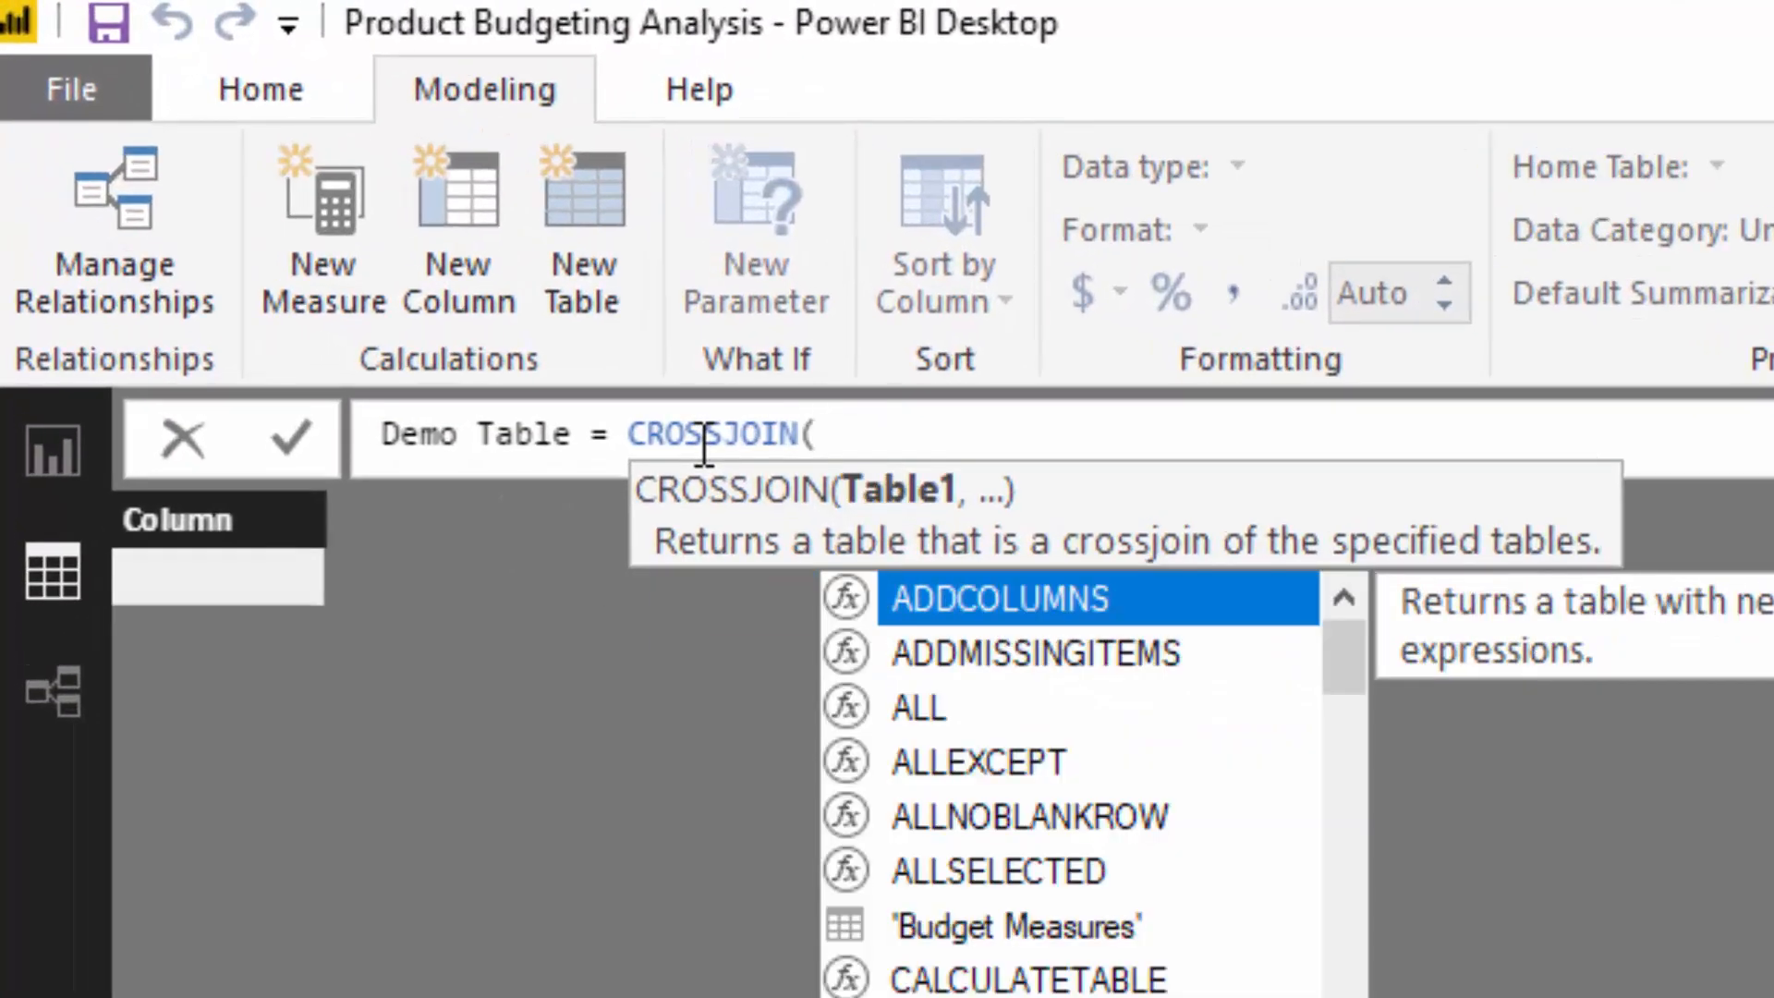
mouse_move(895, 526)
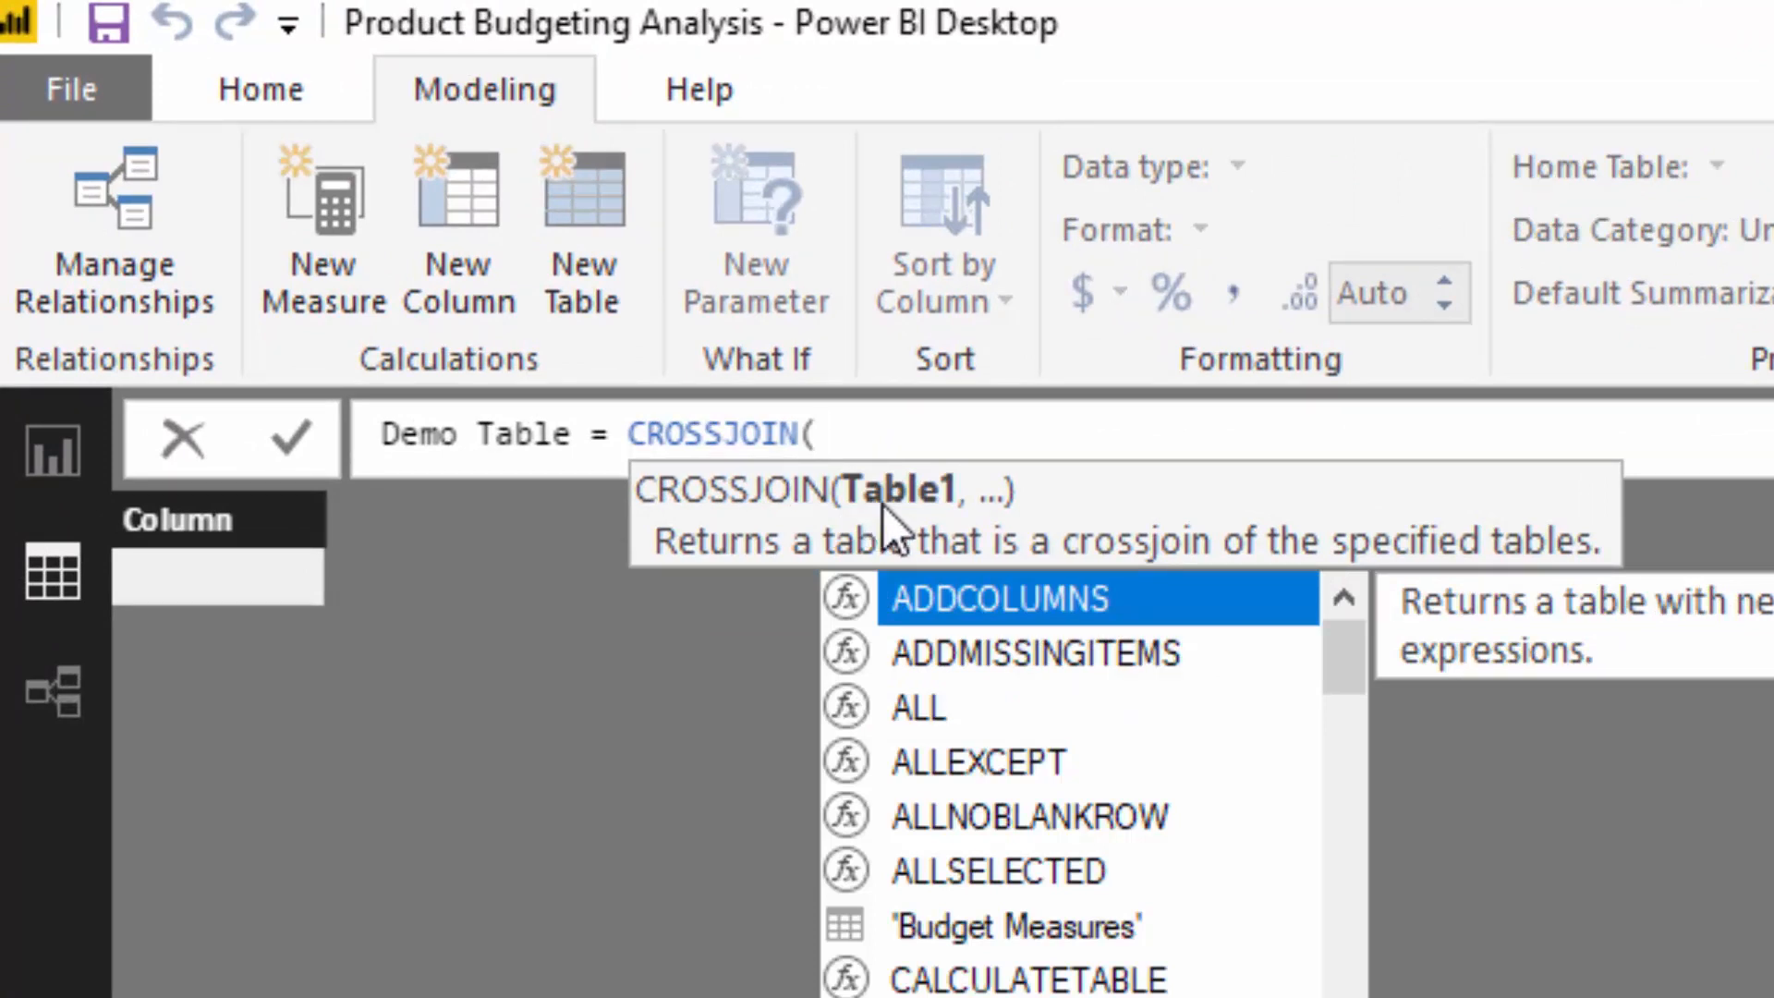
mouse_move(933, 516)
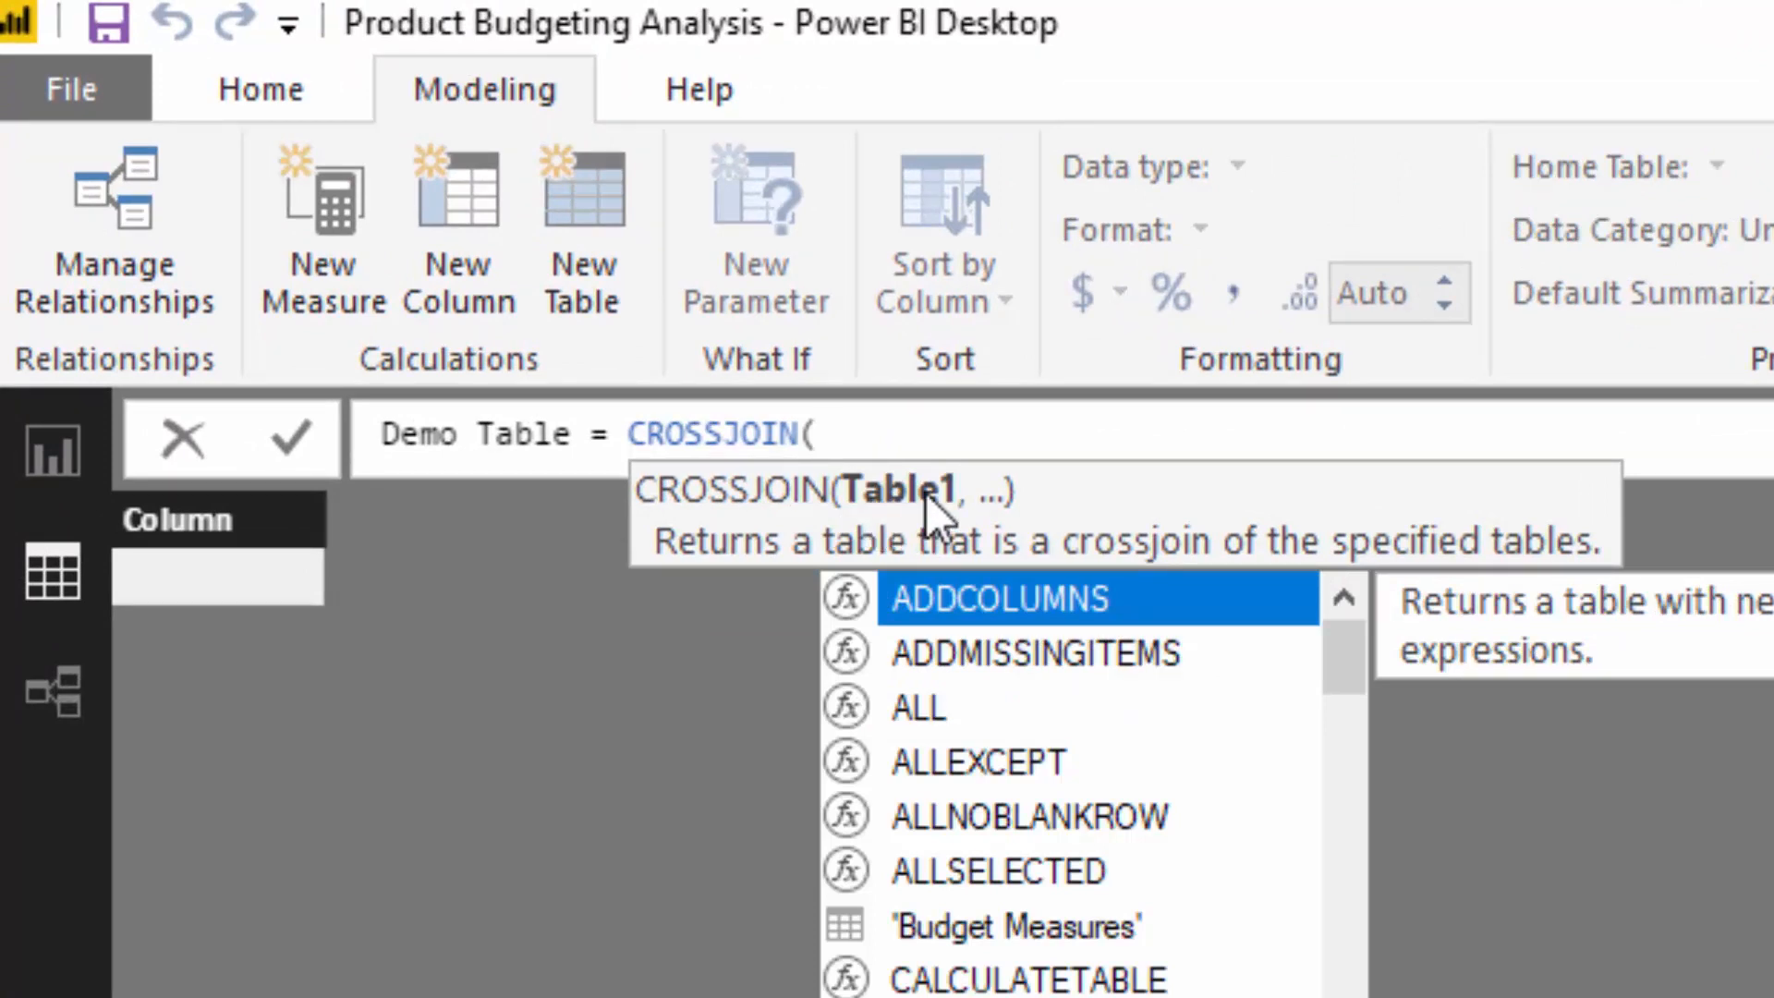
mouse_move(741, 566)
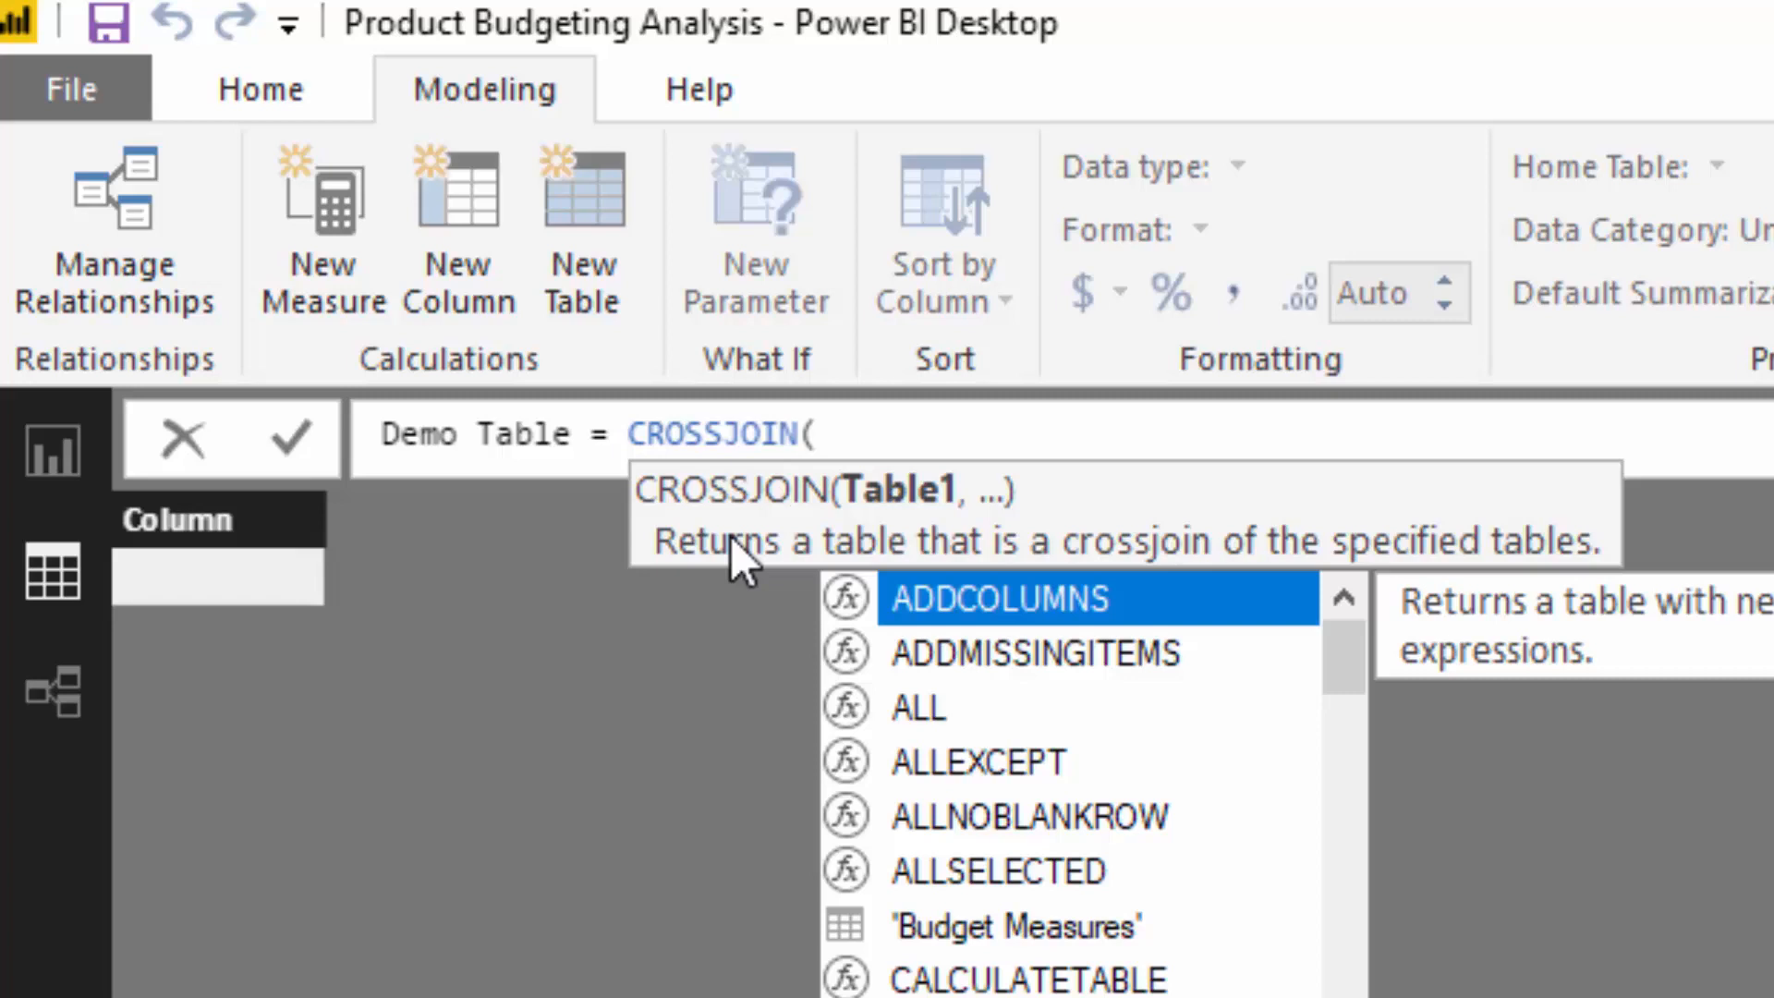
mouse_move(955, 577)
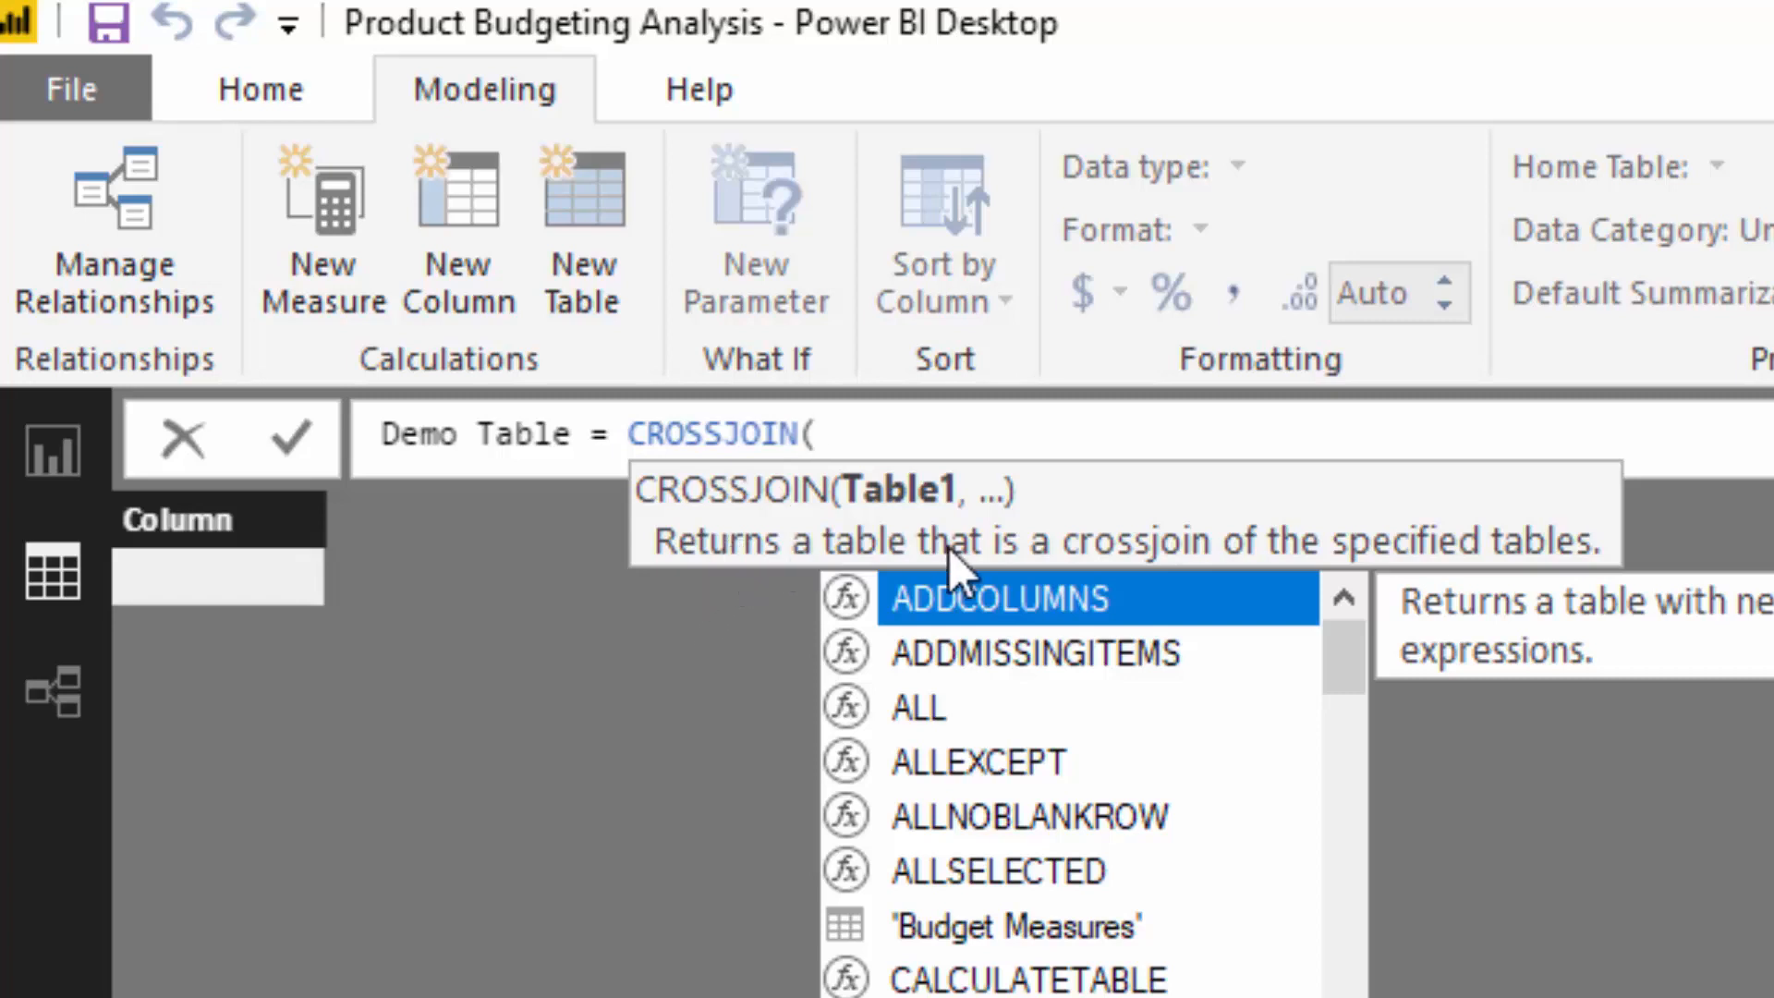
mouse_move(1013, 447)
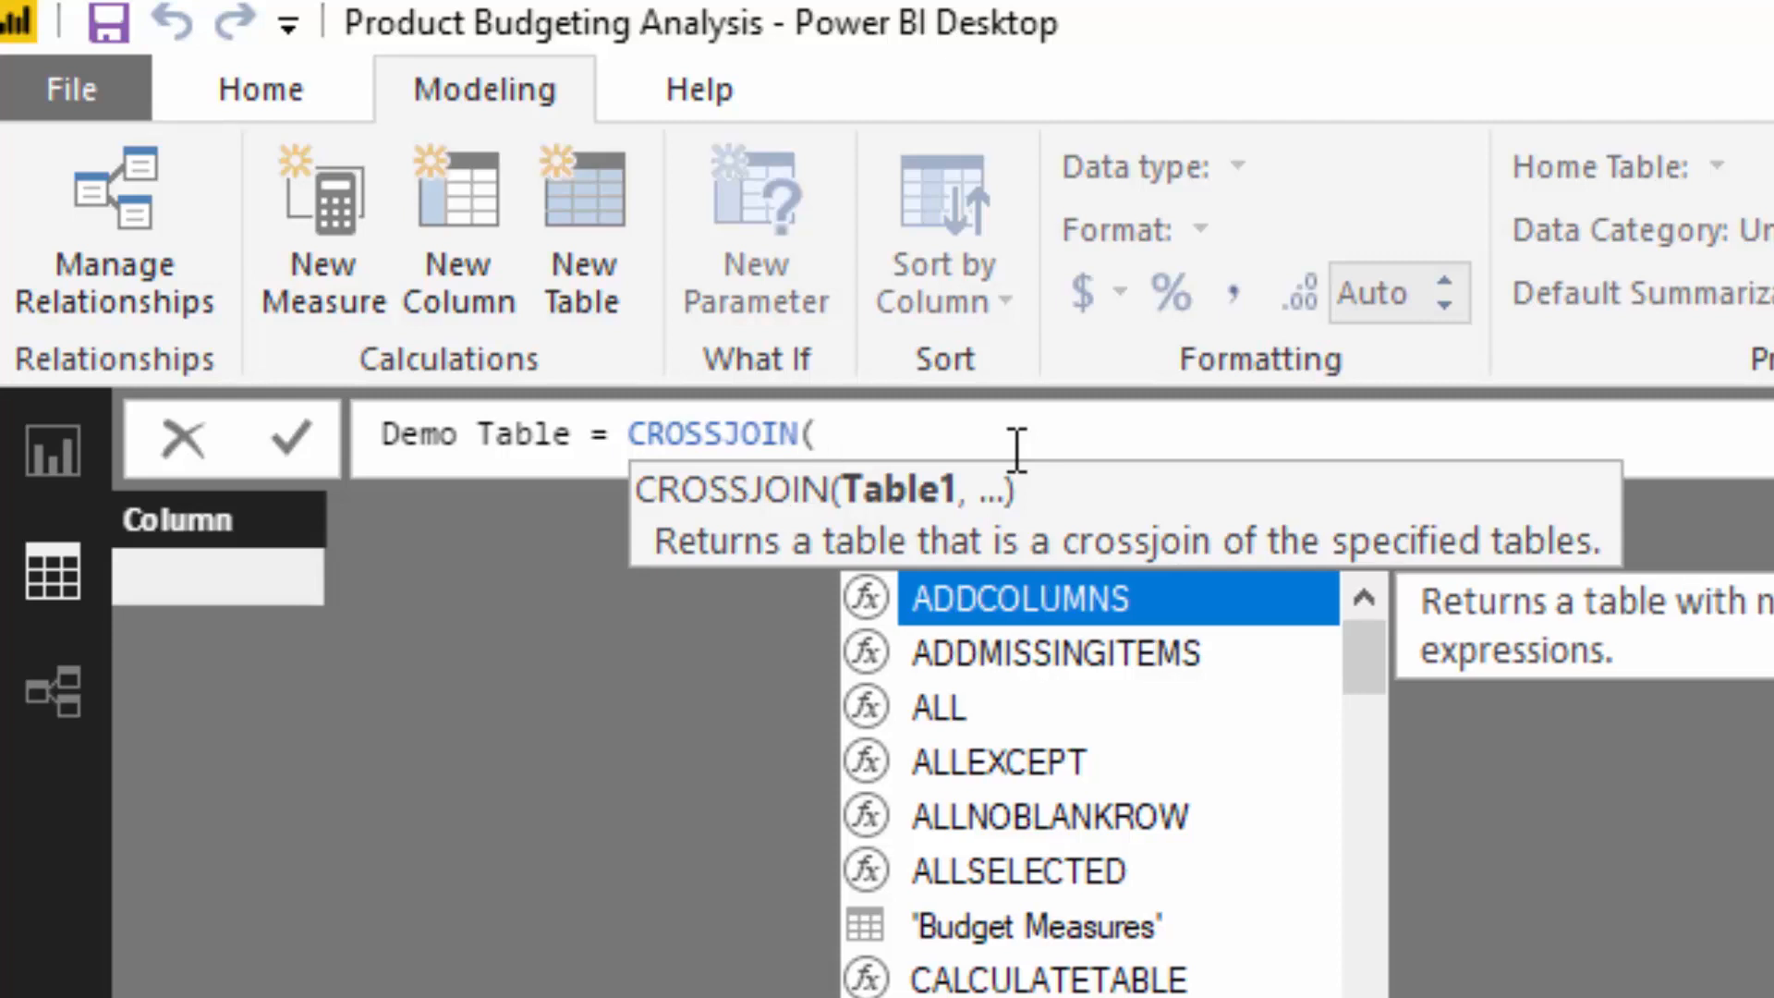
text(VALUES()
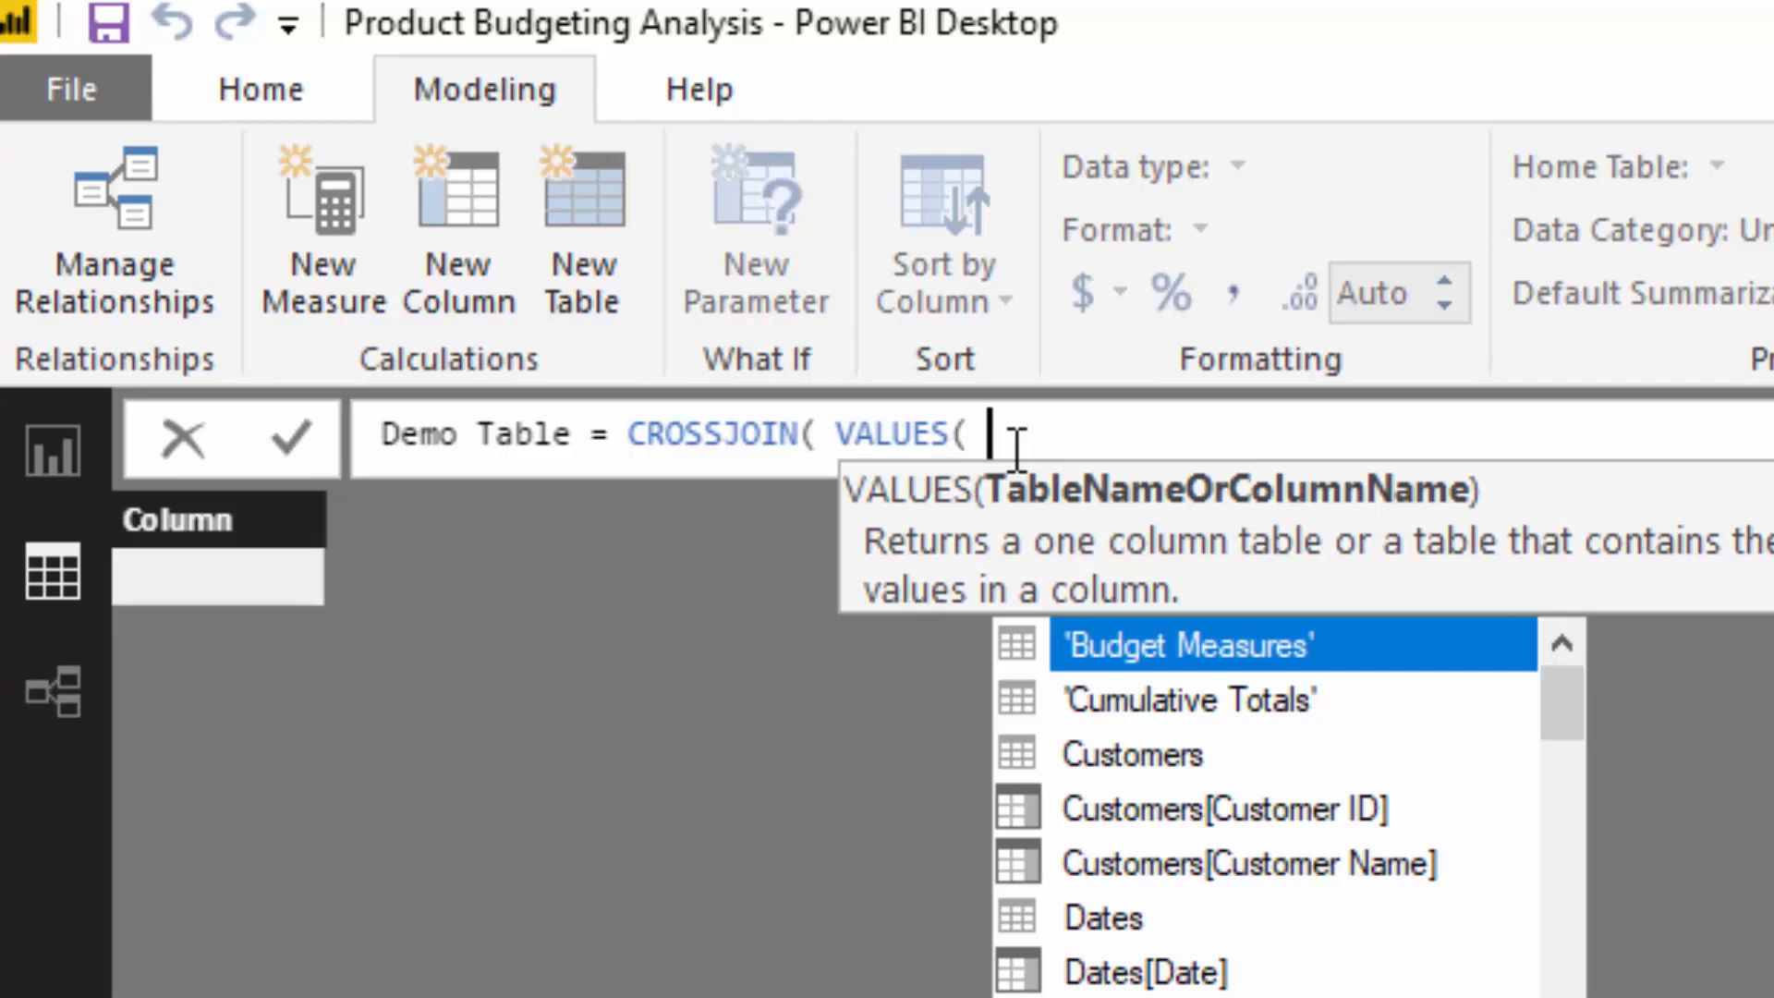
text(MonthName] ), VALUES()
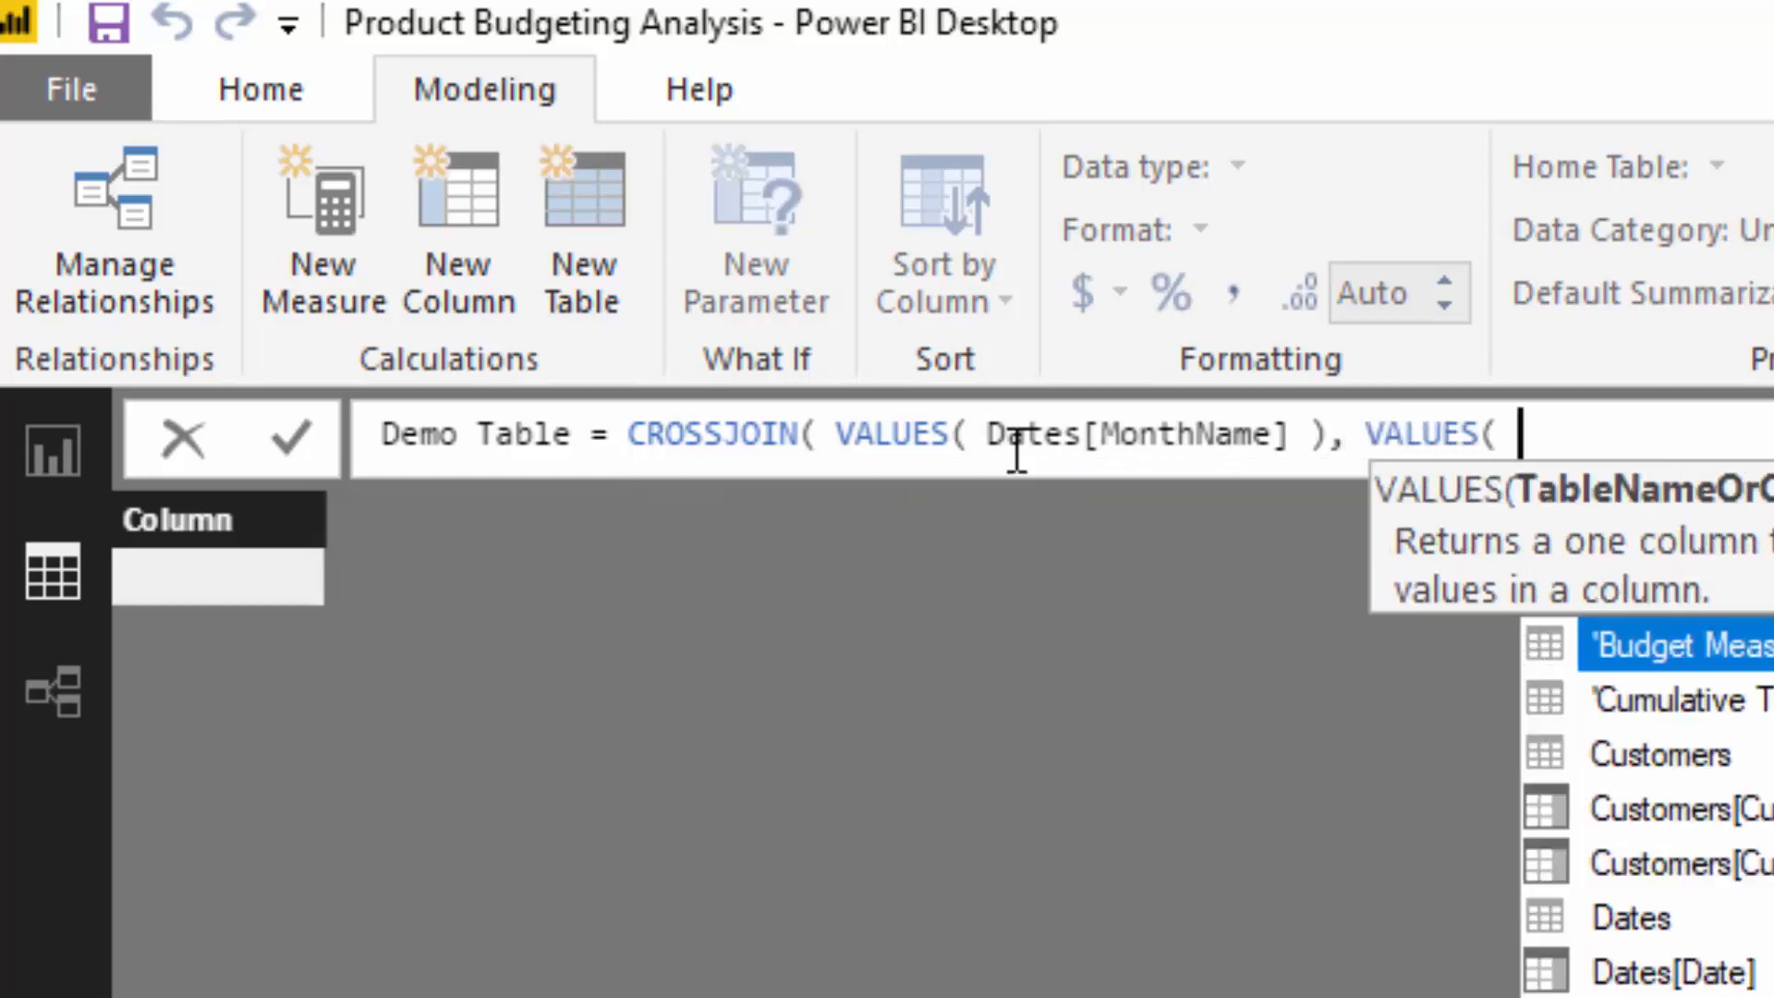
text('Product Budgets'[Product ID] ) ))
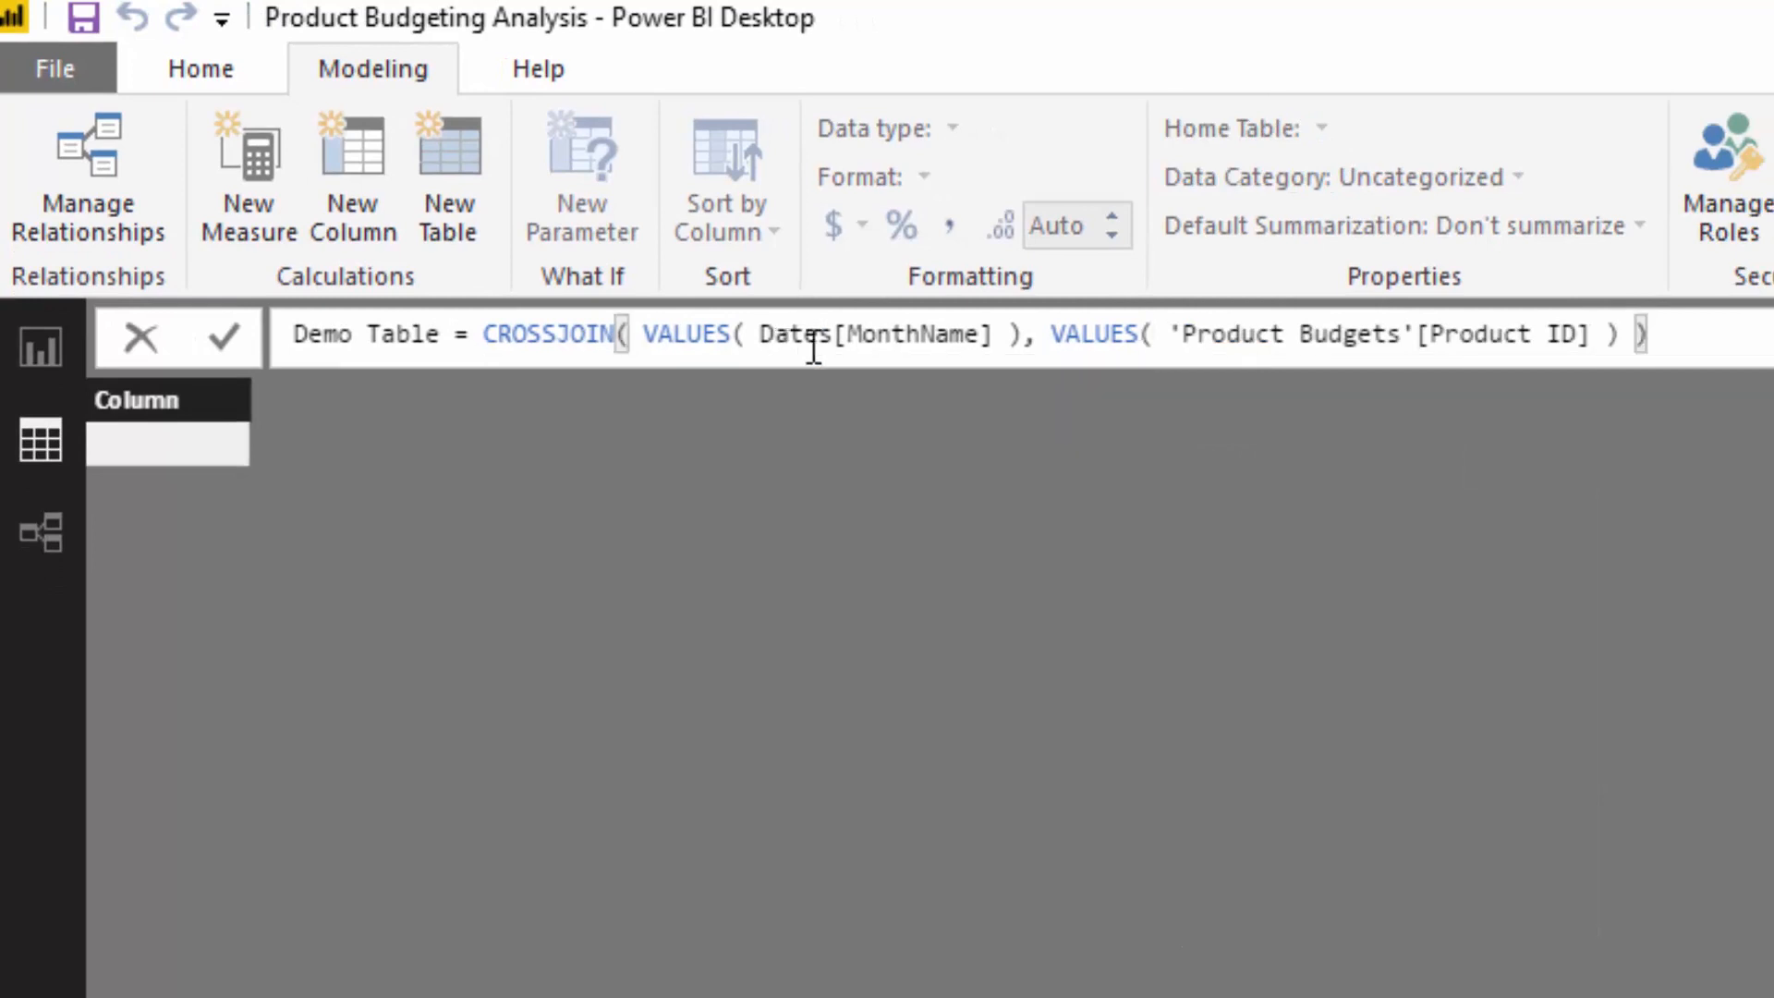
Commit the formula so Demo Table pairs every MonthName with every Product ID
click(643, 335)
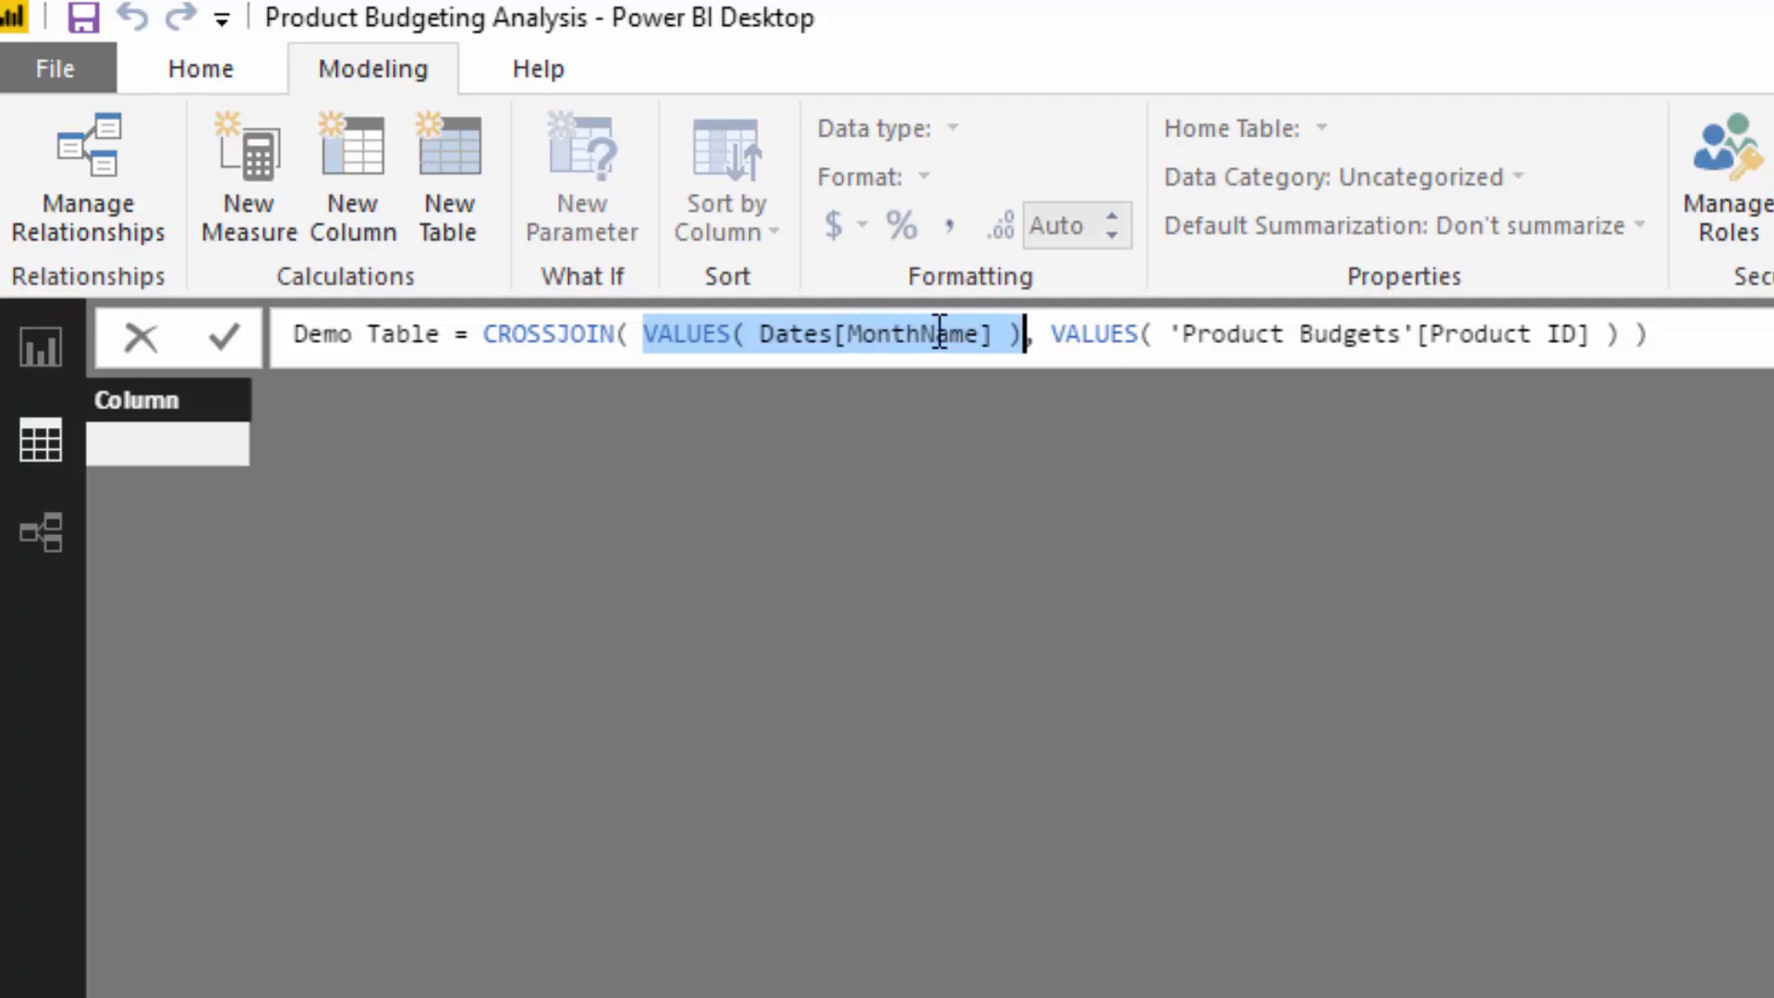
click(1647, 335)
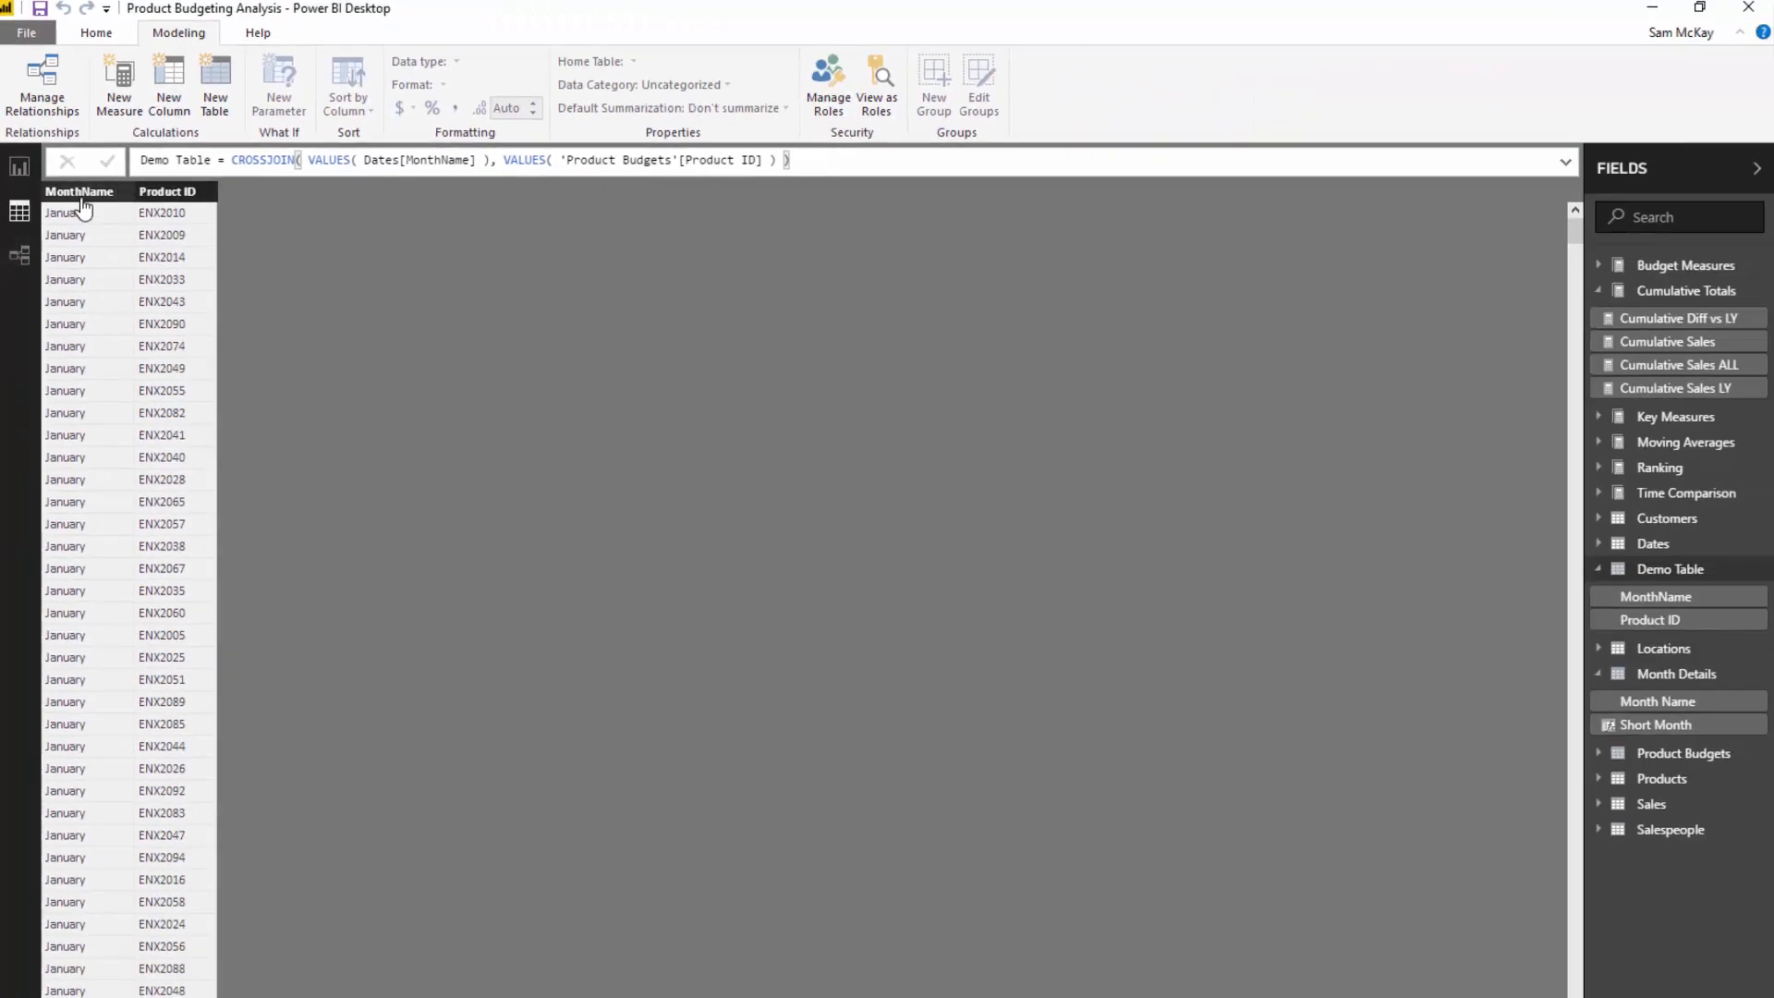
Sort Demo Table rows by Product ID ascending and review the month-product pairs
scroll(down, 3)
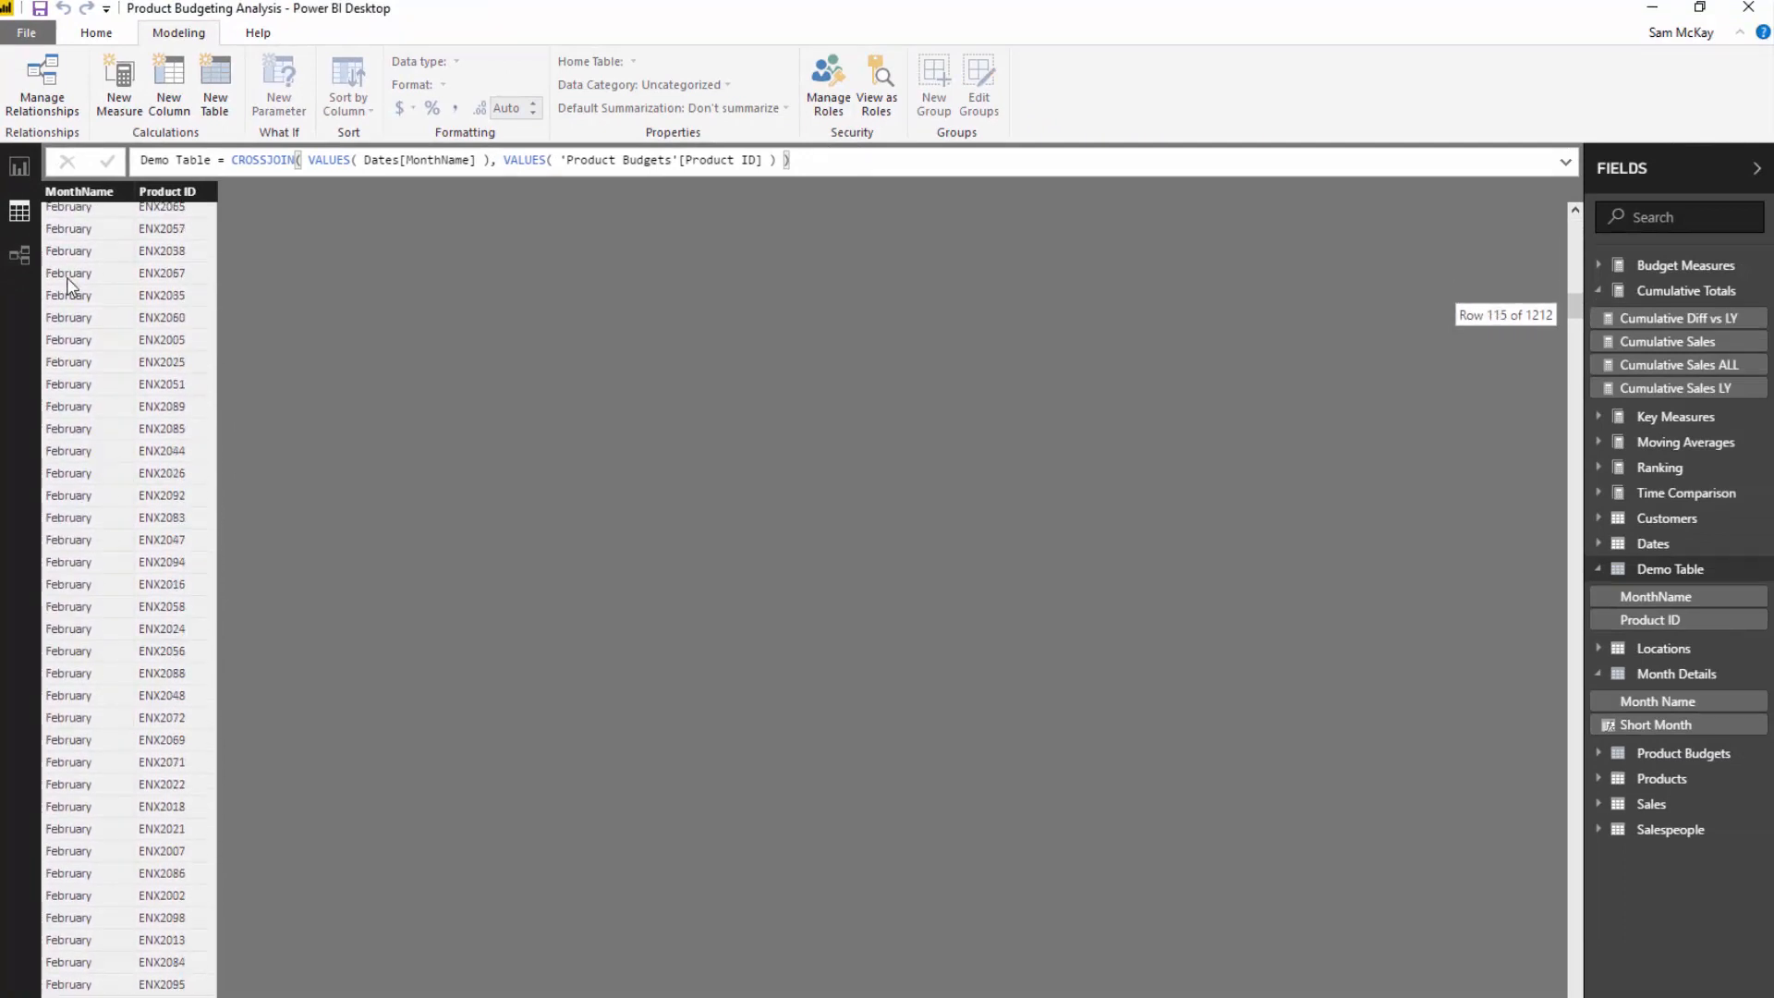
scroll(up, 3)
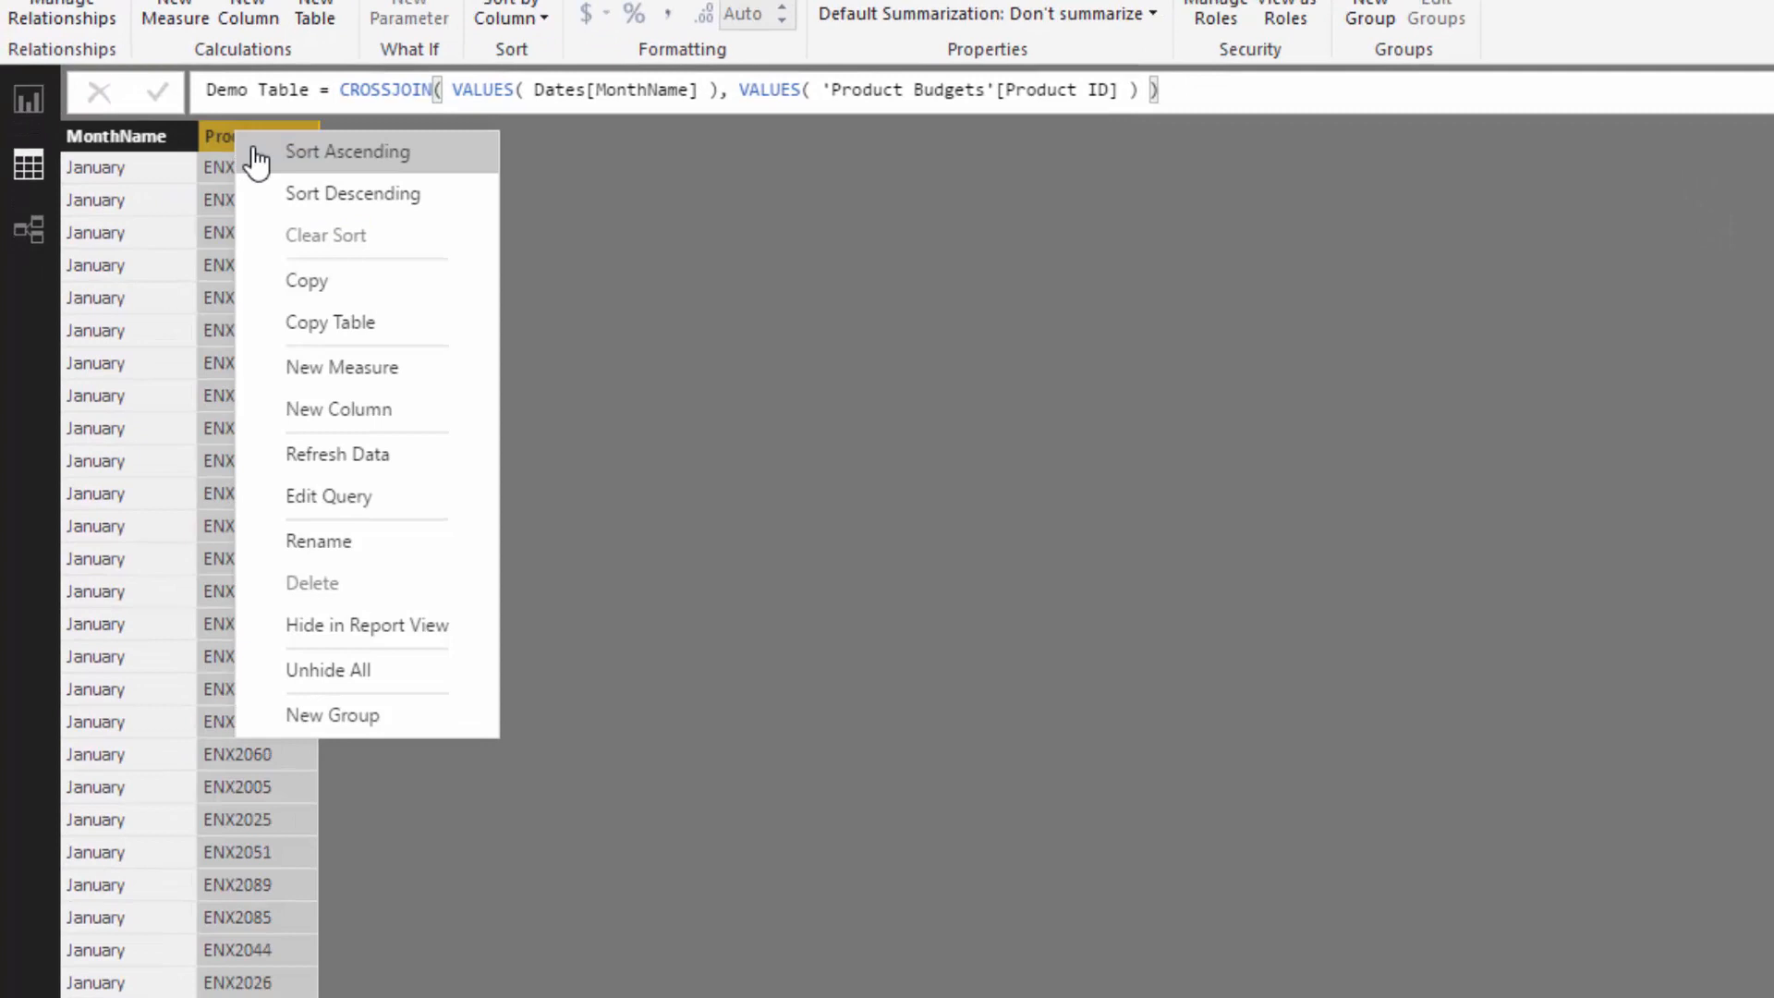
click(346, 150)
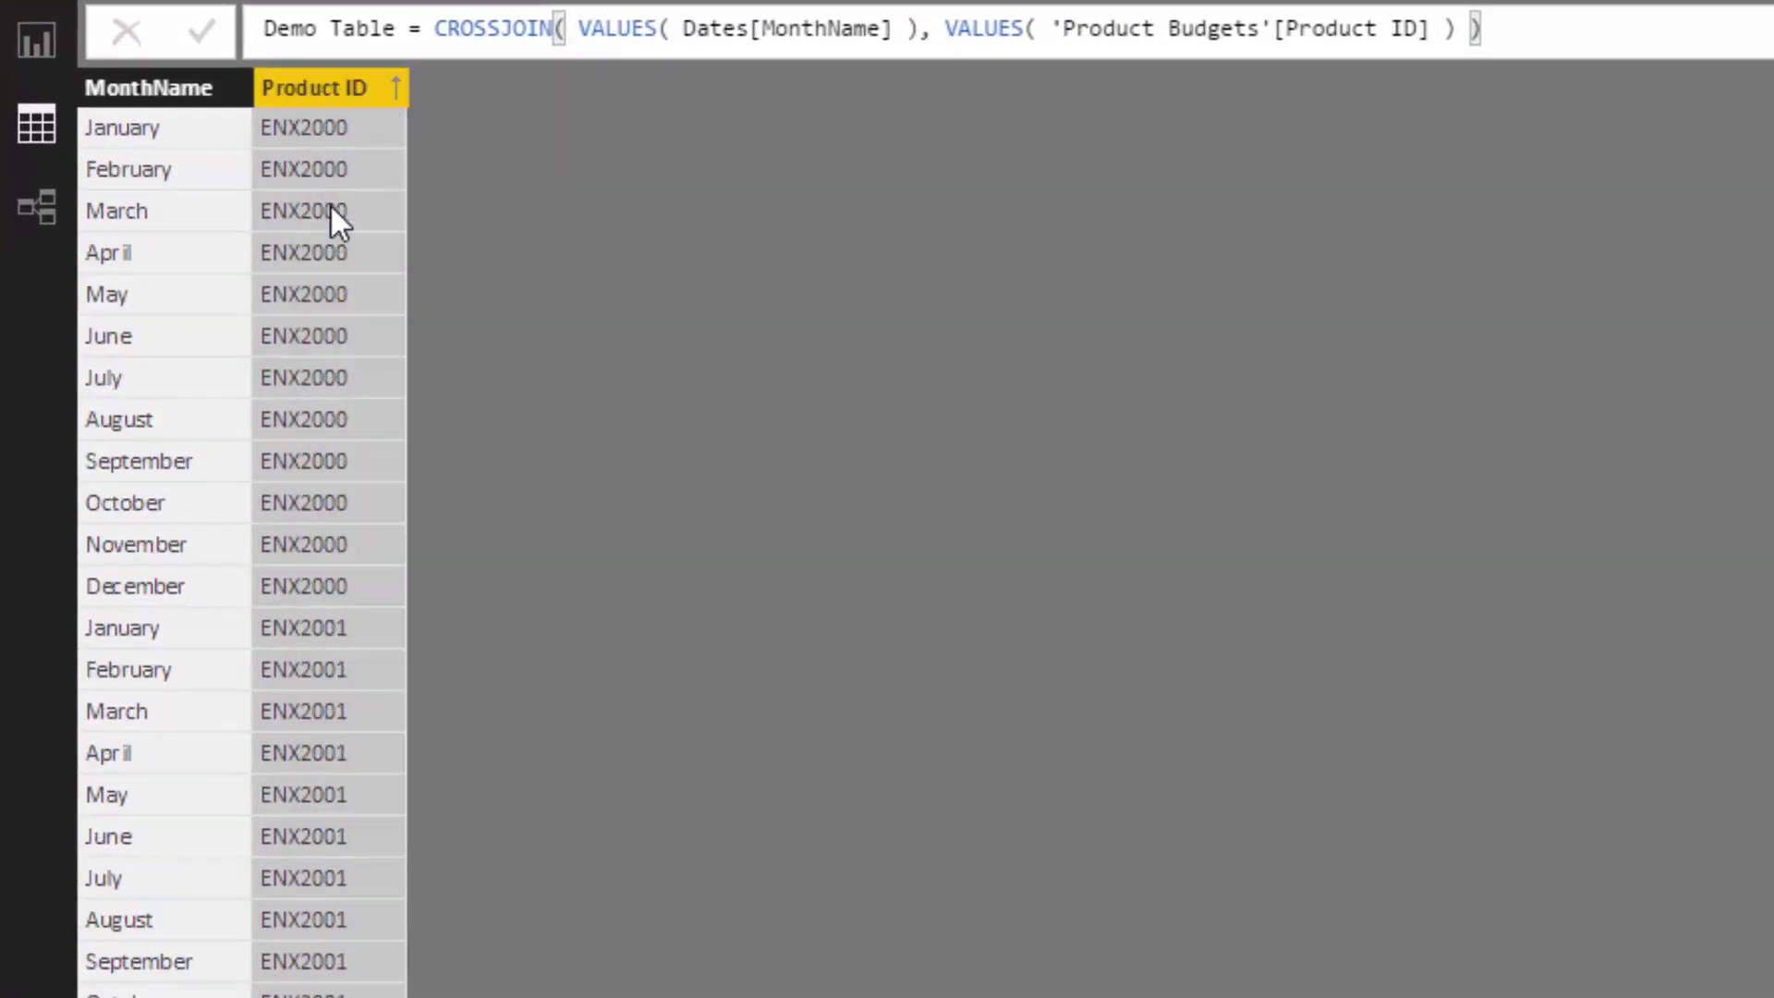
mouse_move(185, 353)
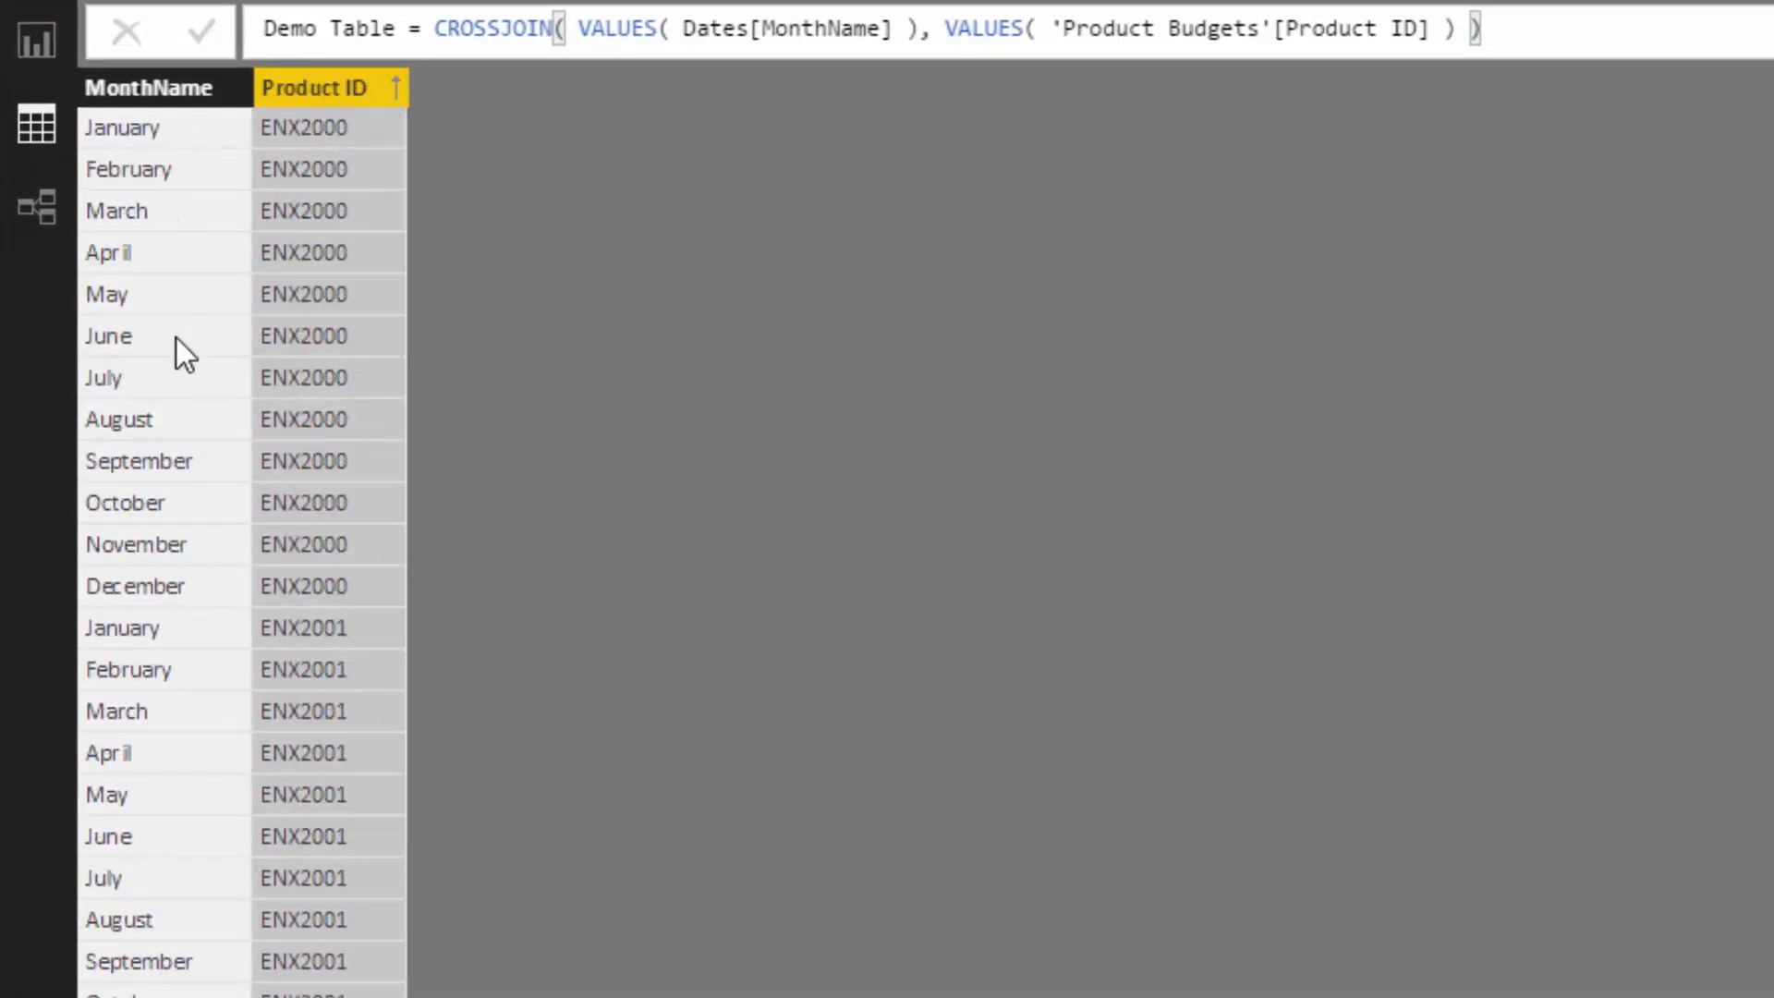
mouse_move(344, 623)
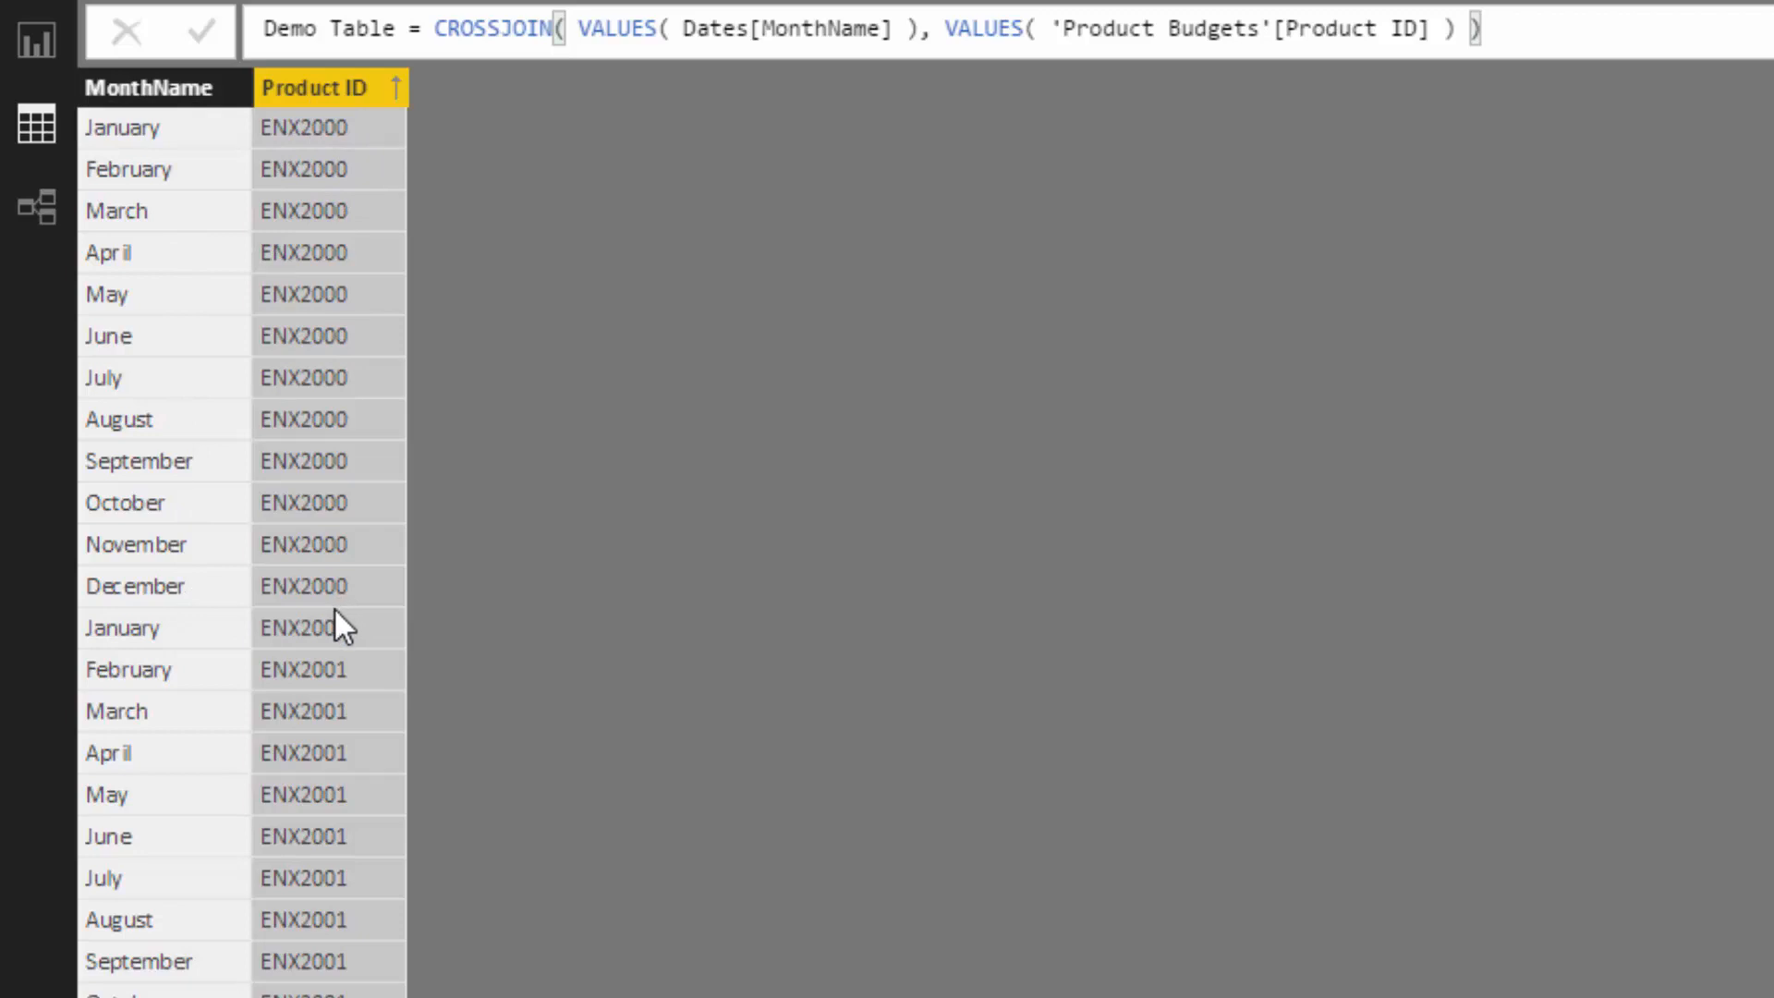
mouse_move(335, 639)
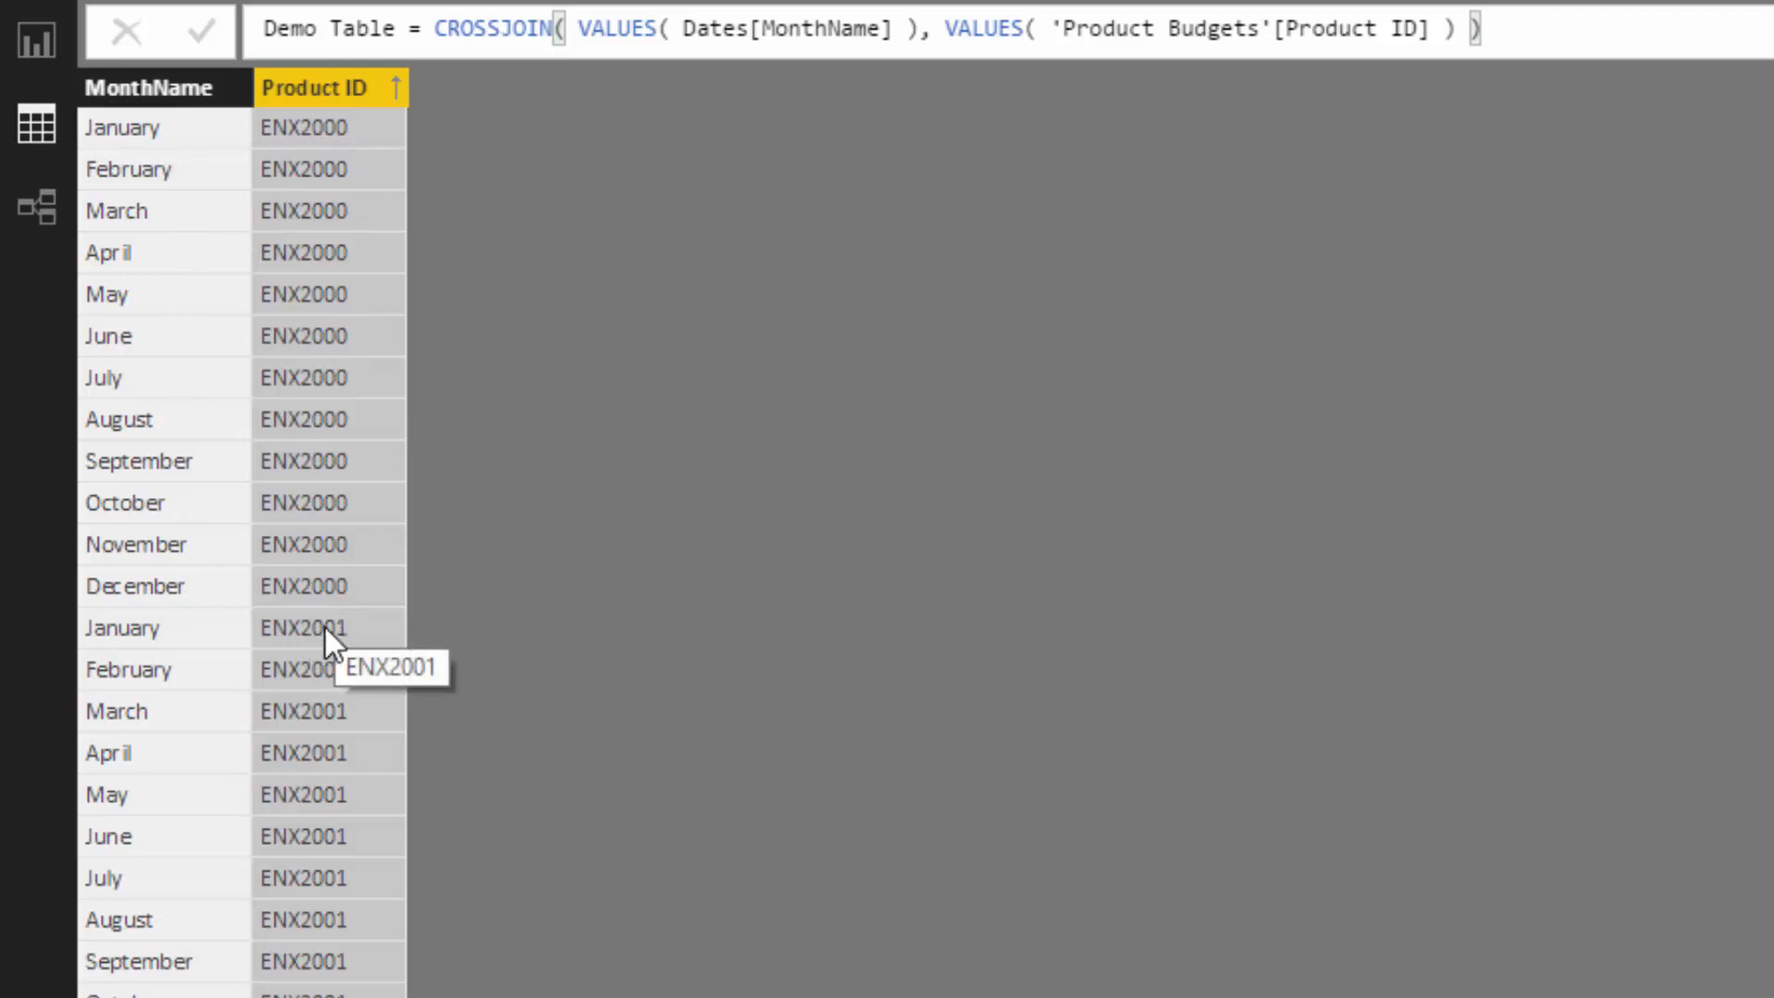
mouse_move(879, 521)
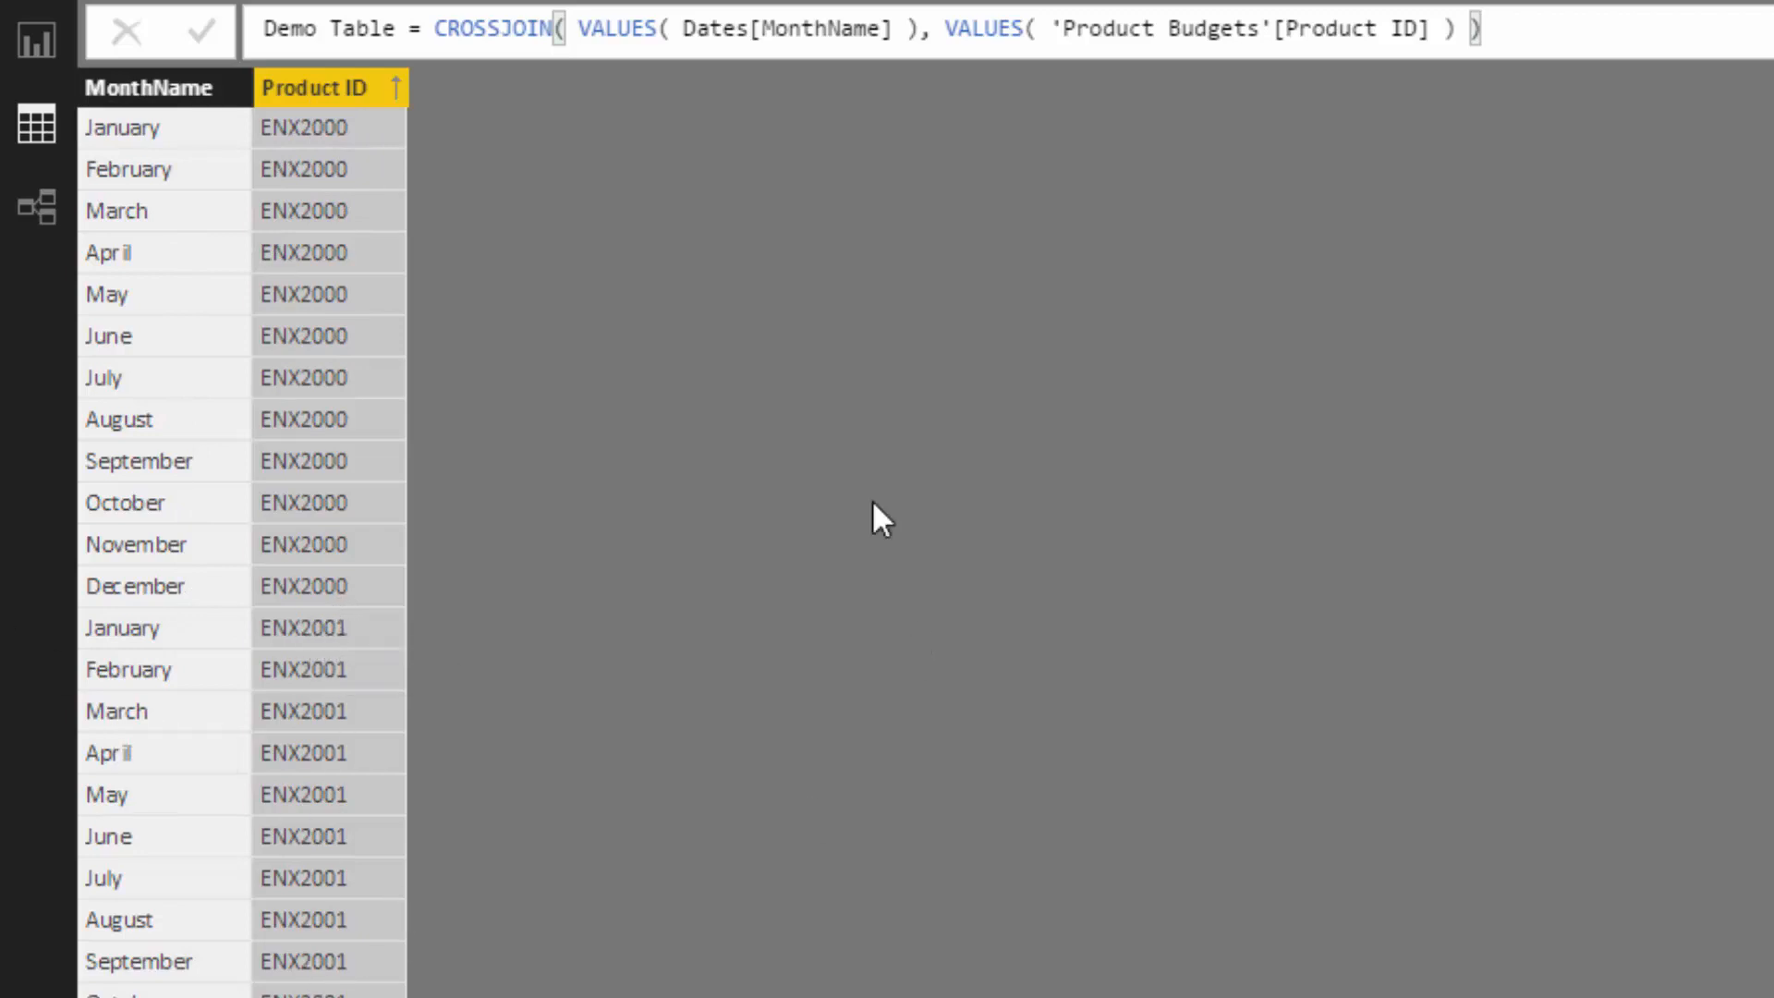
scroll(down, 3)
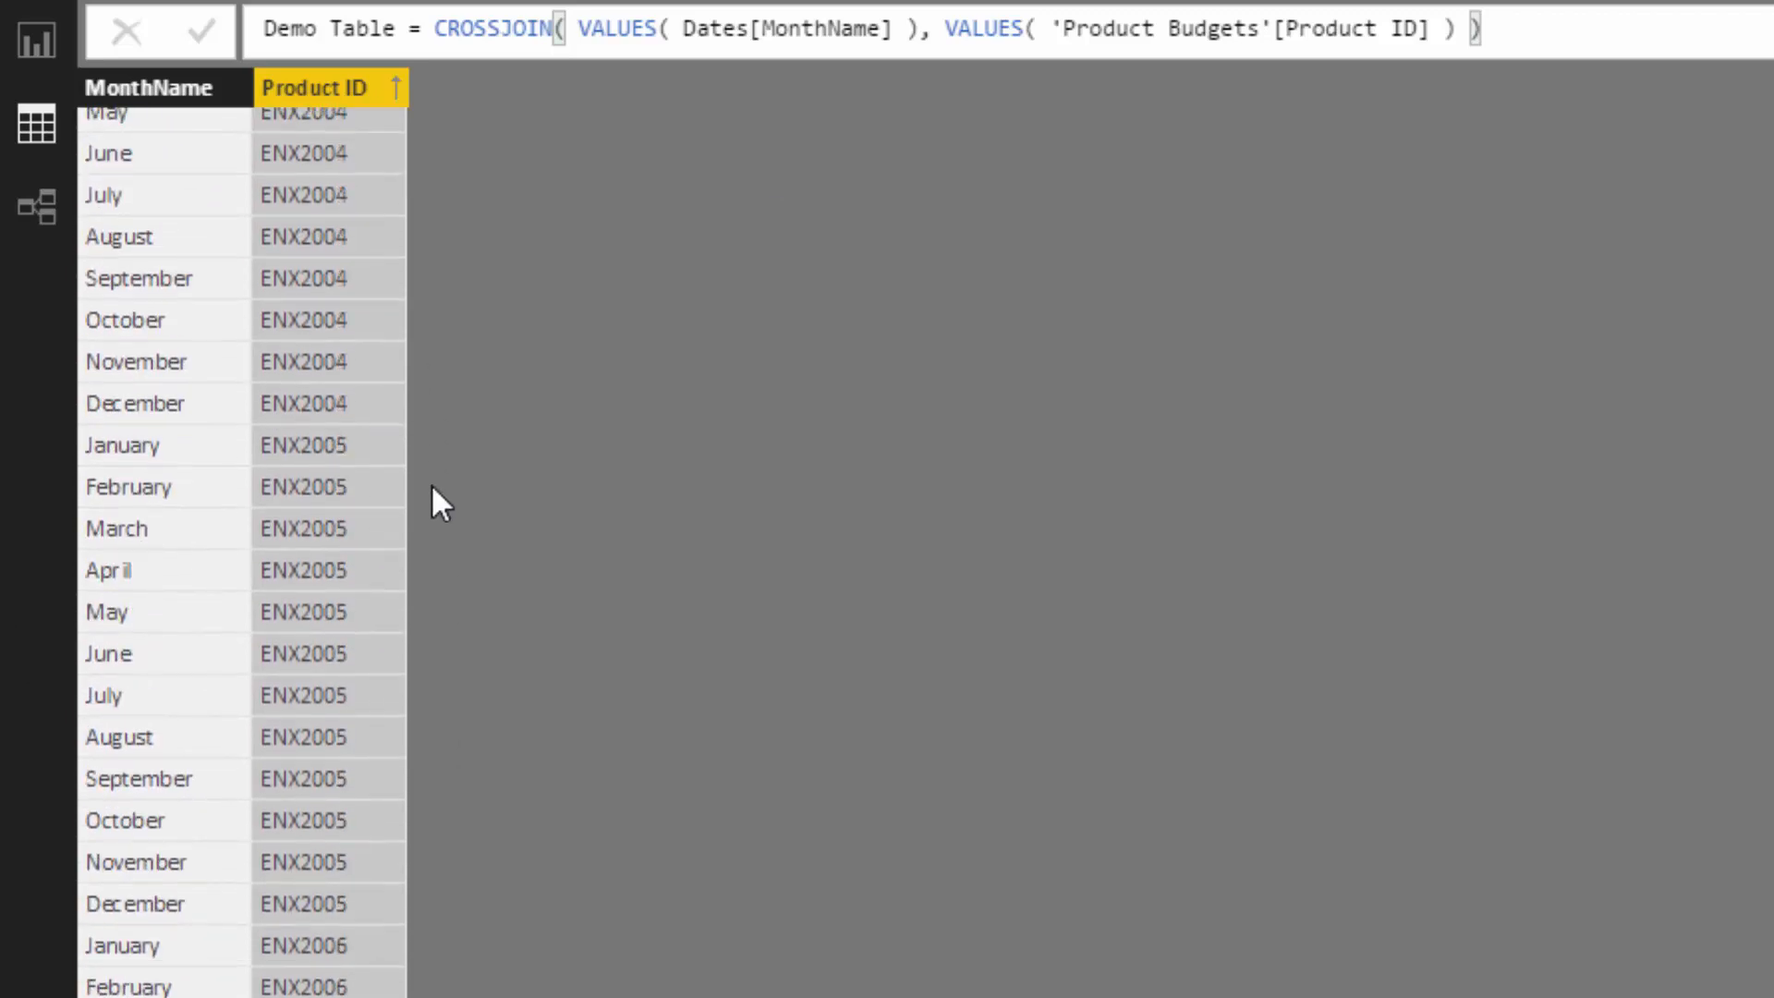
scroll(down, 3)
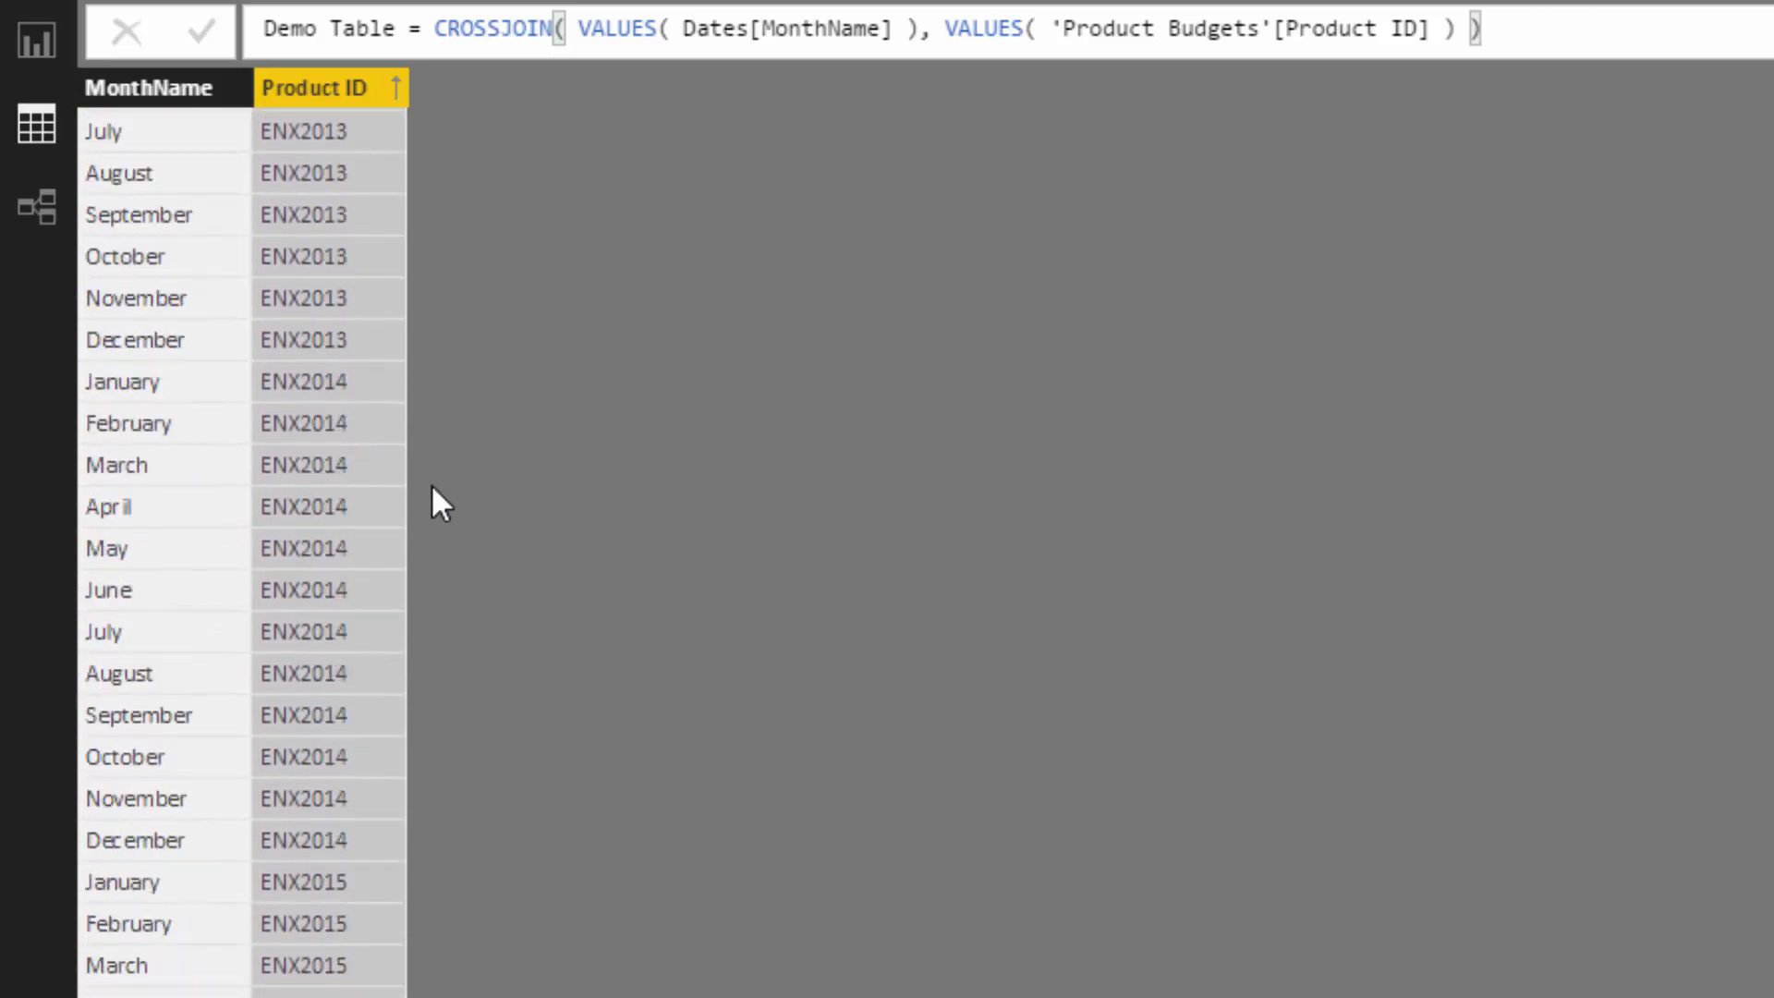
scroll(down, 3)
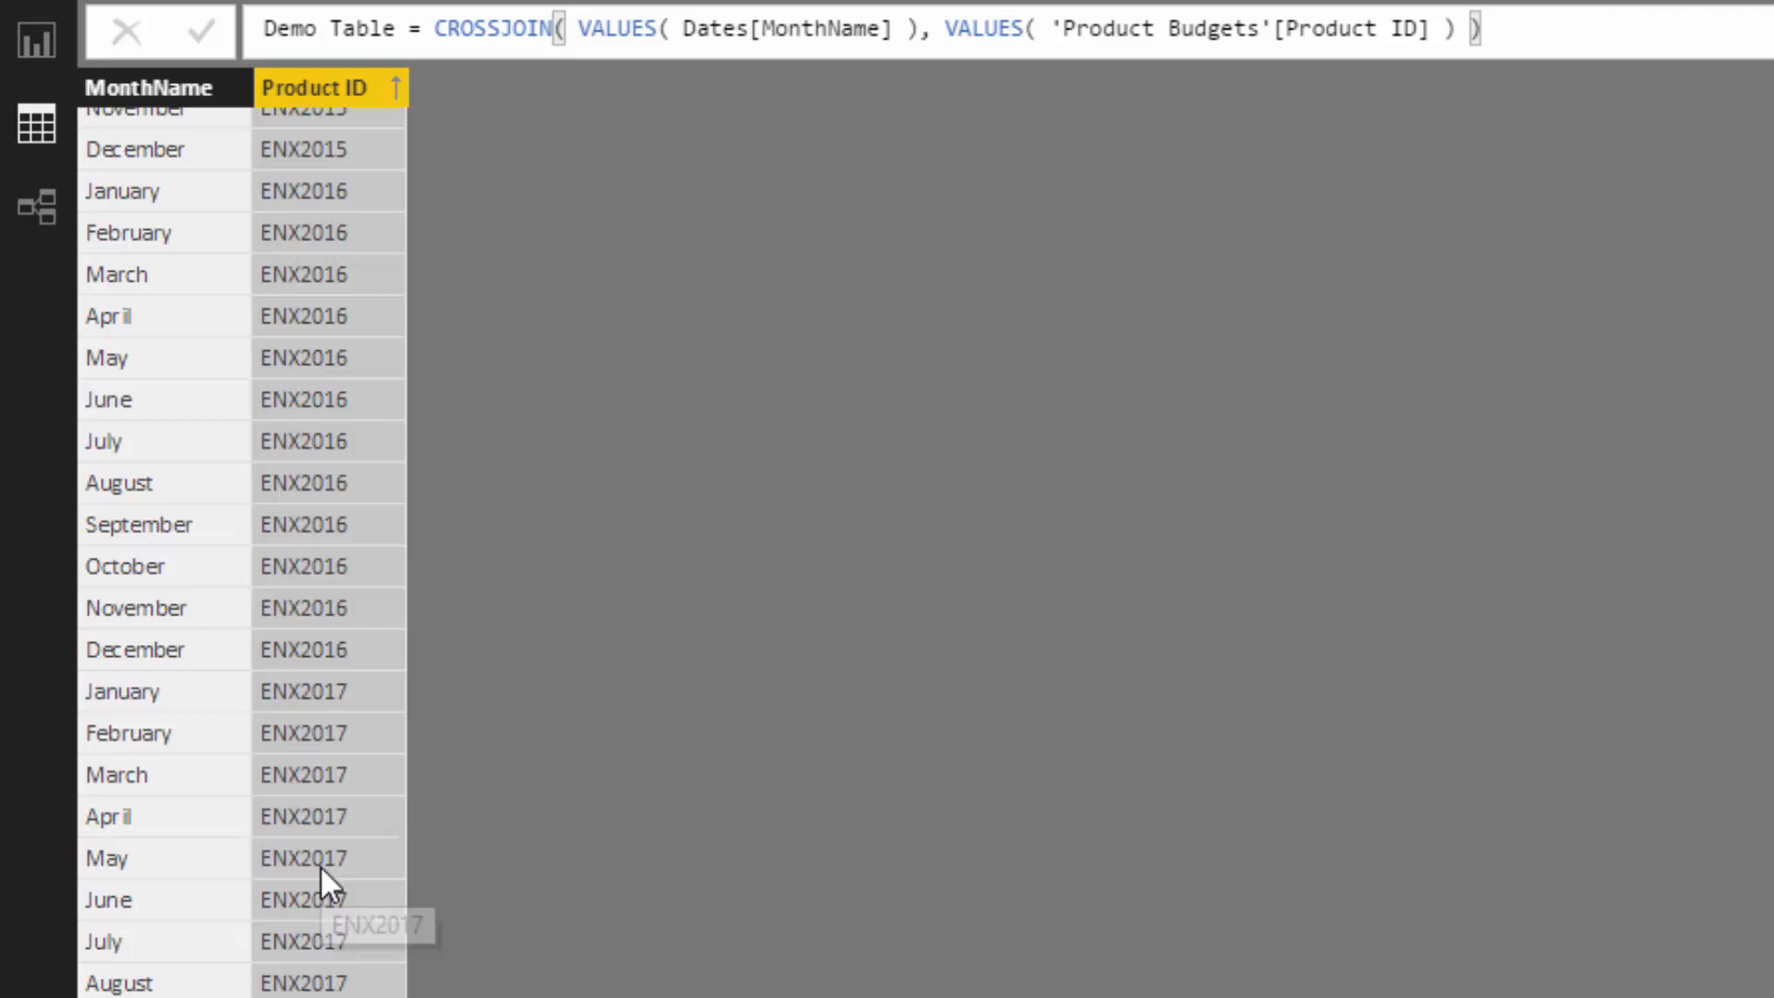
mouse_move(214, 129)
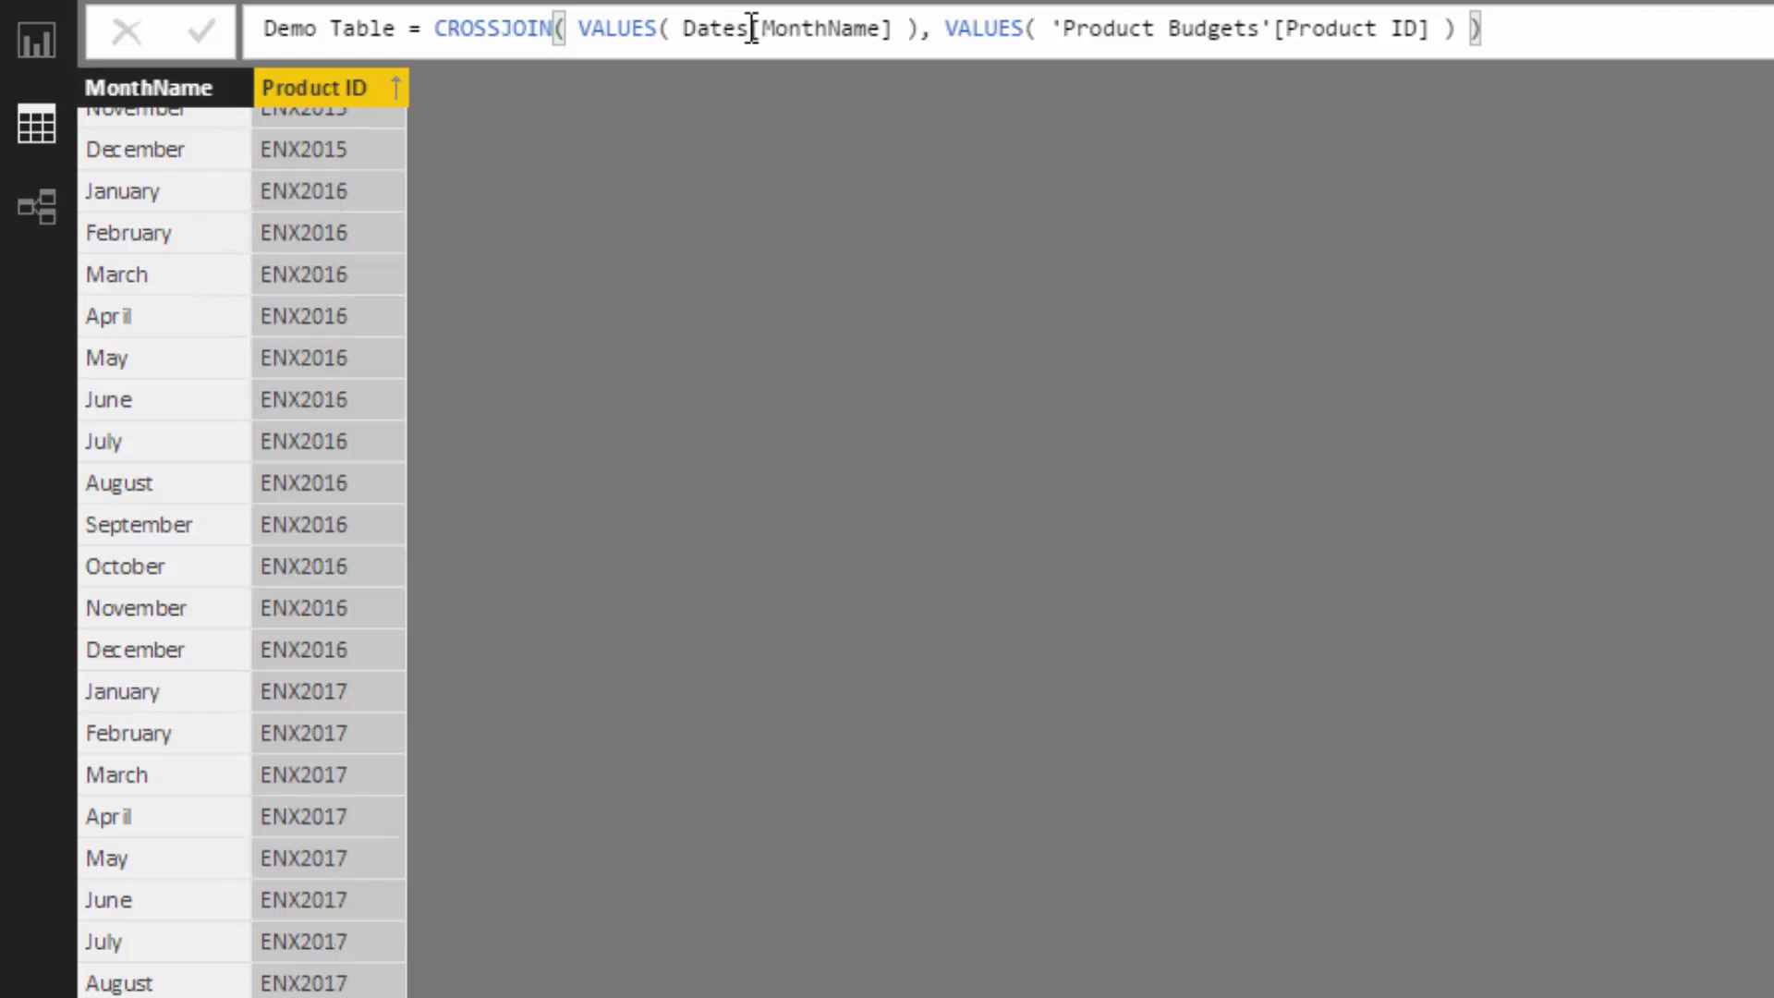
In the Product Budgets formula, pick out the Dates reference and the DISTINCT function
double_click(713, 30)
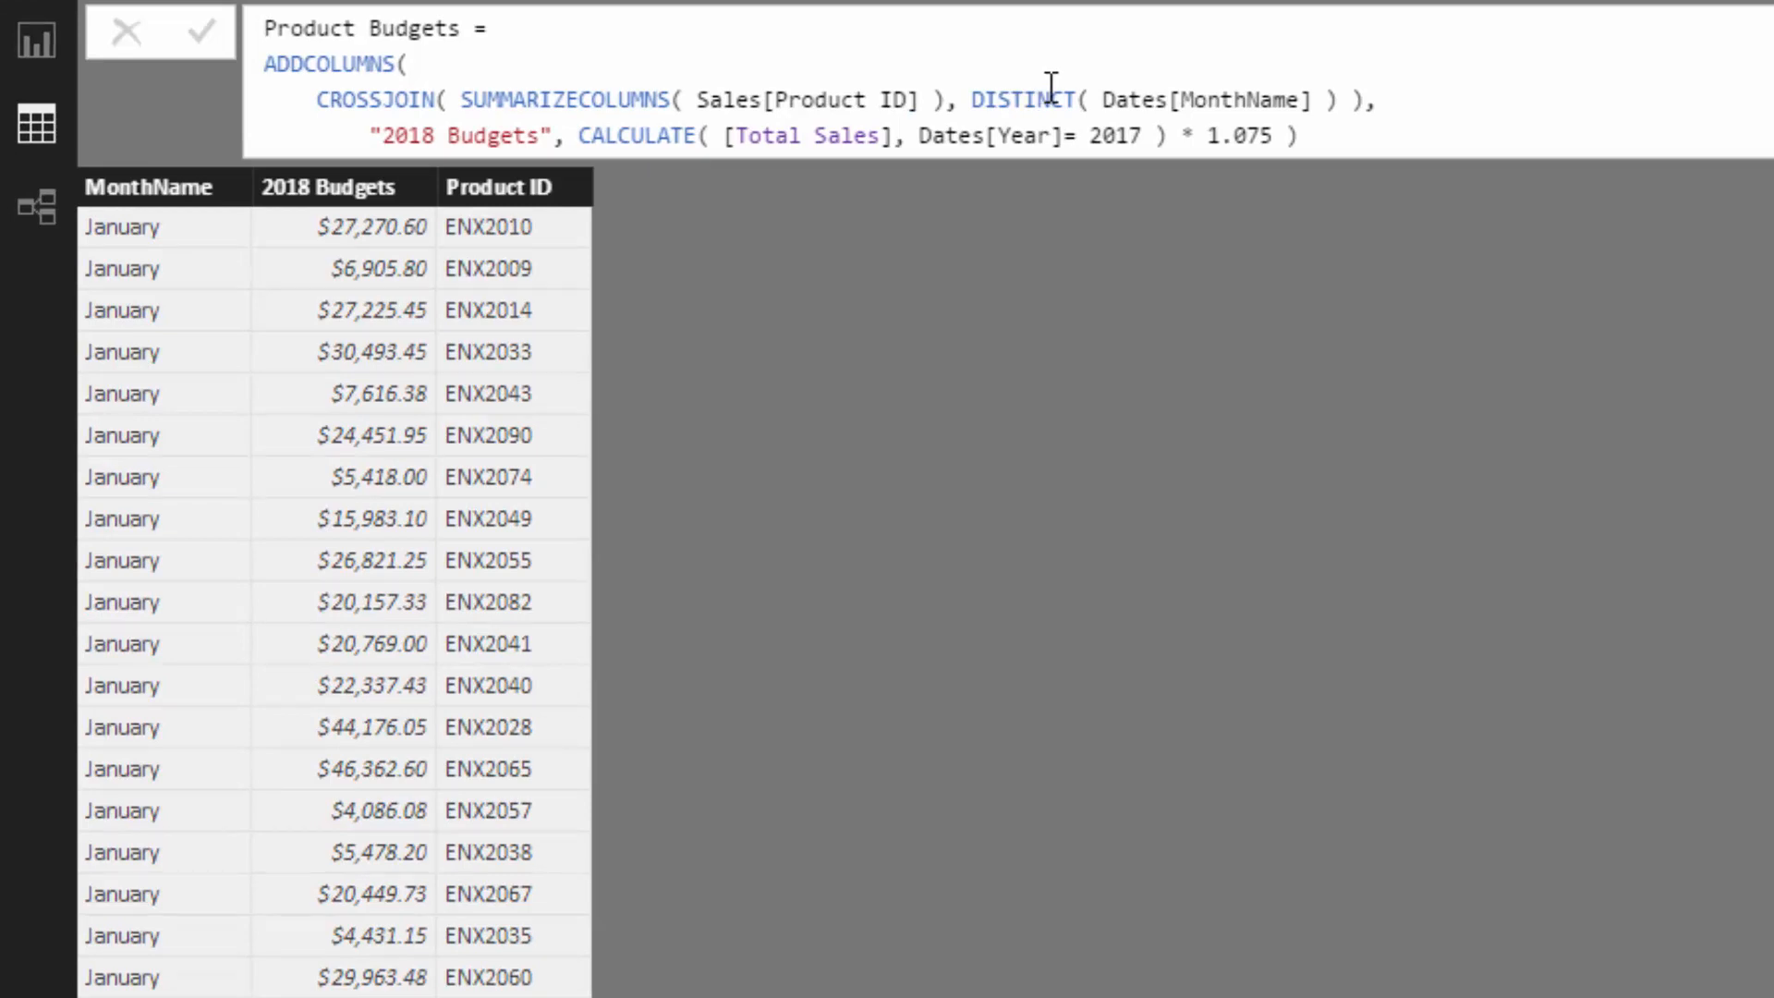
double_click(1022, 100)
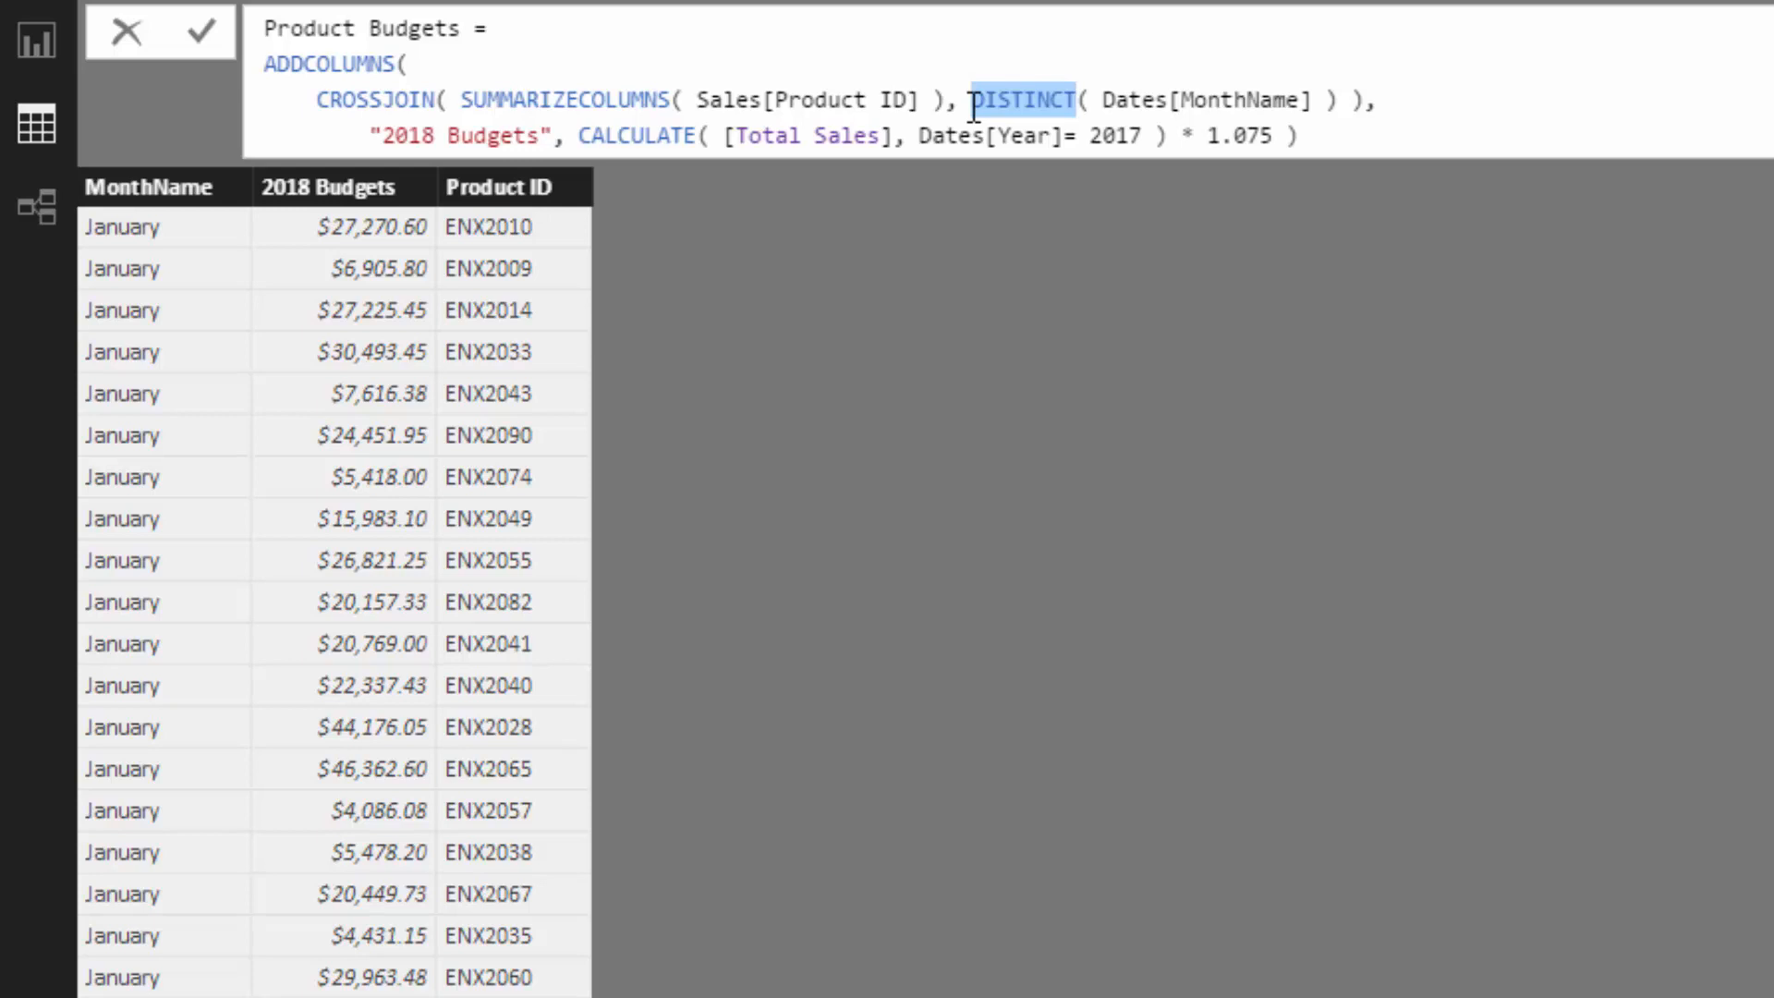
mouse_move(662, 85)
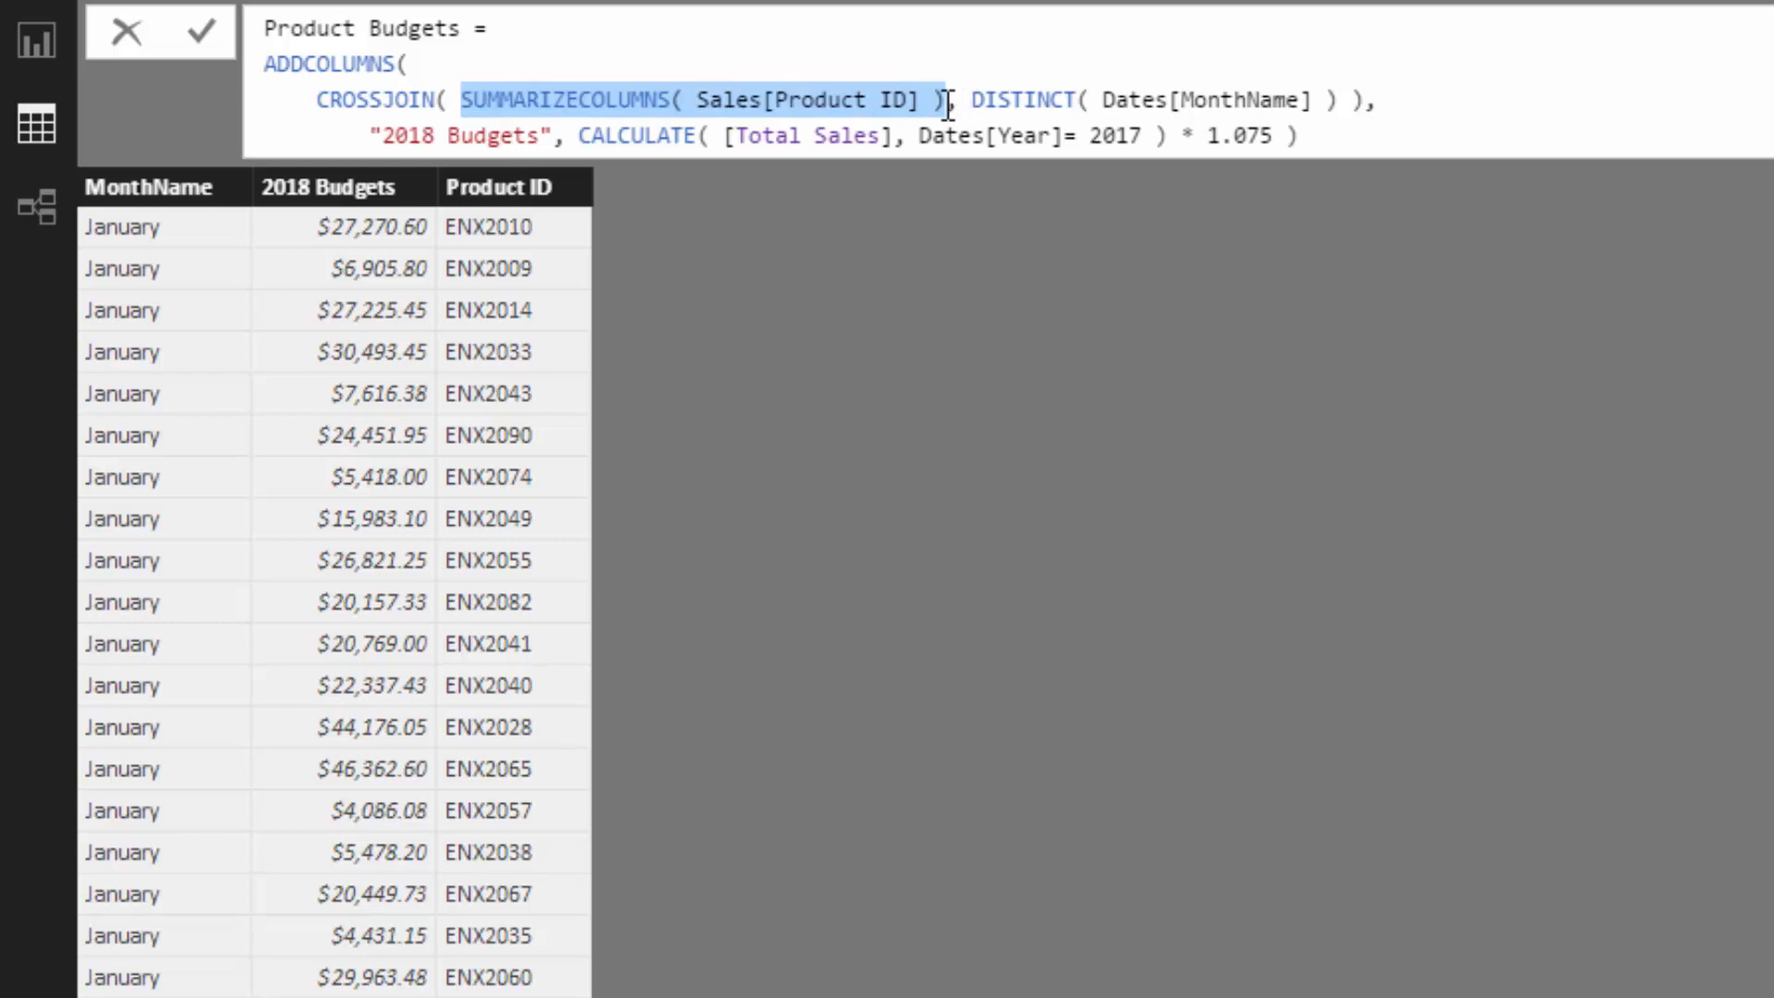
click(322, 100)
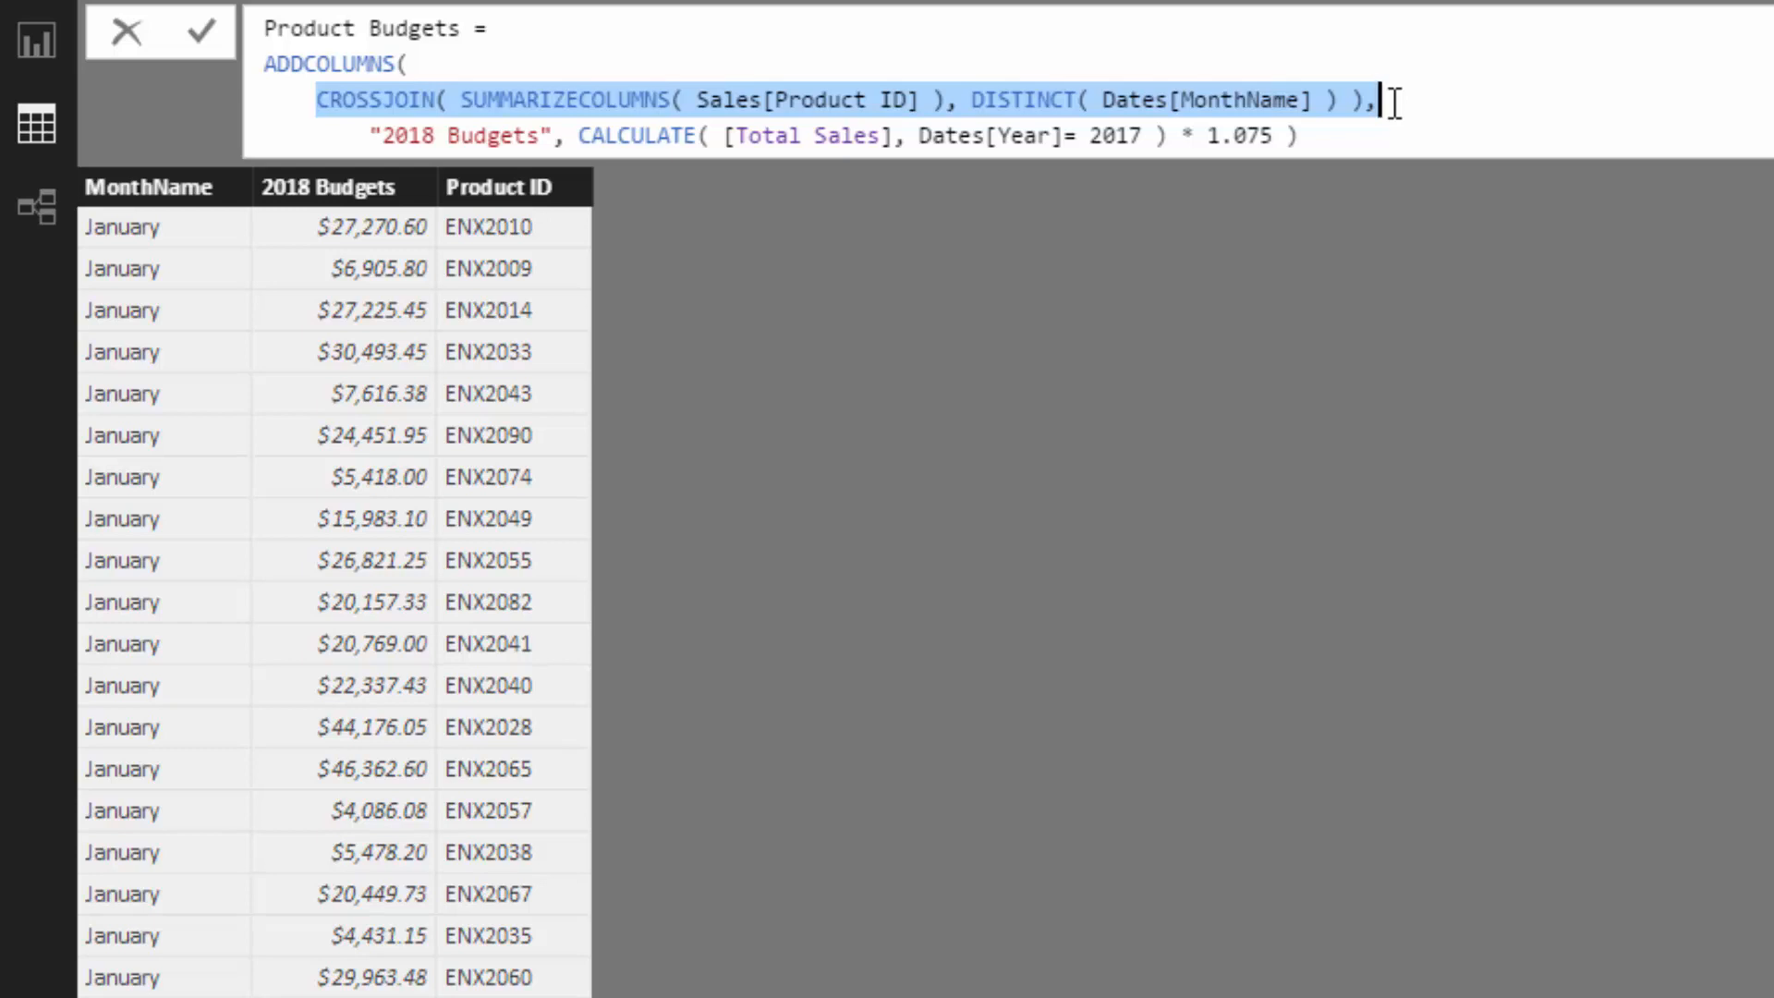
mouse_move(416, 81)
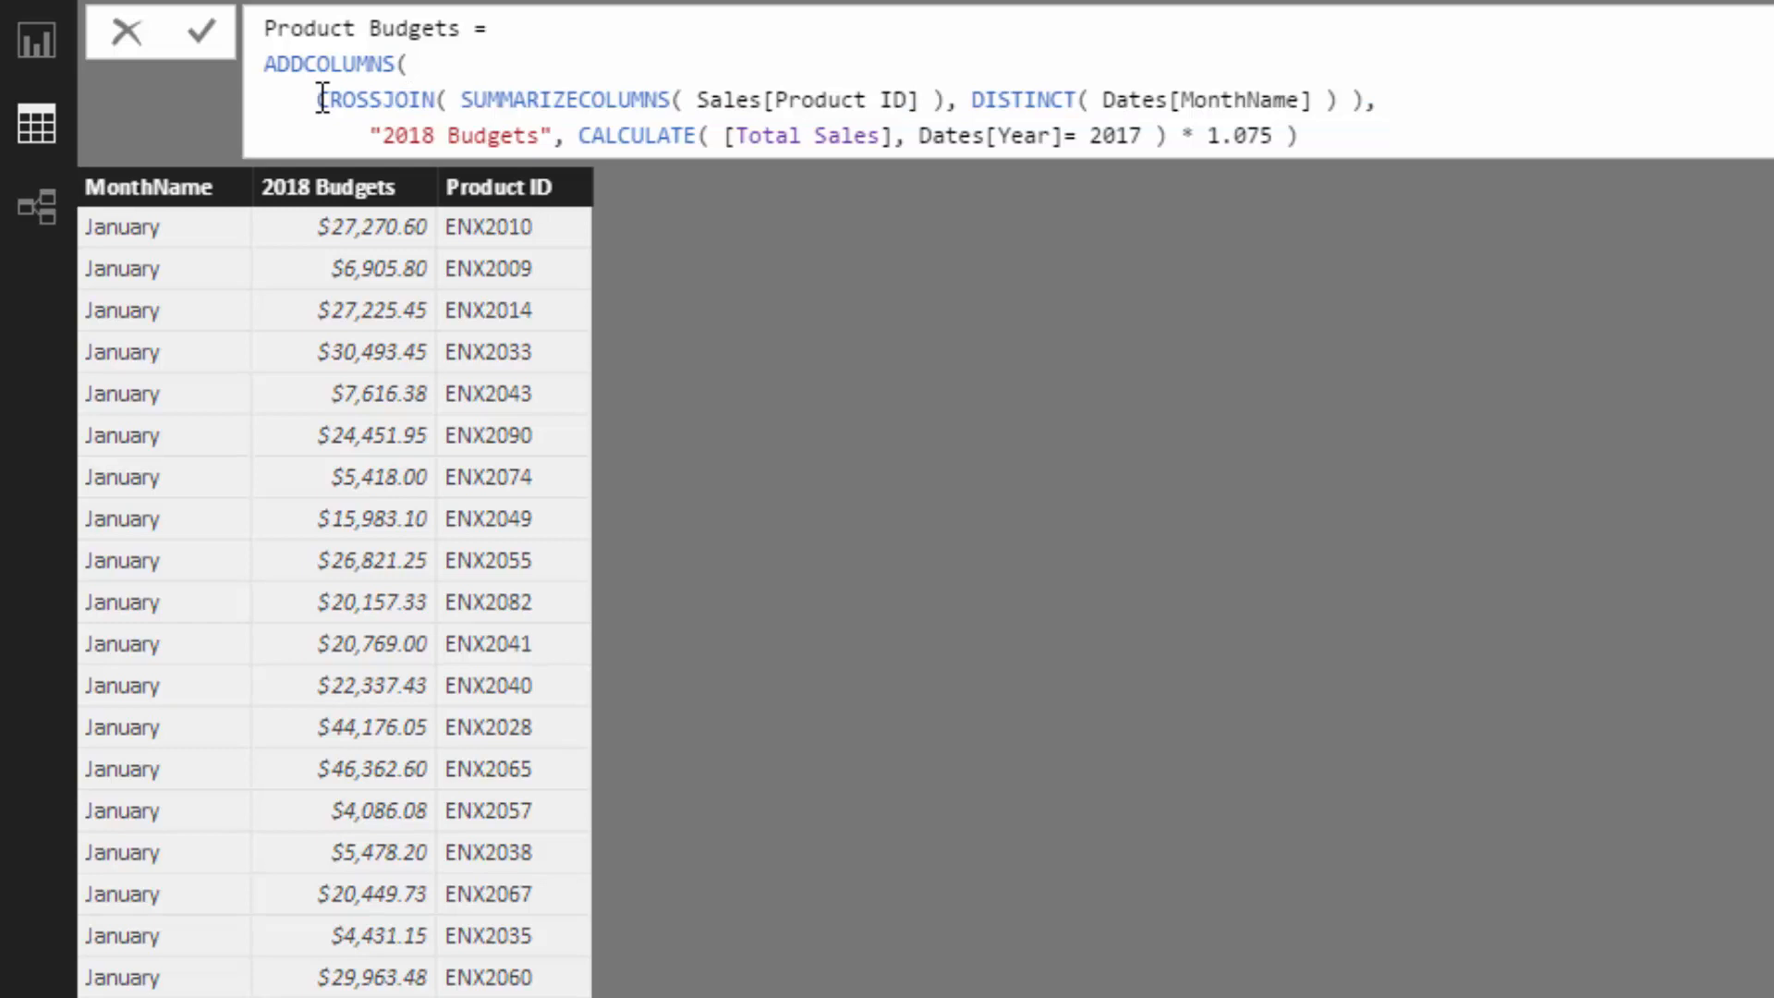
mouse_move(329, 129)
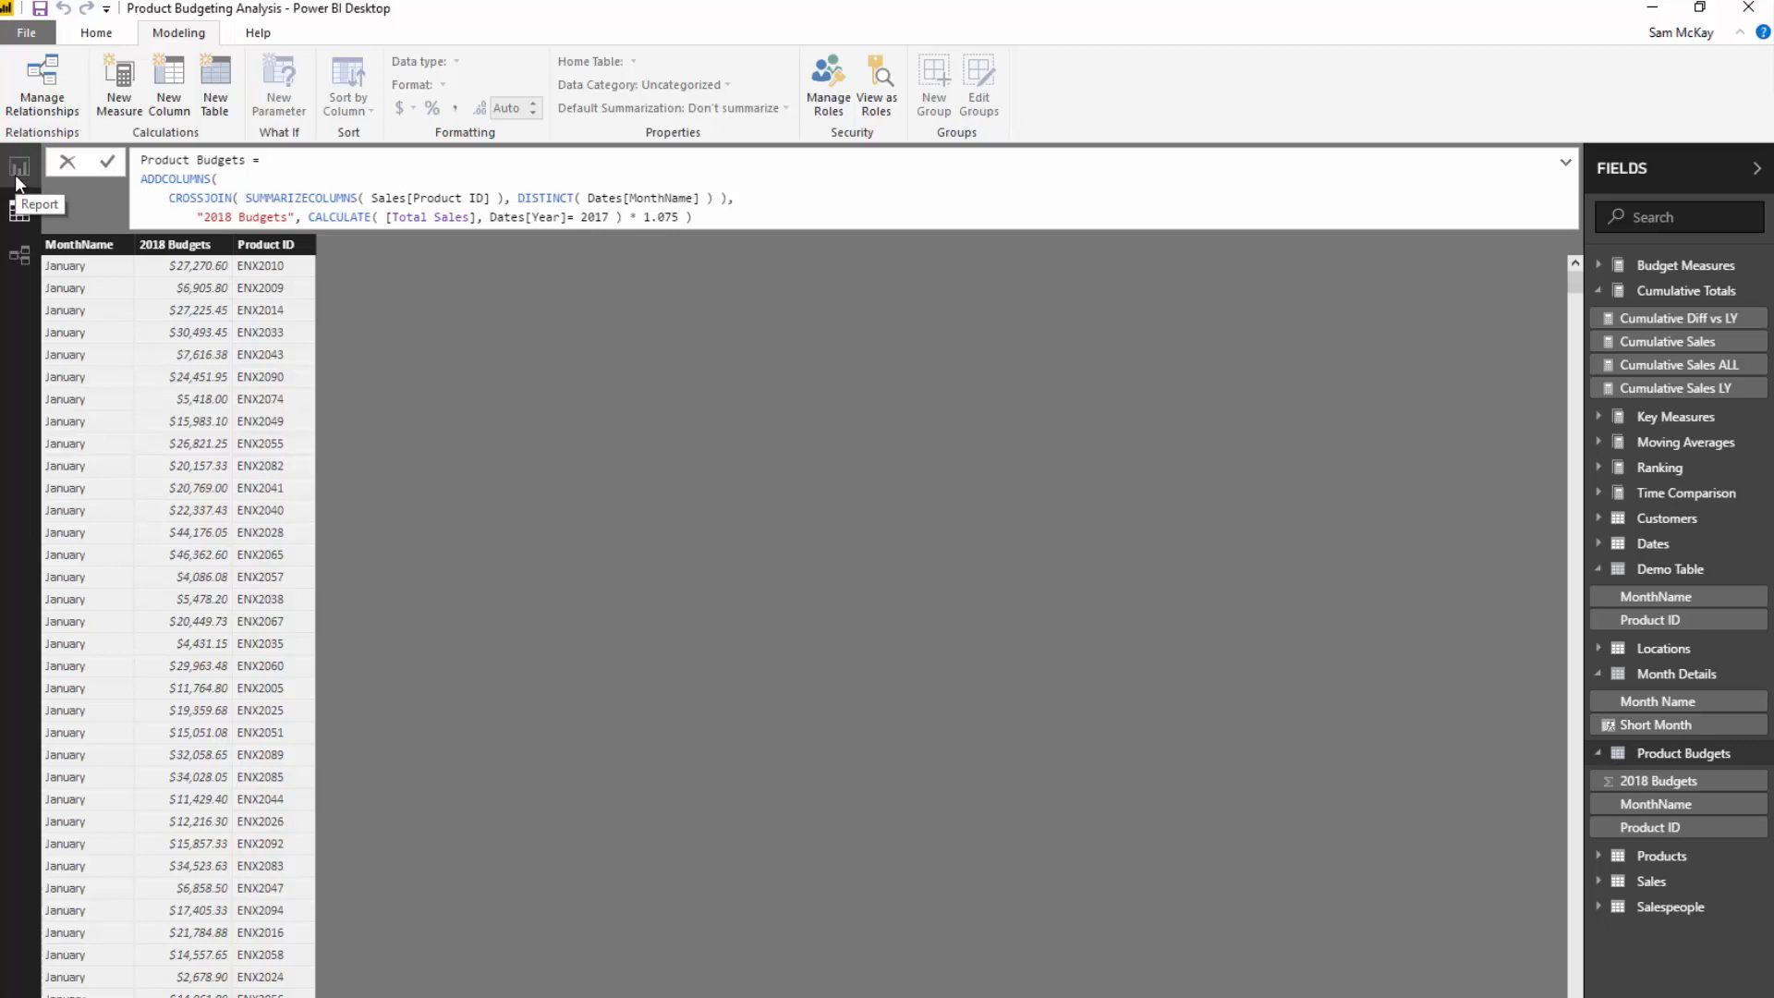
Show the report dashboard, then the relationship diagram with Product Budgets linked
click(19, 166)
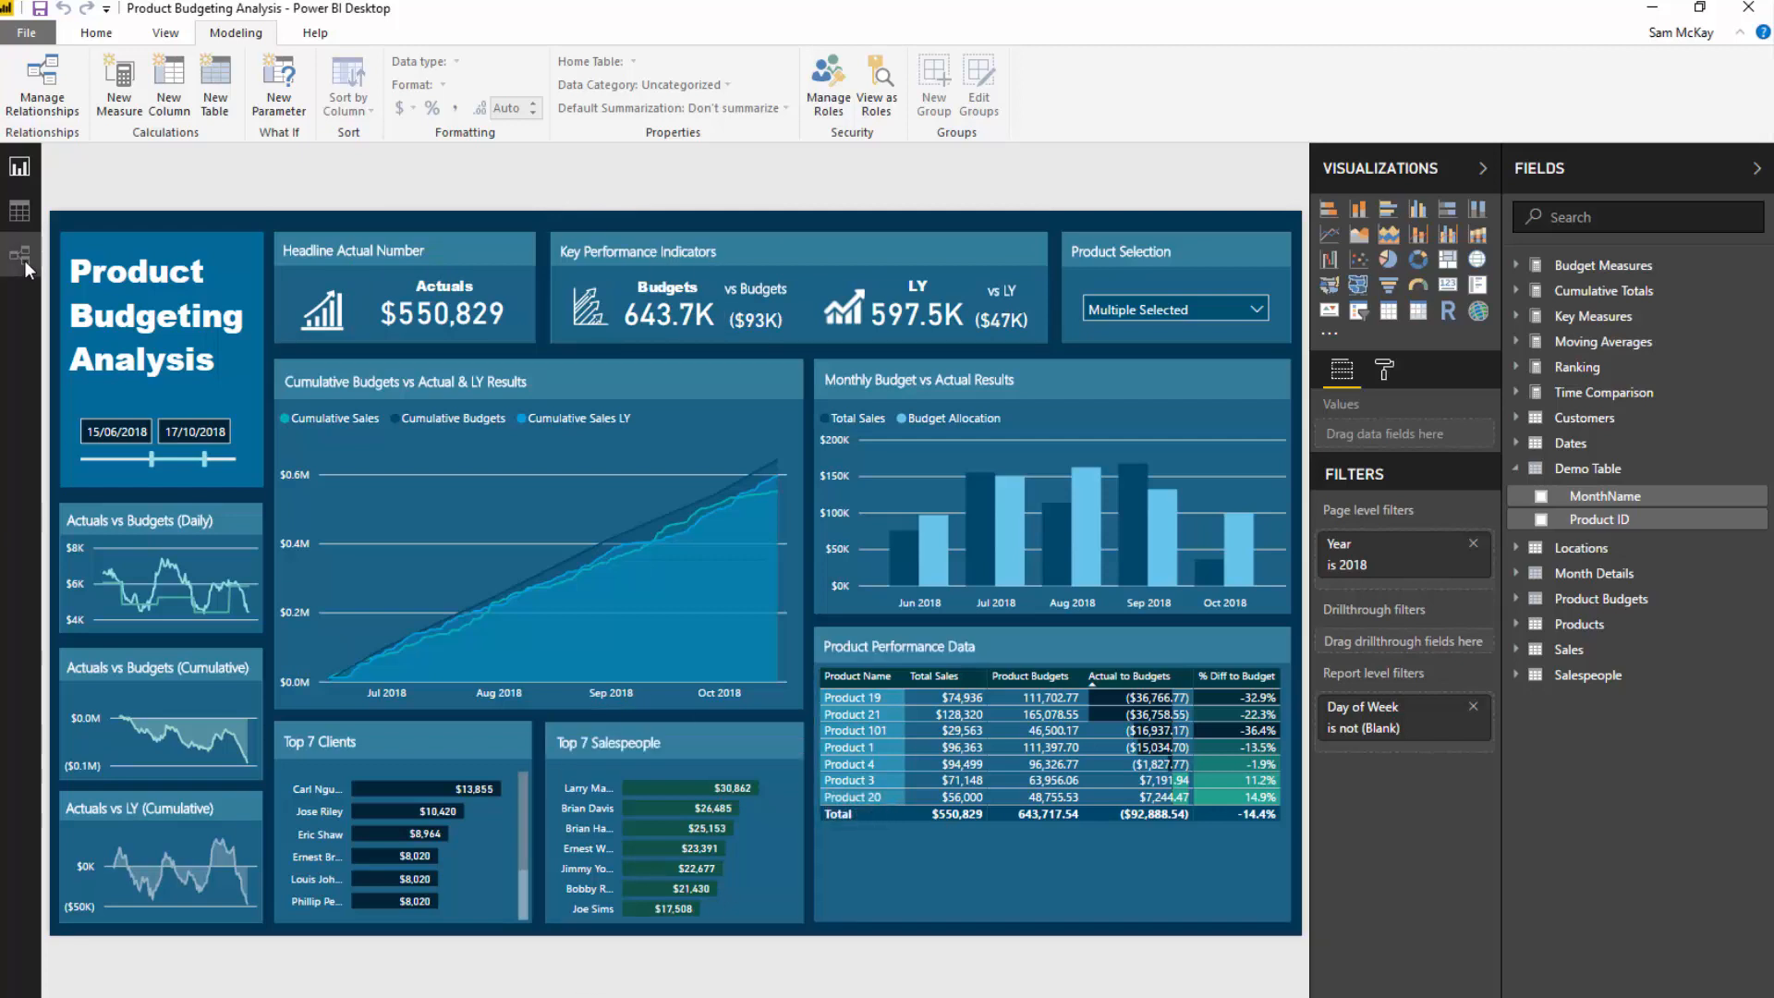
click(18, 255)
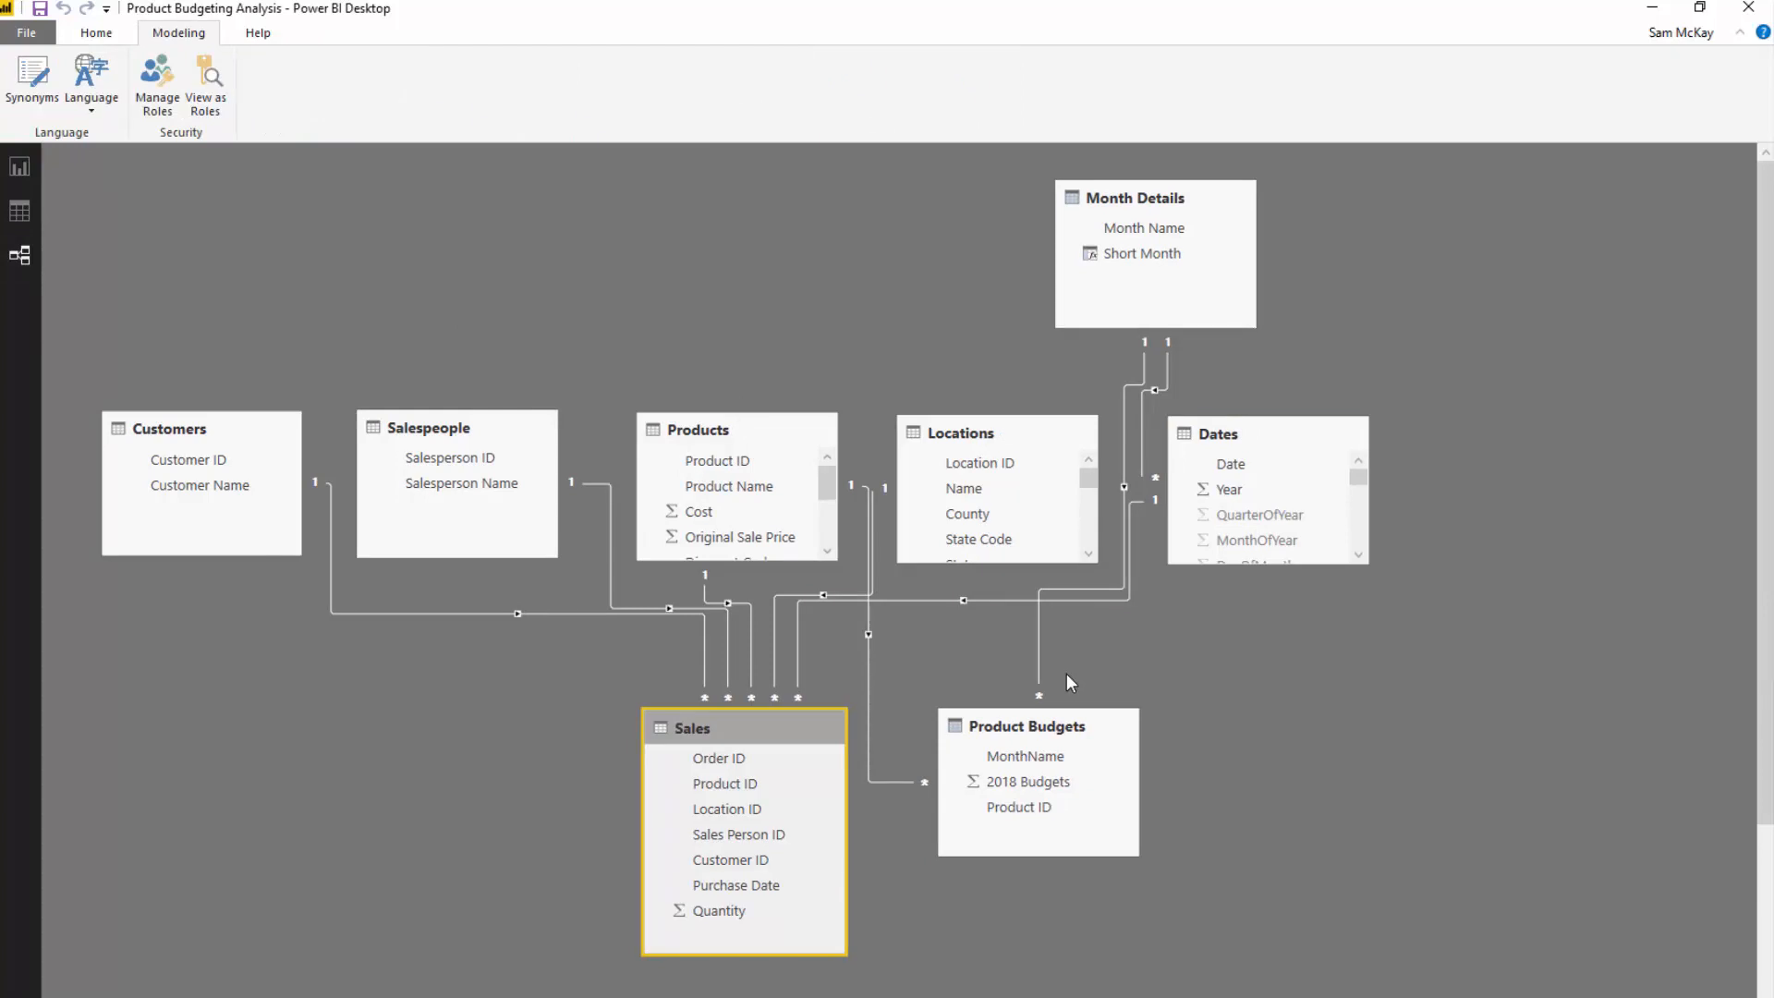
mouse_move(1120, 748)
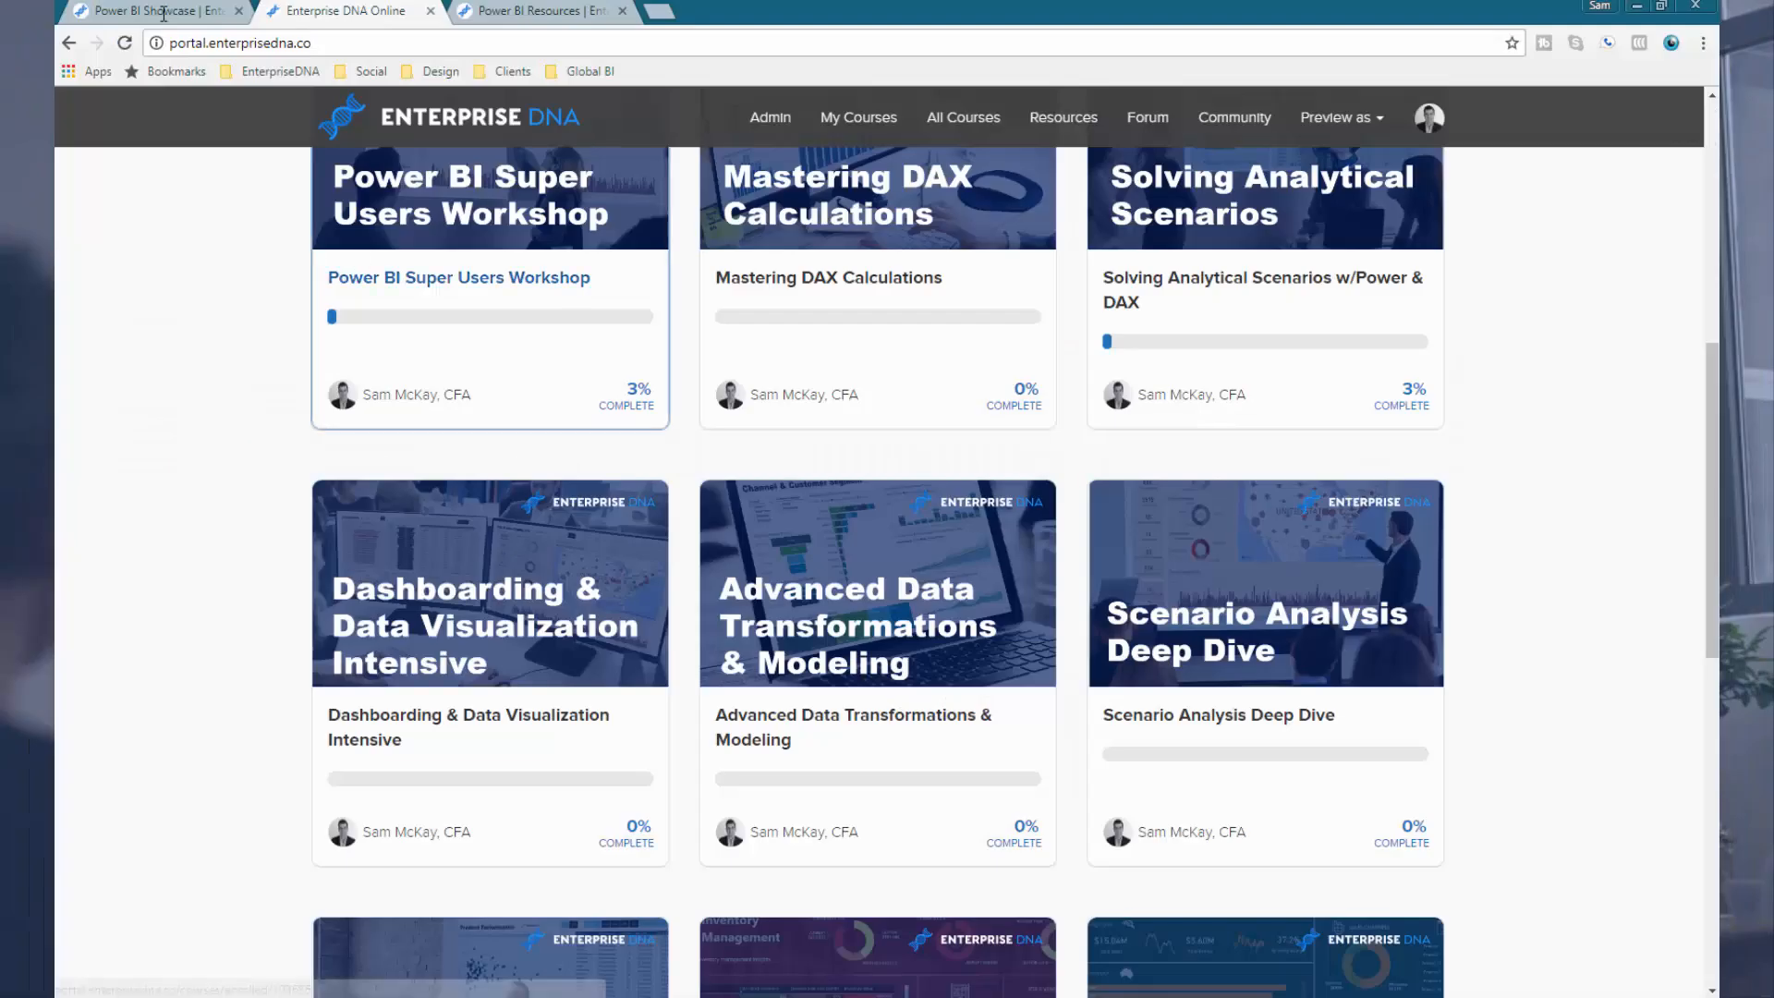
Visit the Enterprise DNA Power BI Showcase page in the browser
click(159, 11)
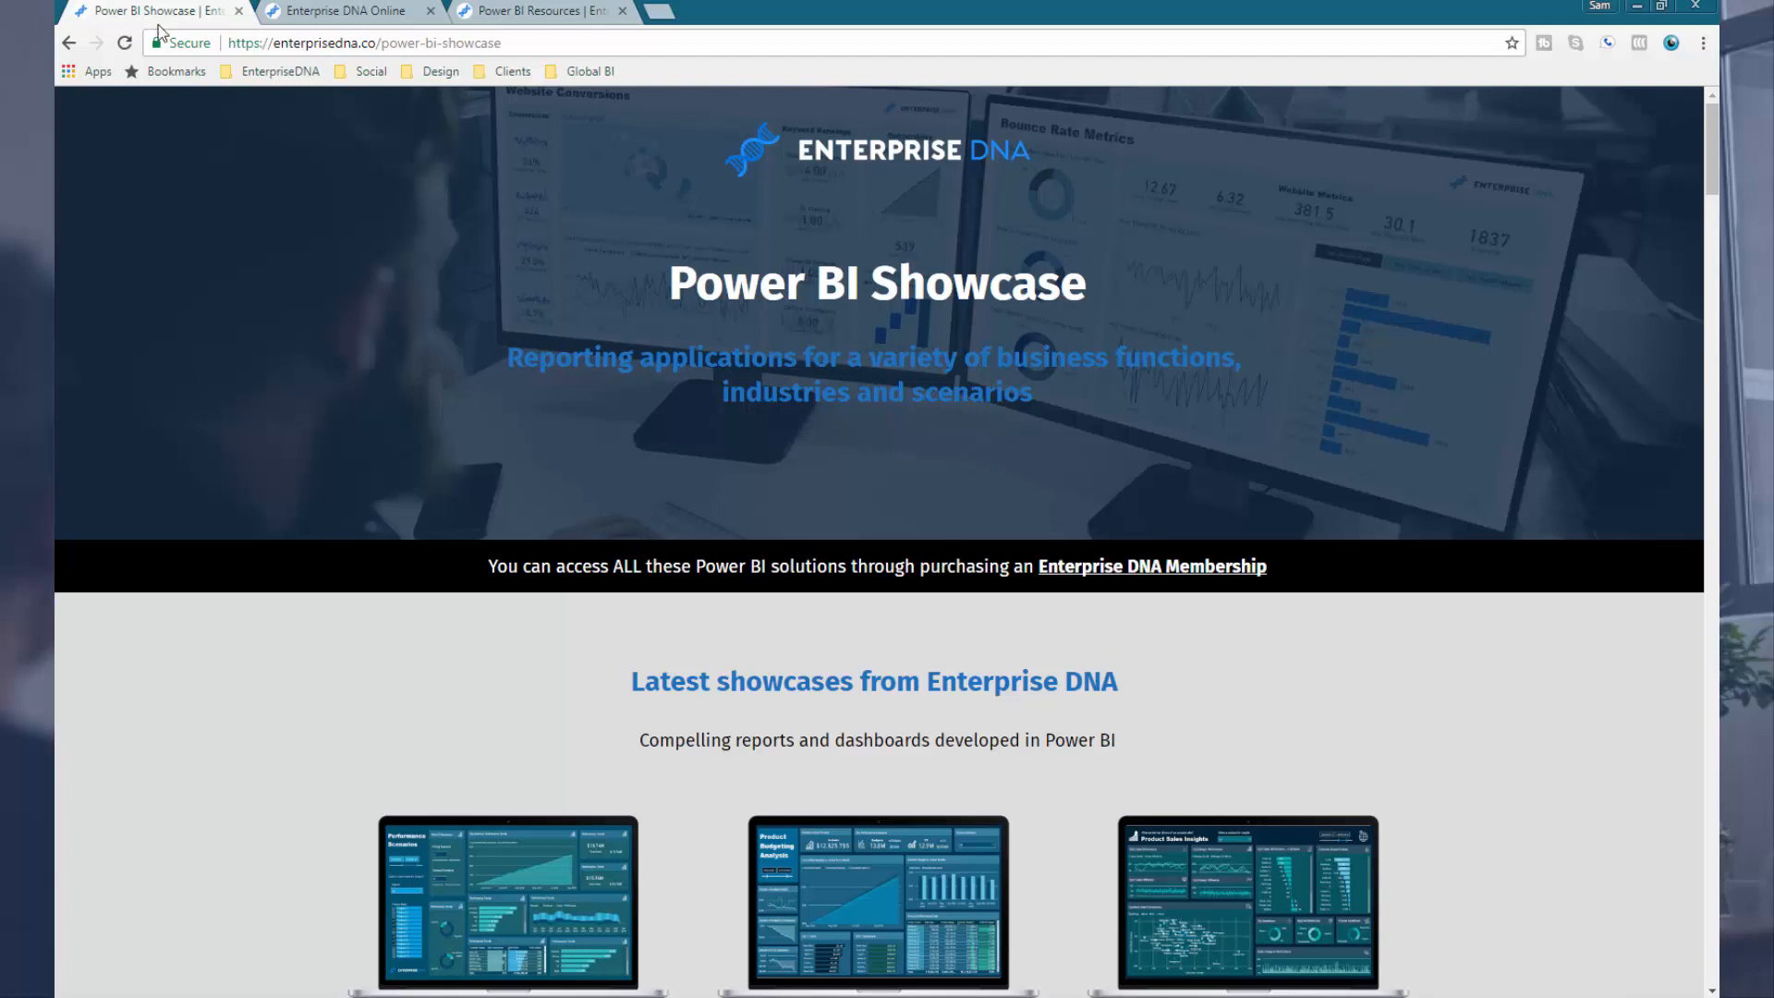
scroll(down, 3)
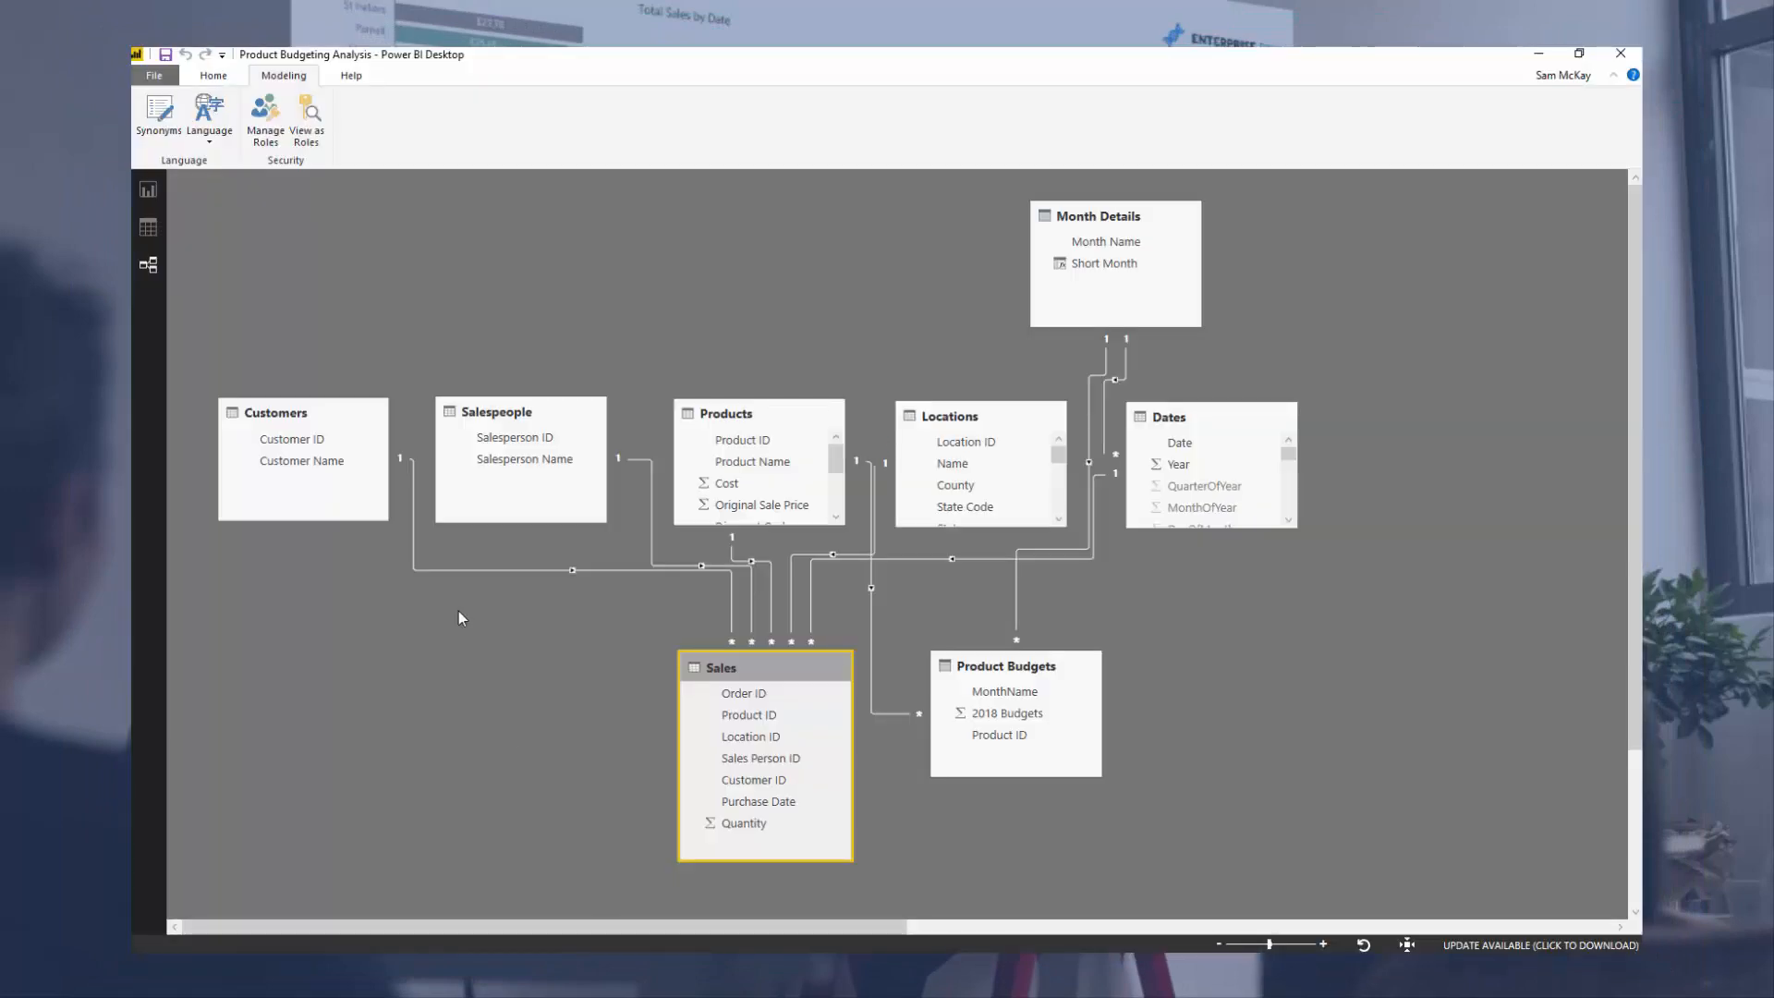
Return to the Product Budgets table data and its ADDCOLUMNS–CROSSJOIN formula
click(148, 227)
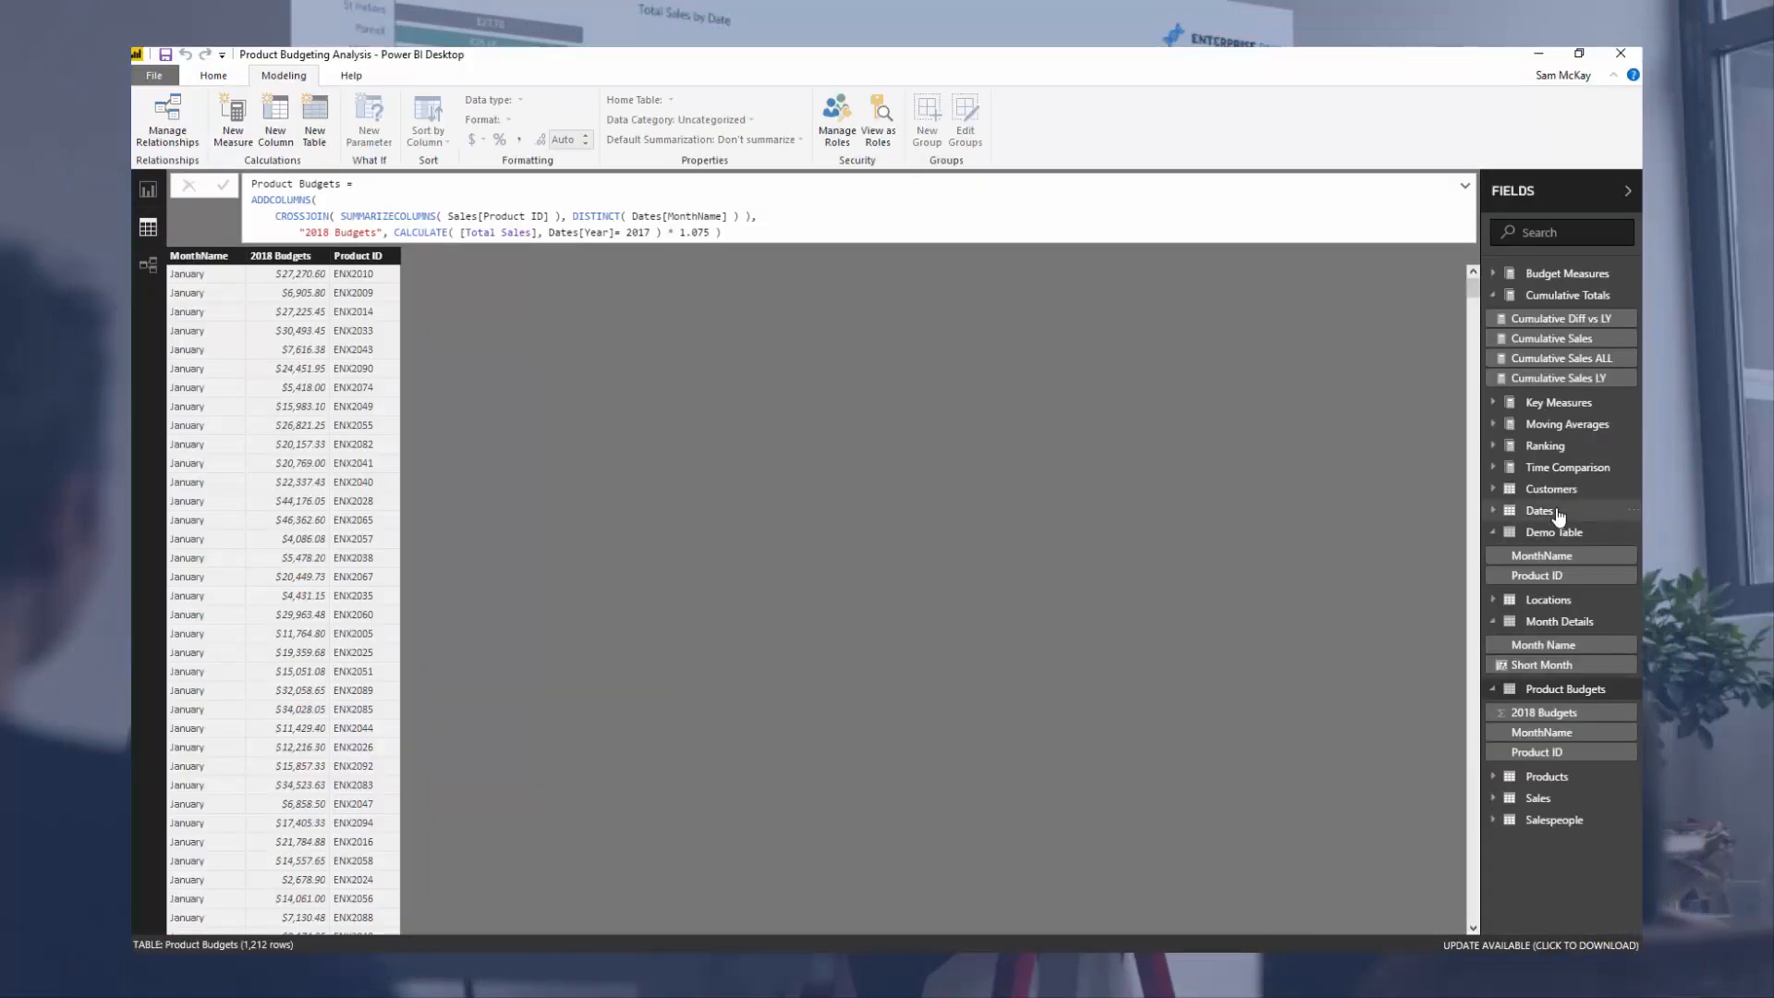
mouse_move(1539, 510)
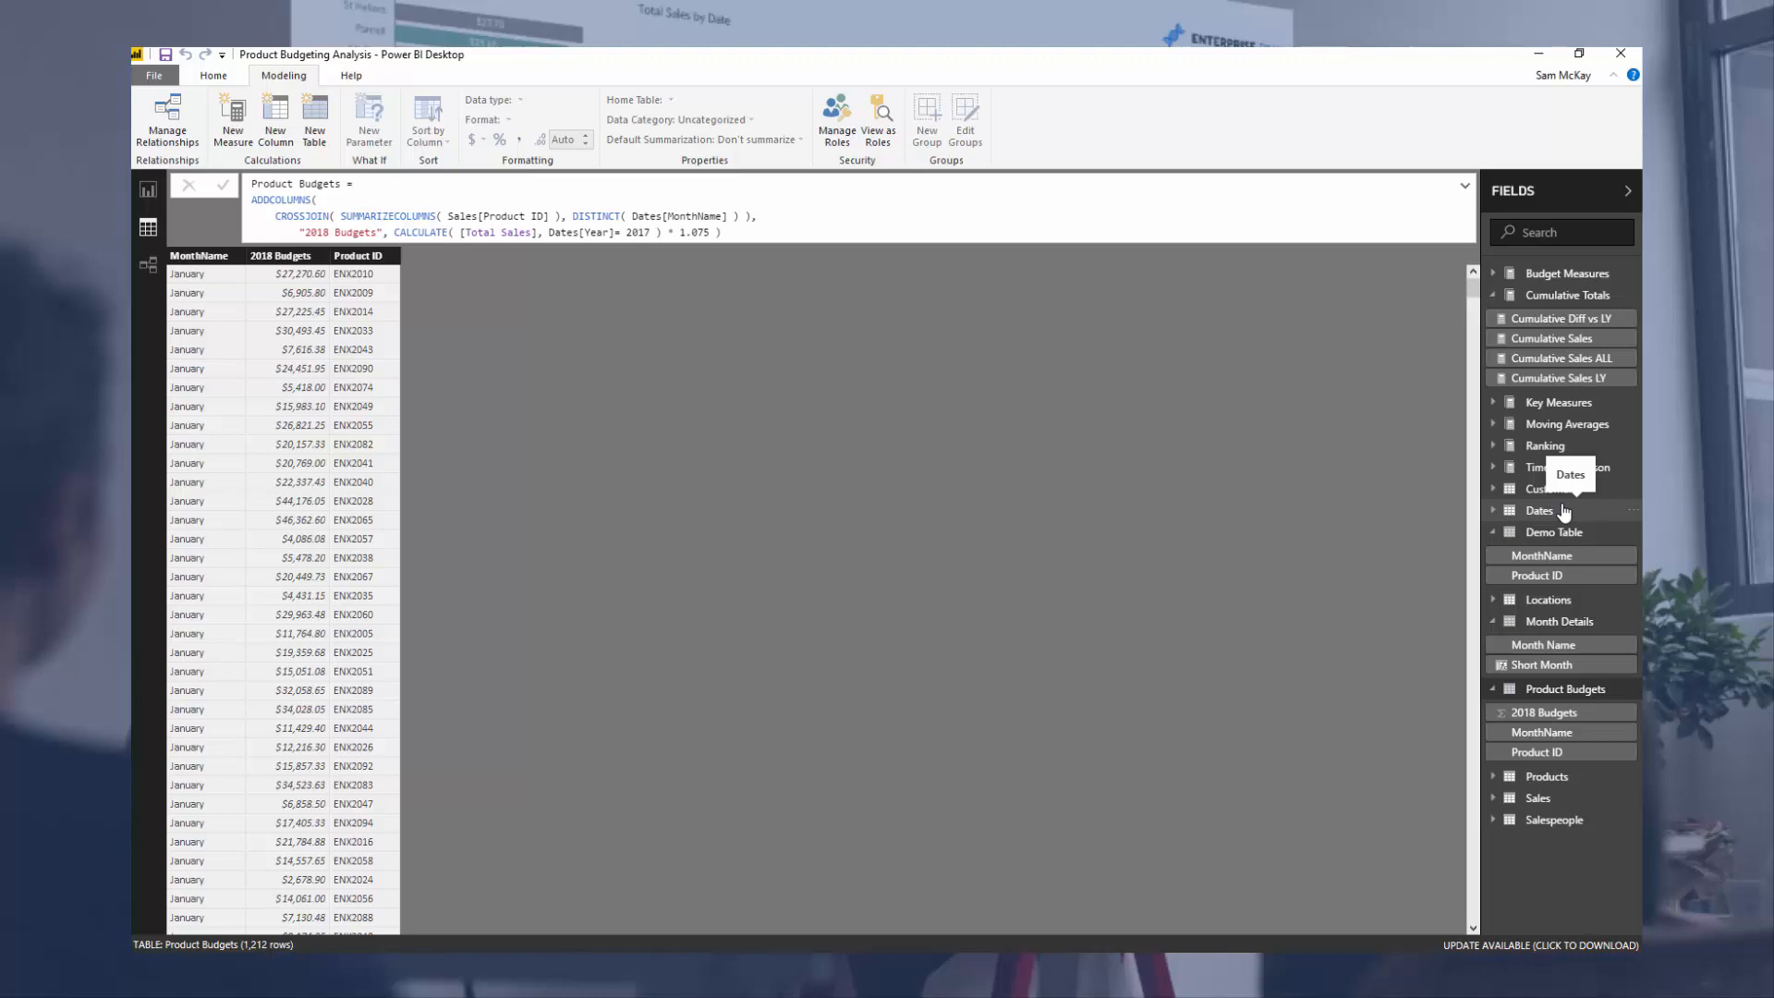
mouse_move(741, 453)
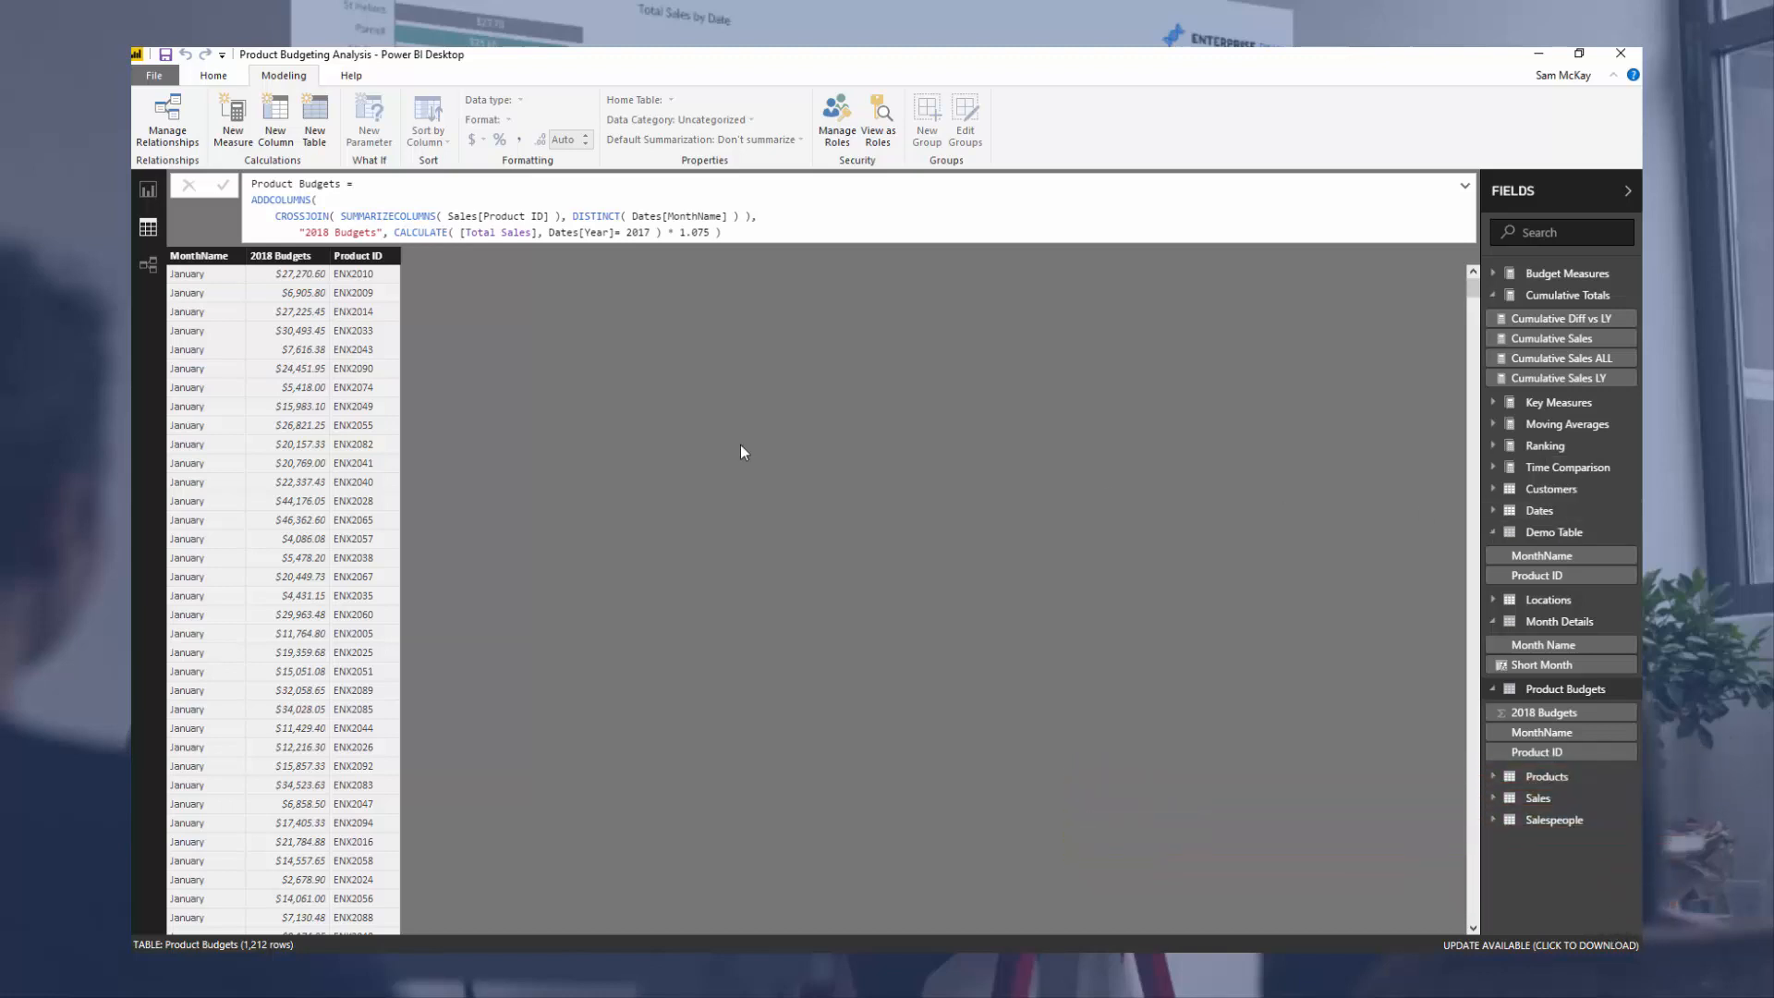